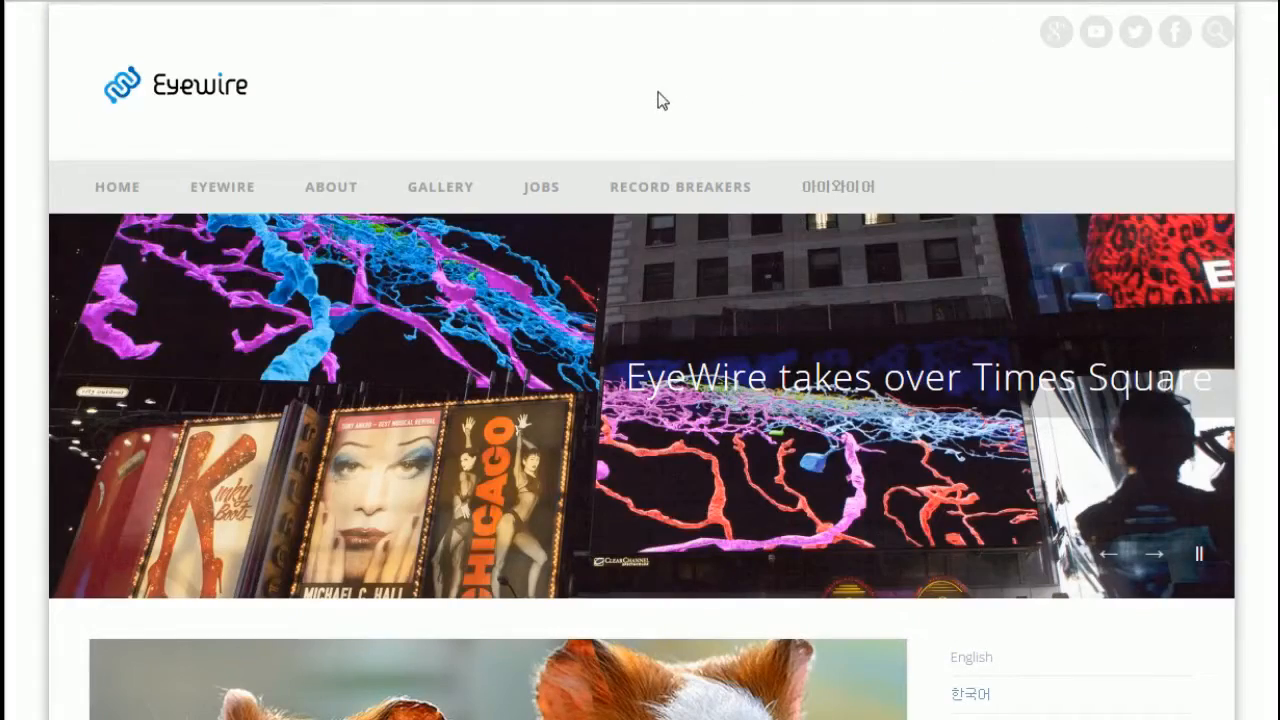
Scroll down the EyeWire homepage to reach the game's neuron overview.
scroll(down, 3)
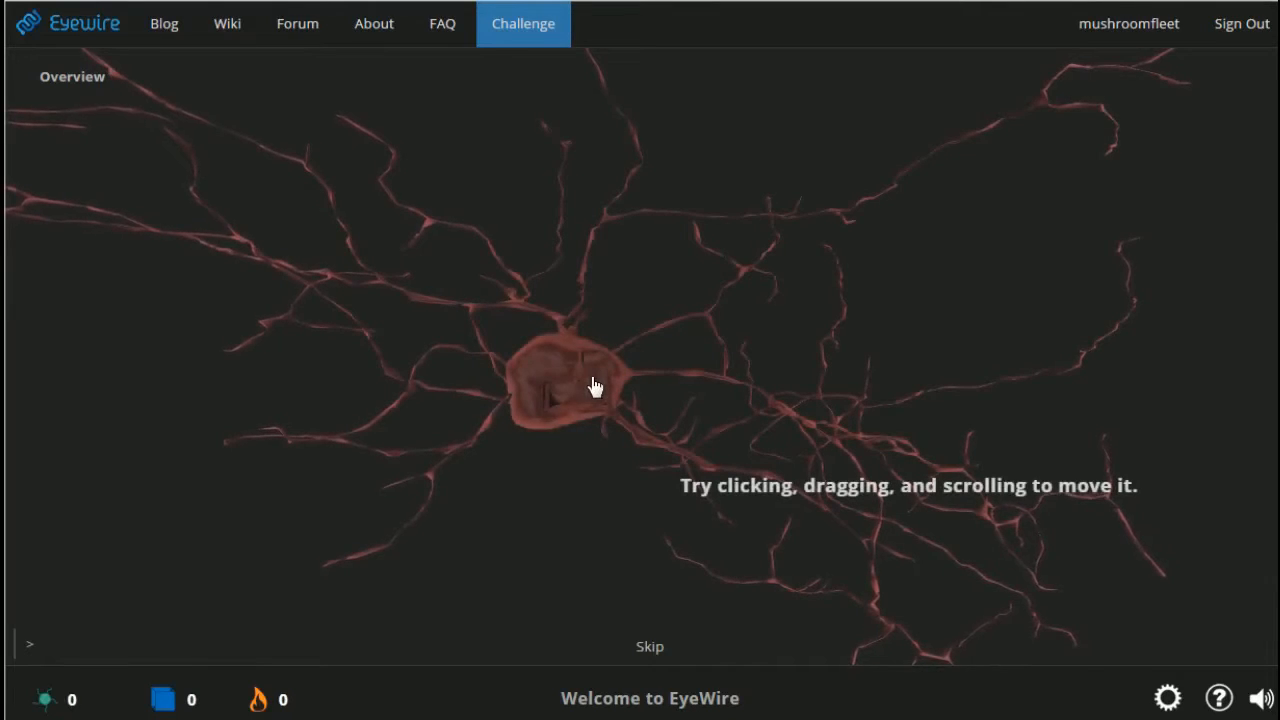
Rotate the overview neuron, then start playing to launch tutorial 1 of 5.
drag(596, 388, 620, 414)
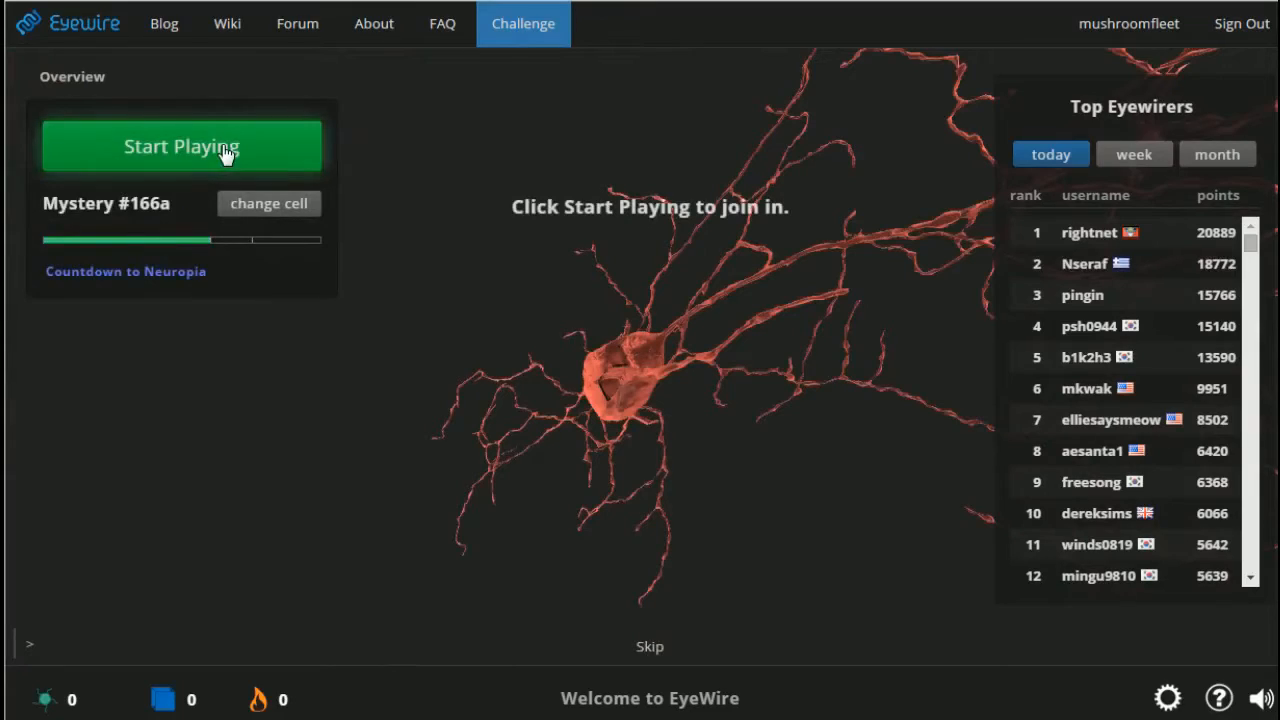
click(180, 146)
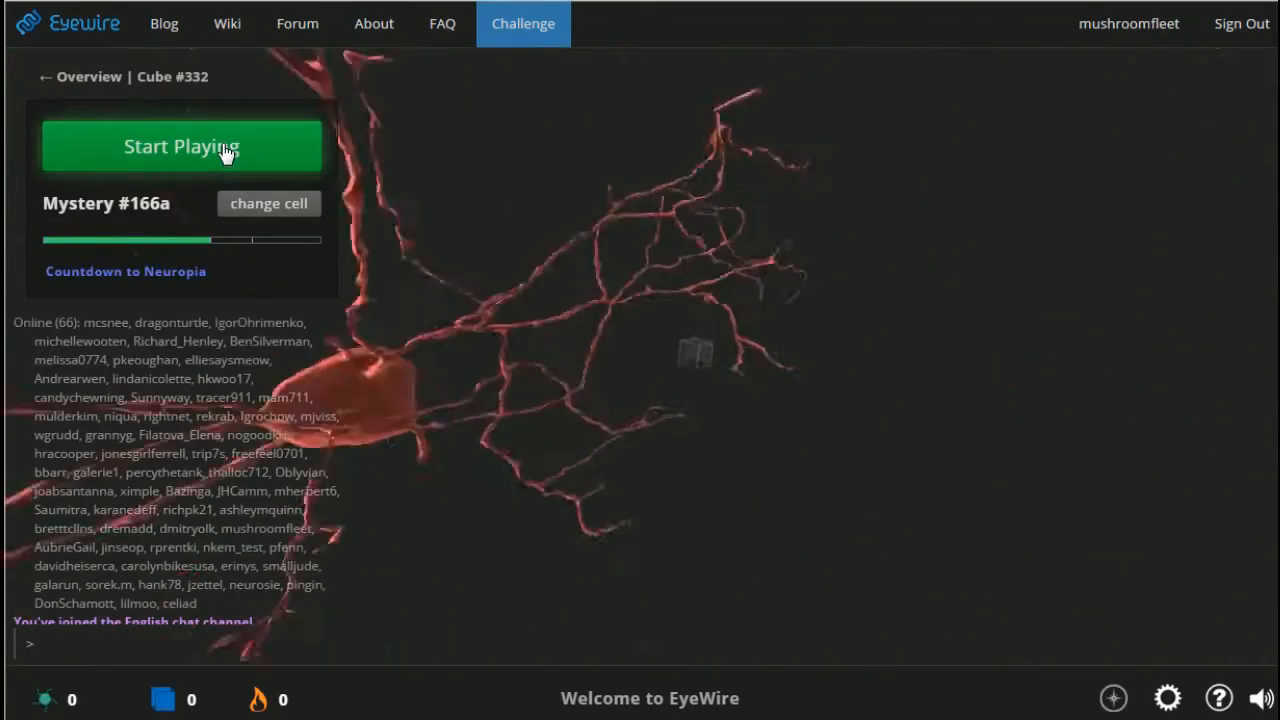
click(180, 146)
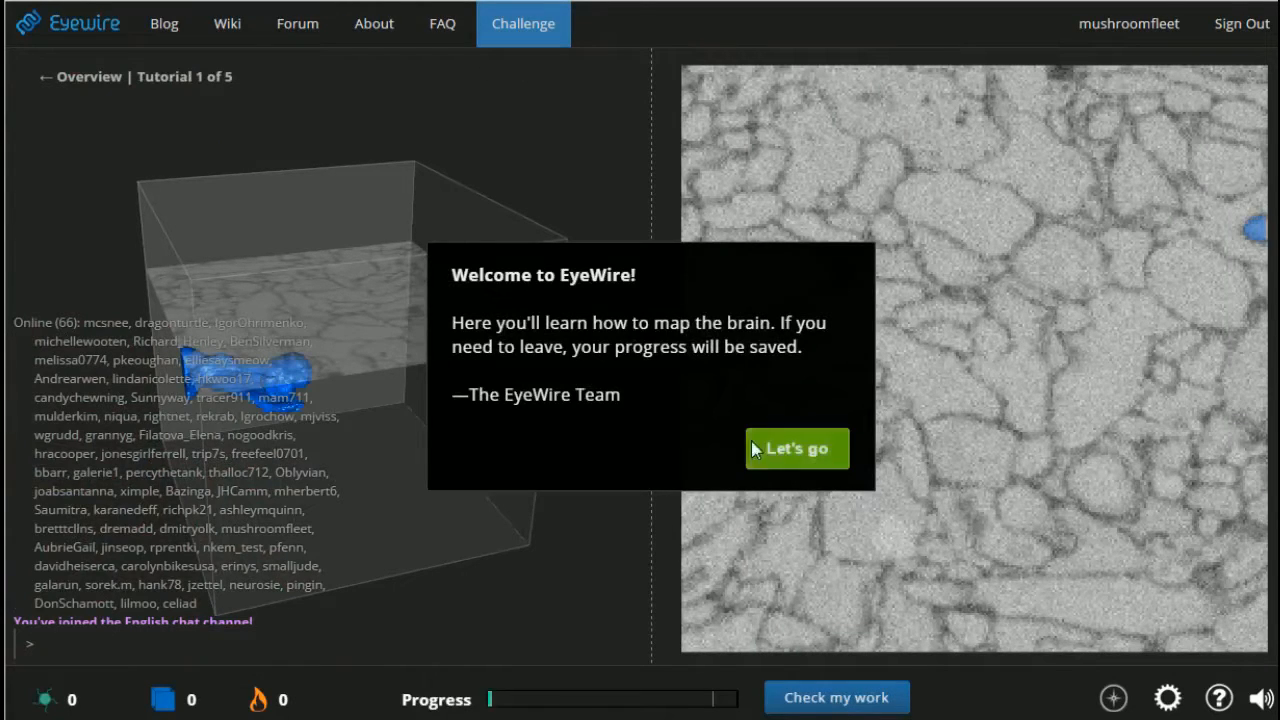
Dismiss the welcome, rotate the cube around the blue branch and acknowledge the 3D and 2D tips.
click(796, 448)
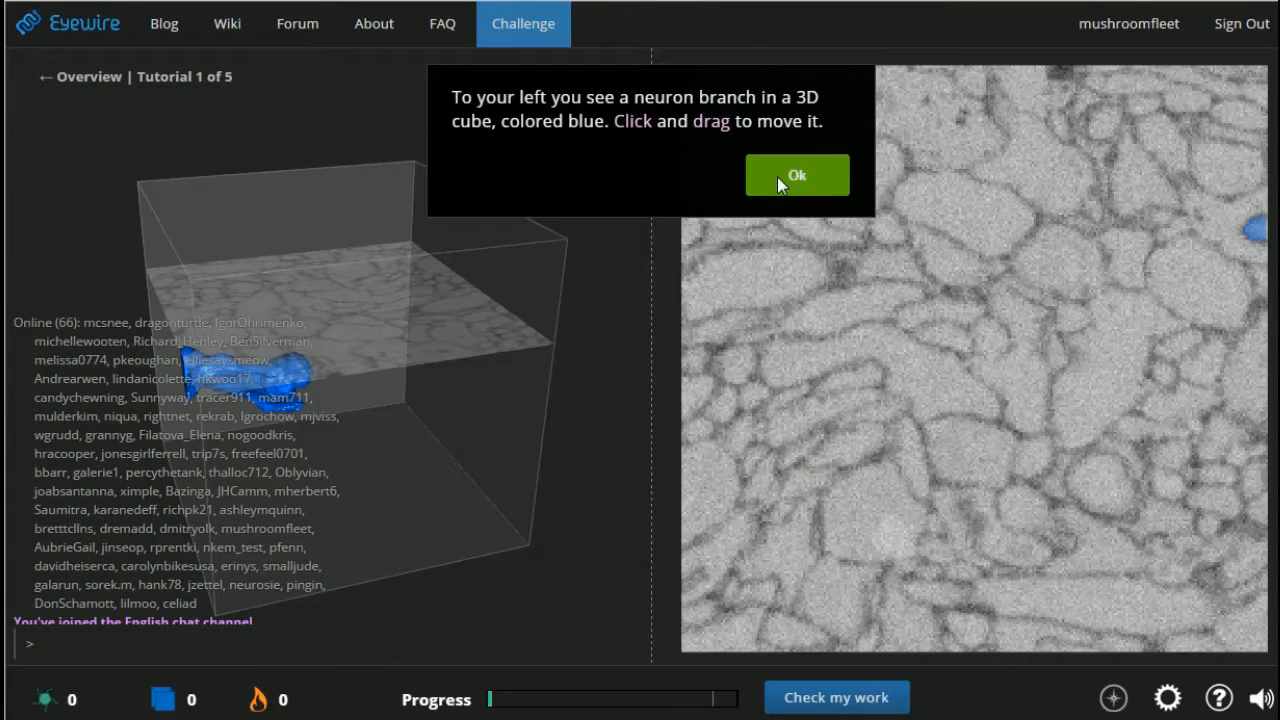
mouse_move(588, 268)
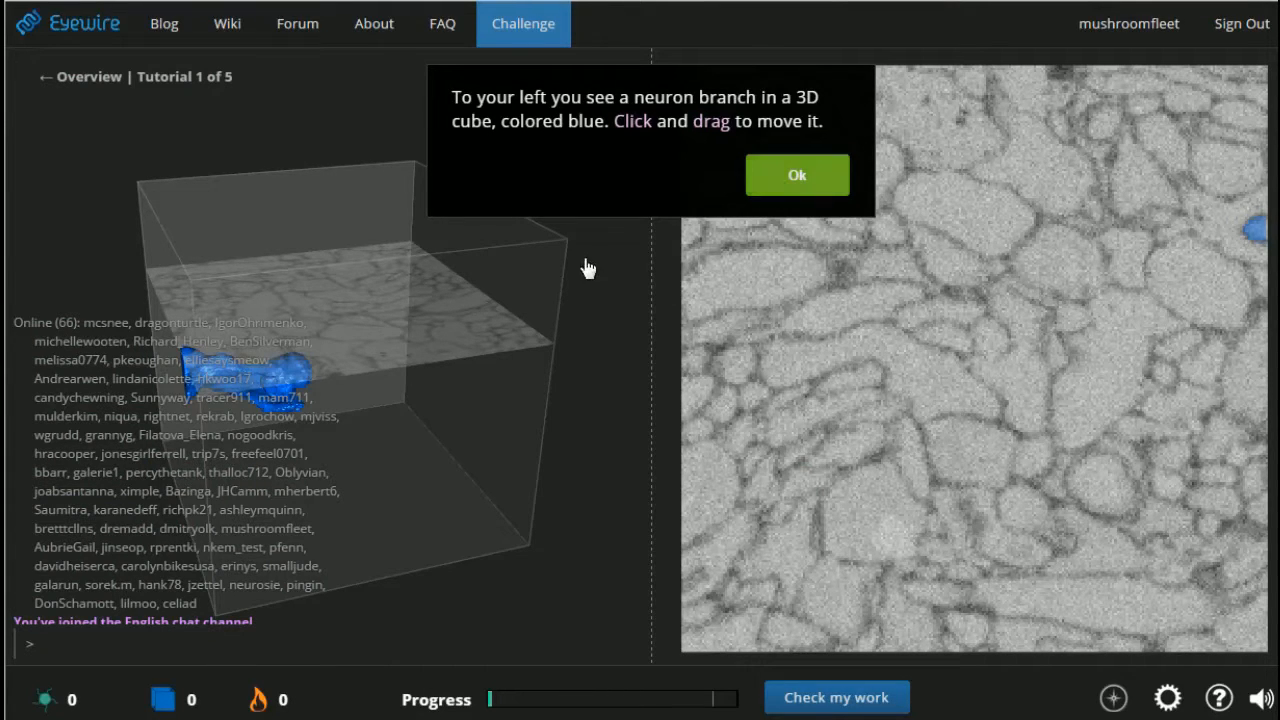
drag(588, 268, 486, 446)
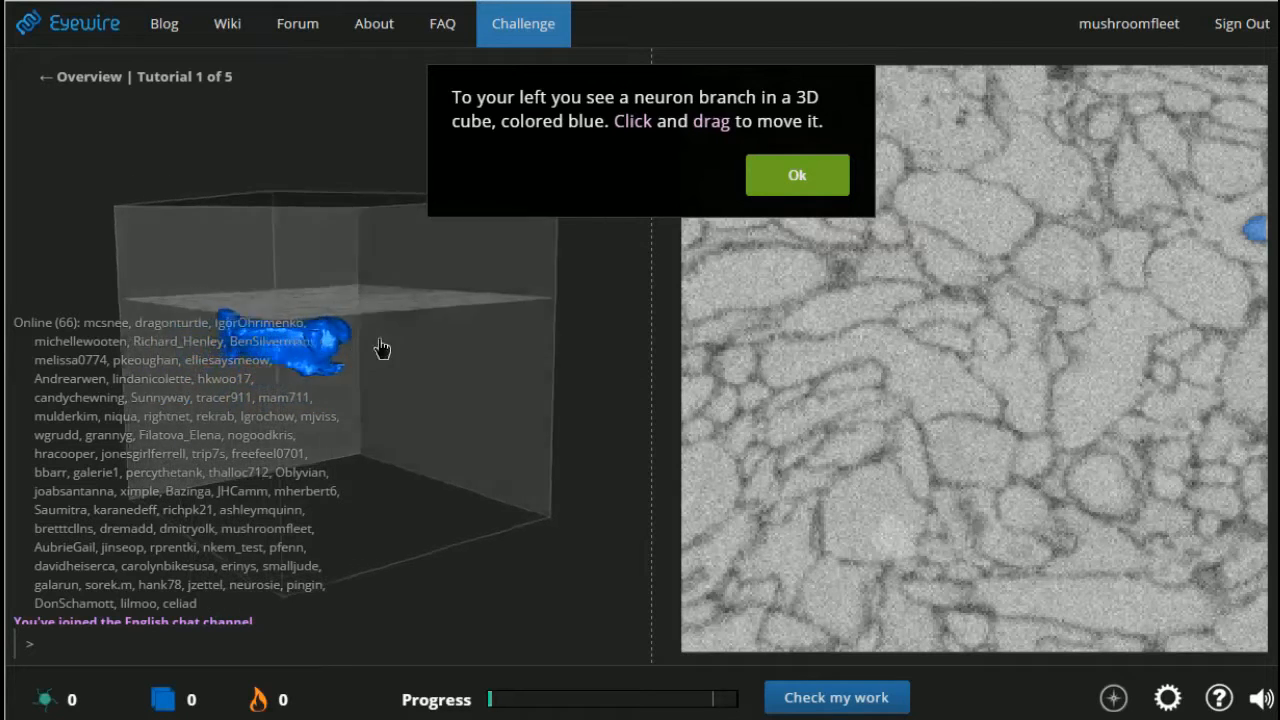
drag(380, 348, 510, 412)
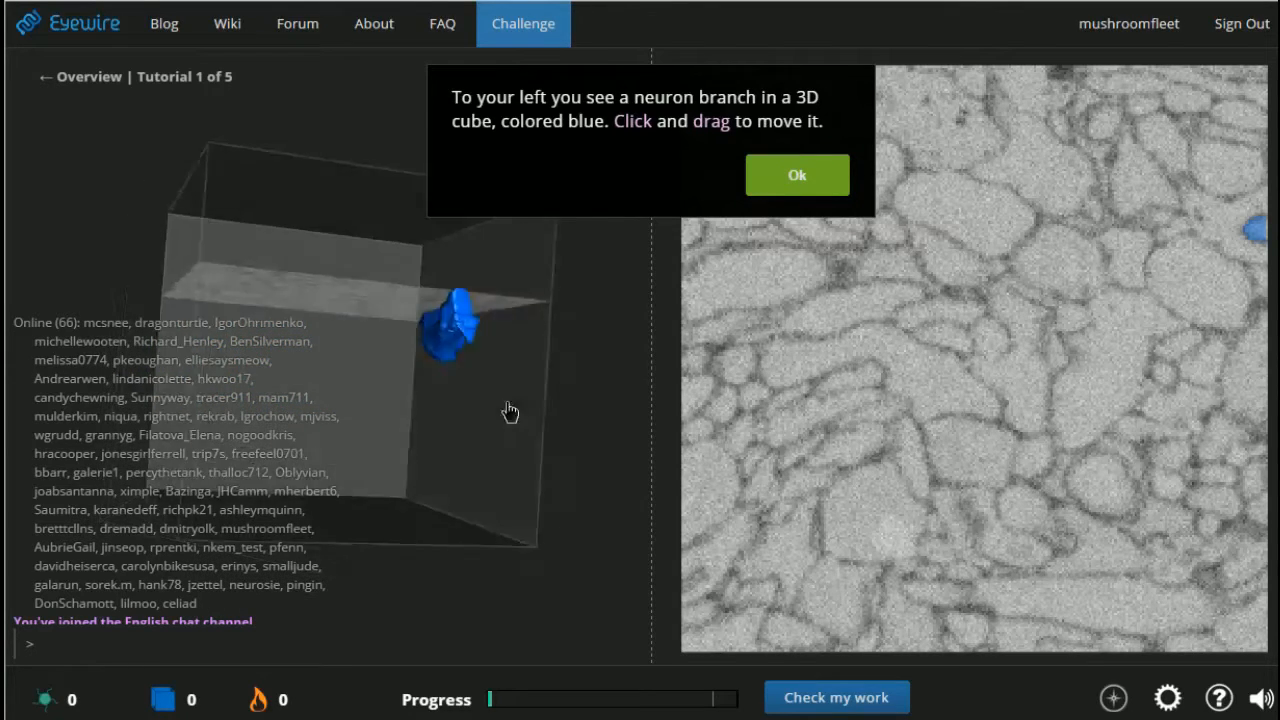
drag(510, 410, 296, 290)
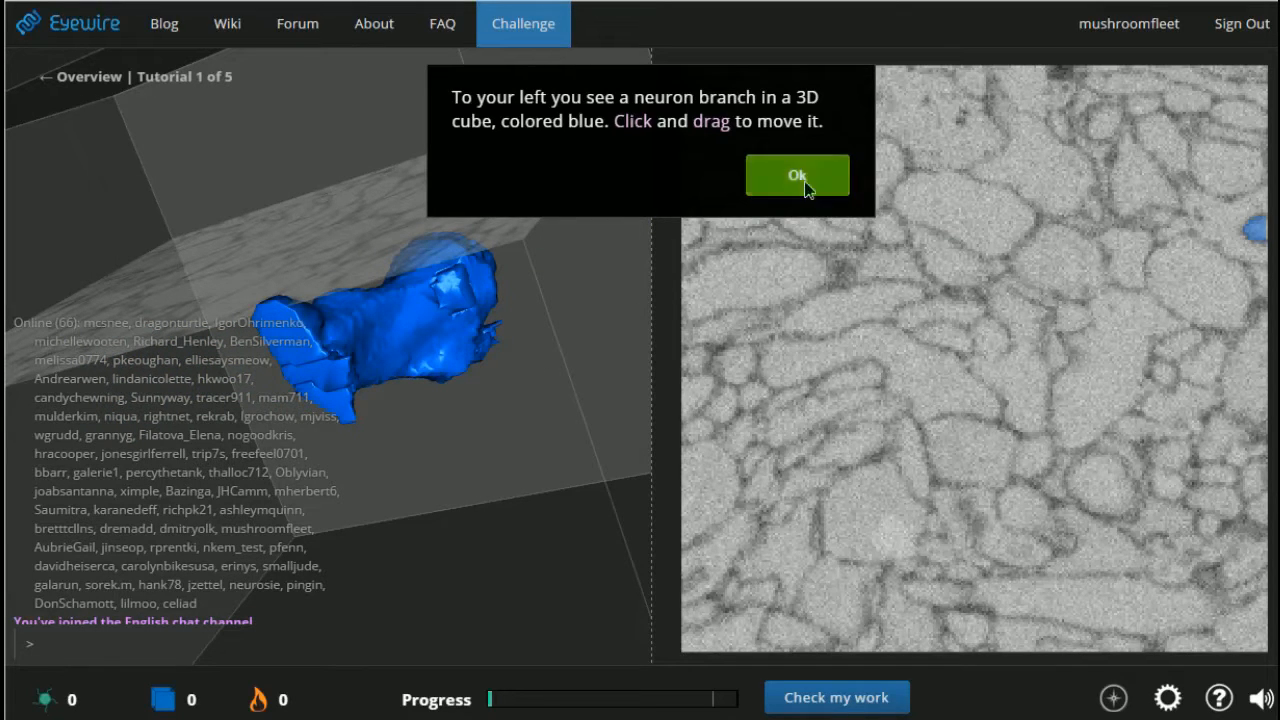
click(796, 176)
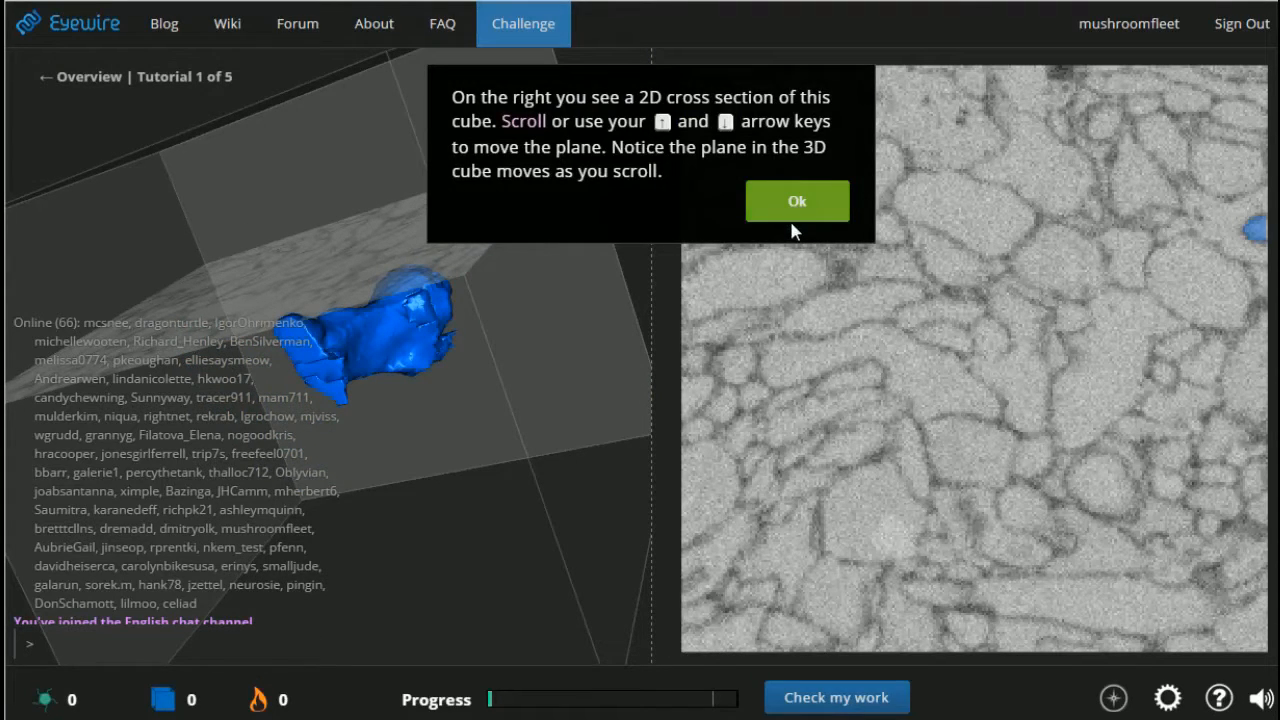
click(796, 200)
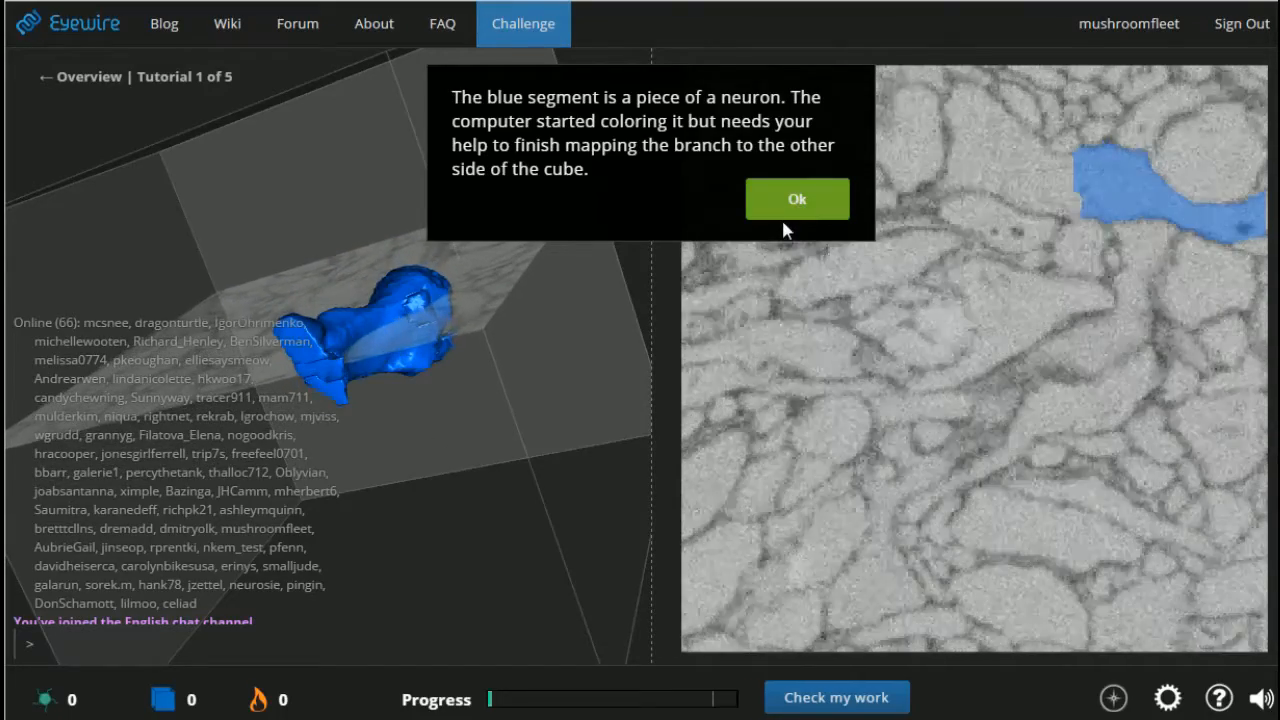
Color the blinking branch pieces in the slice, dismiss the warnings and submit the cube for checking.
click(796, 200)
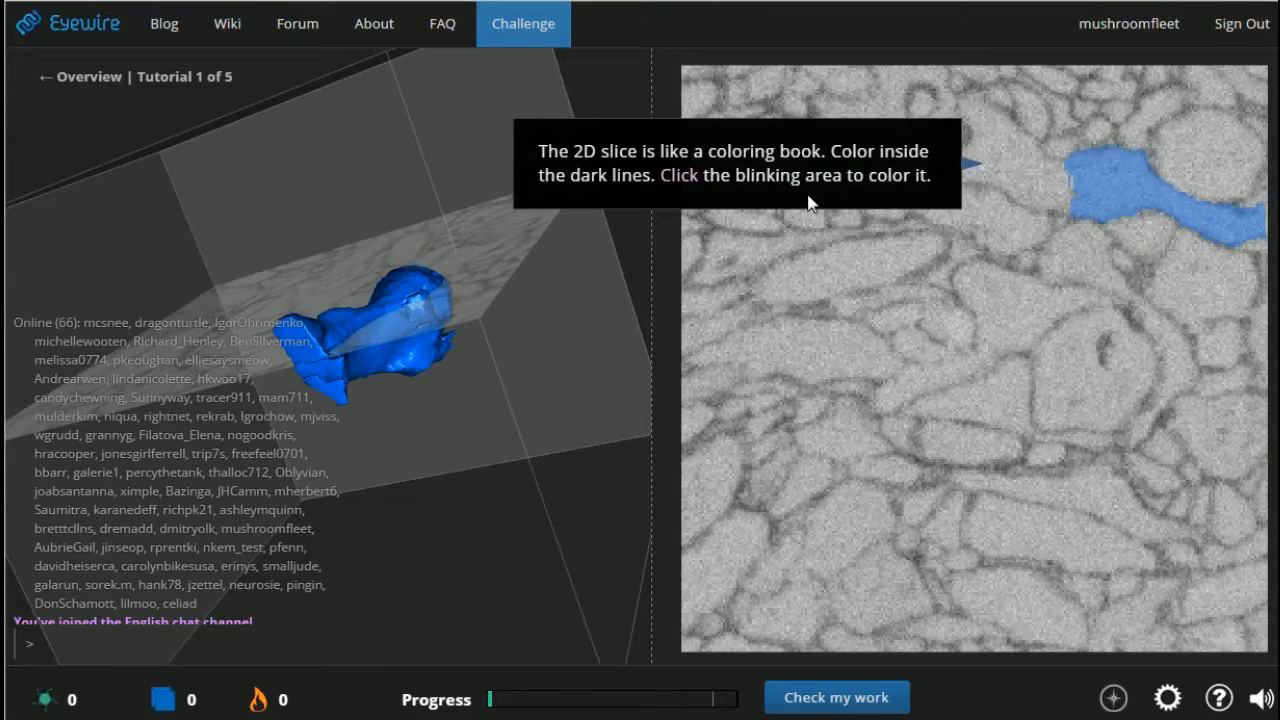
click(1120, 176)
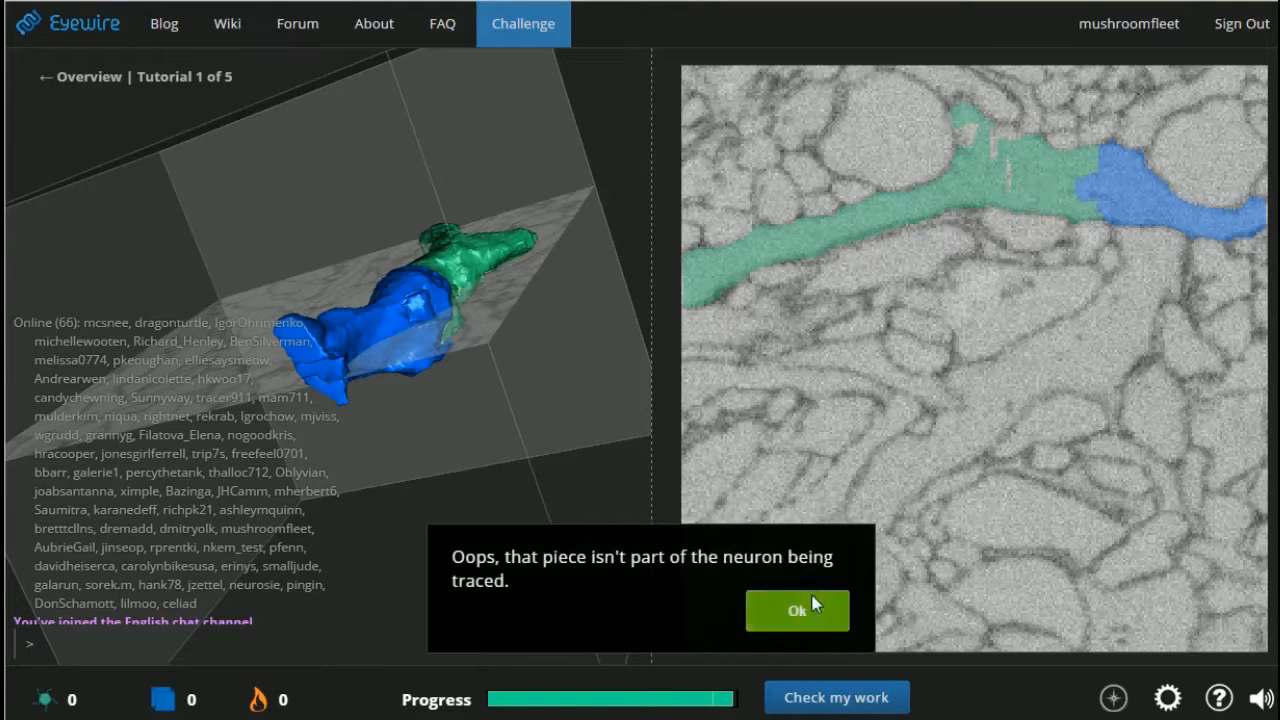
click(796, 610)
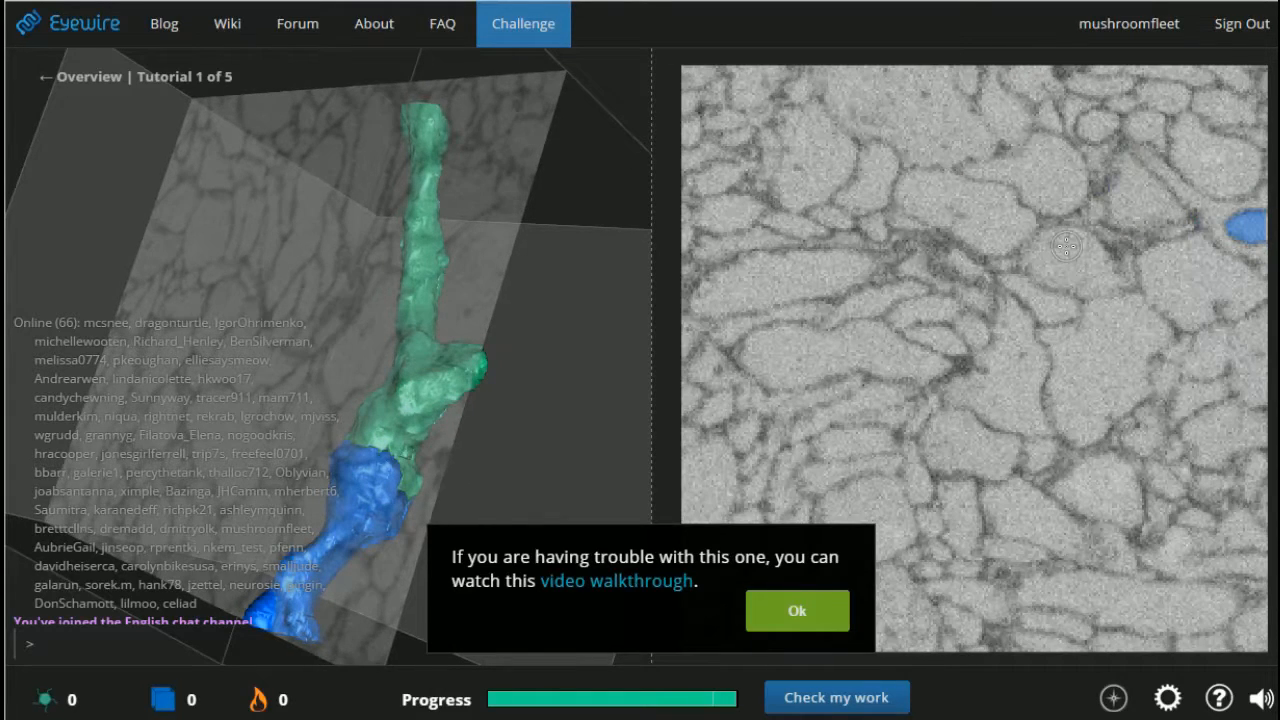
click(796, 612)
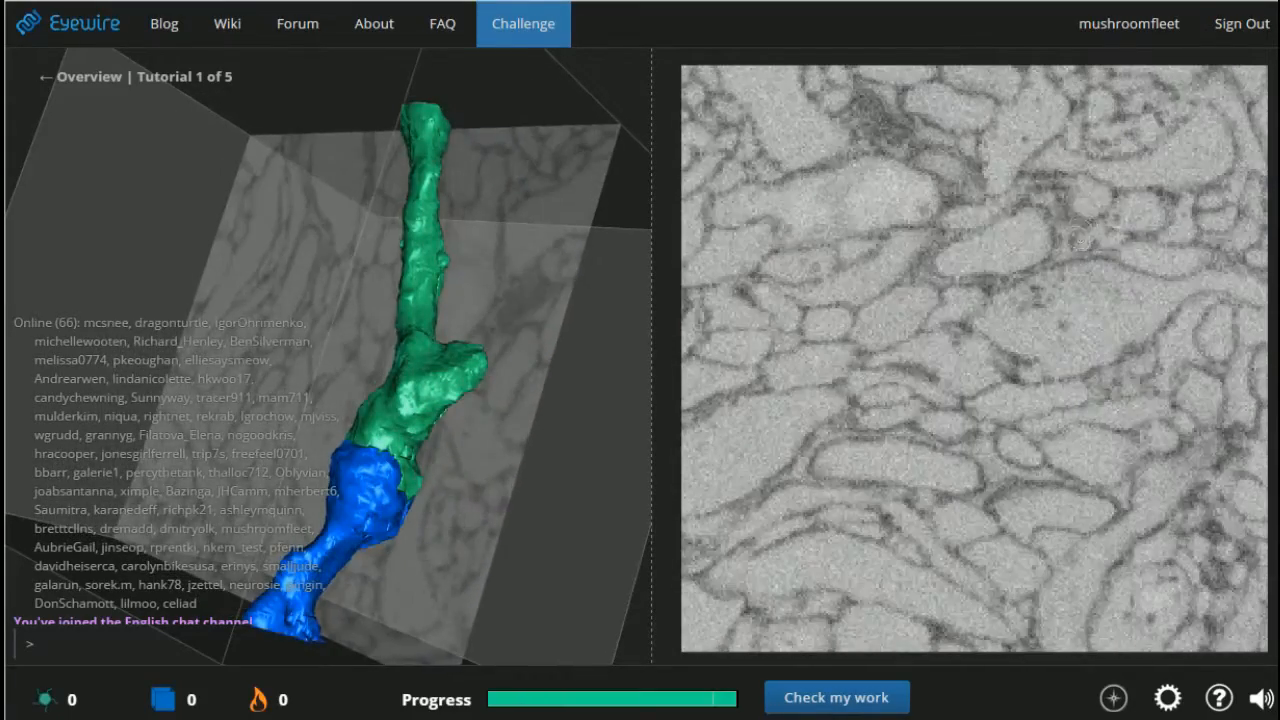
click(1096, 198)
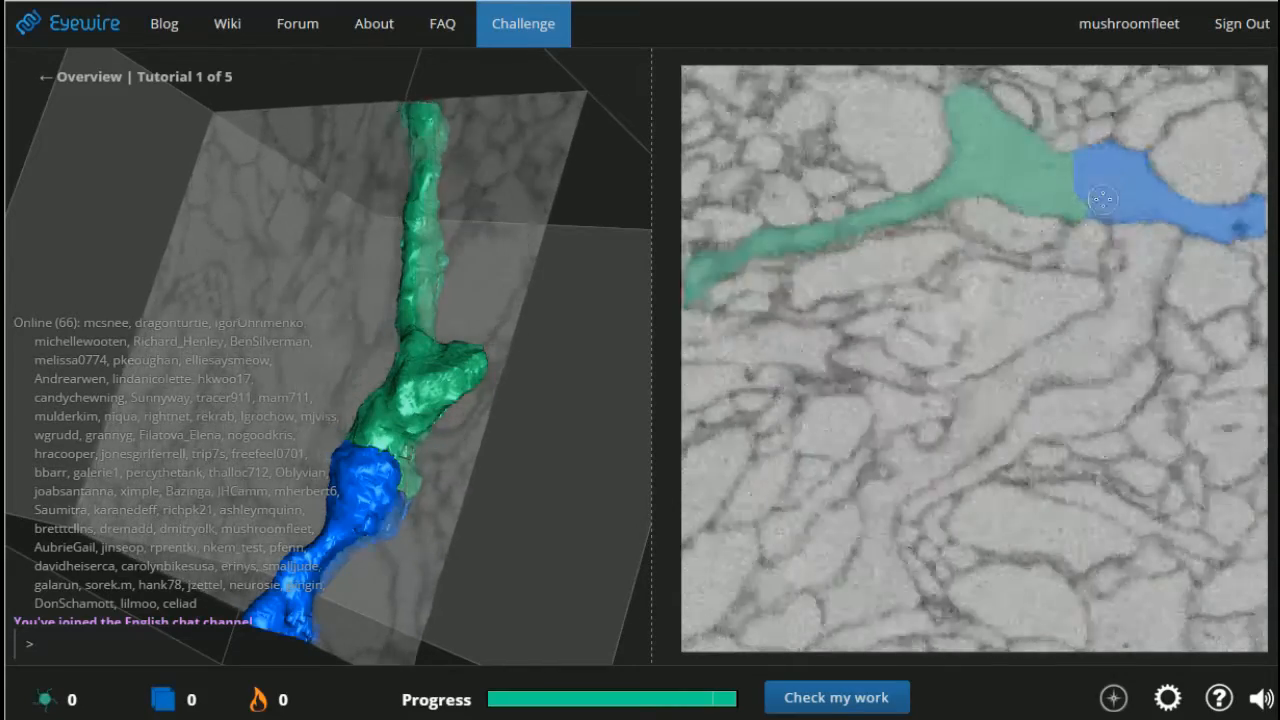
click(836, 696)
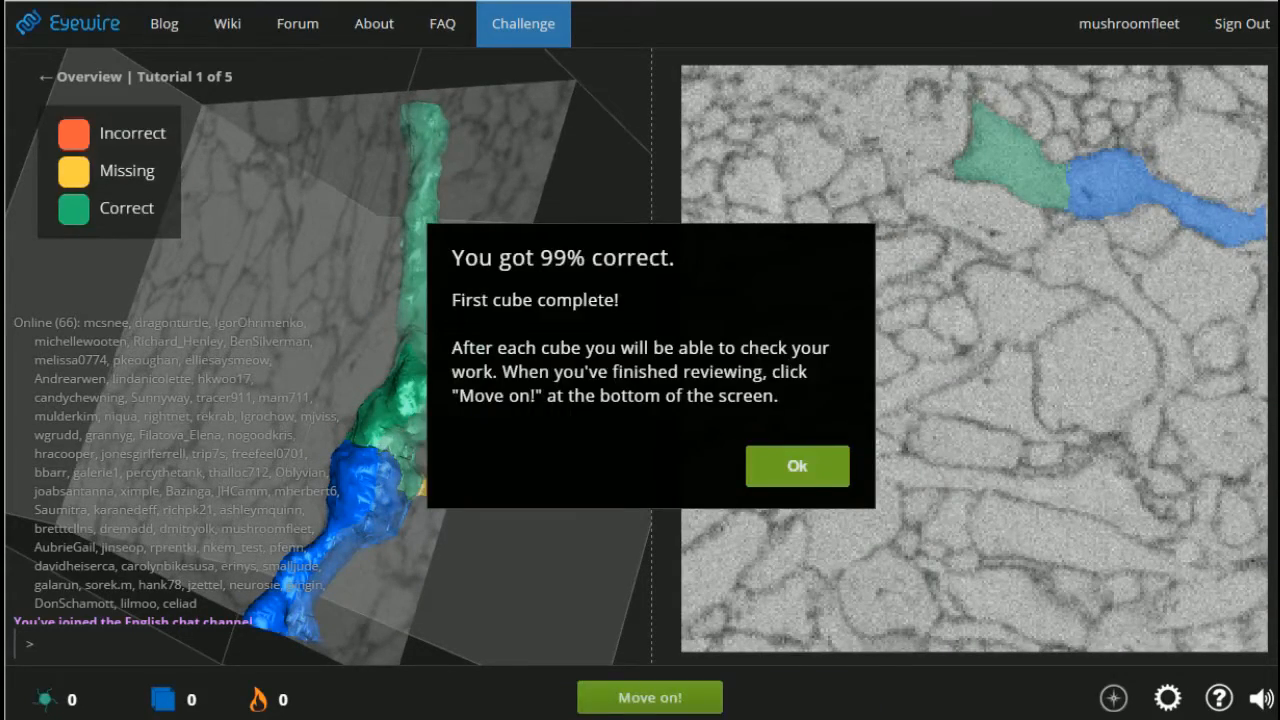
Dismiss the score summary and move on to tutorial 2 of 5.
click(796, 466)
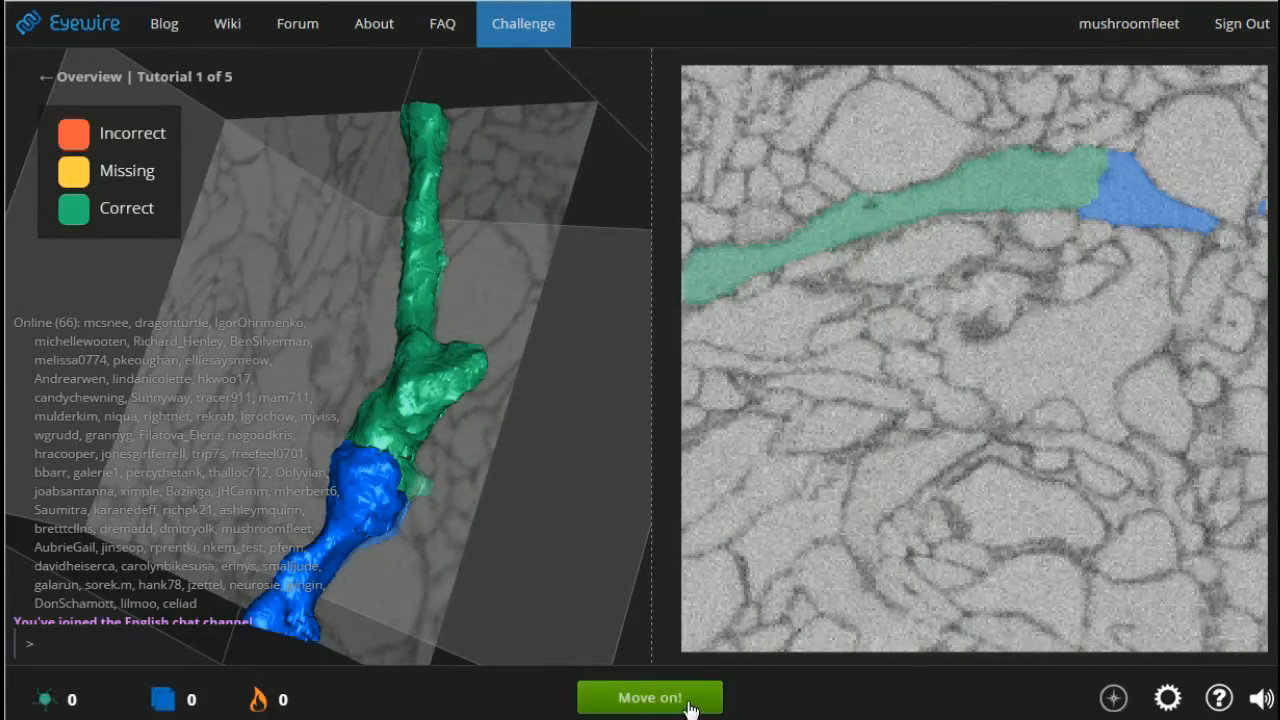
click(648, 696)
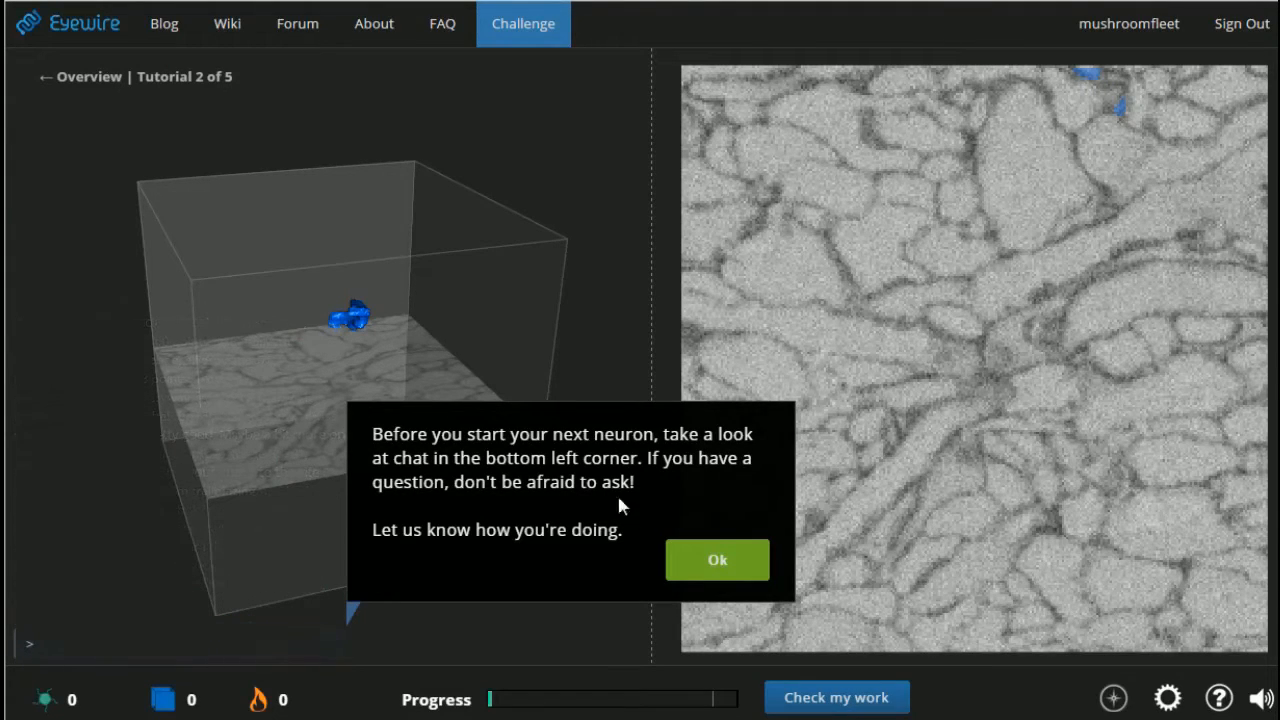
Dismiss the chat and scroll tips, then color the branch pieces next to the blue one across slices.
click(716, 560)
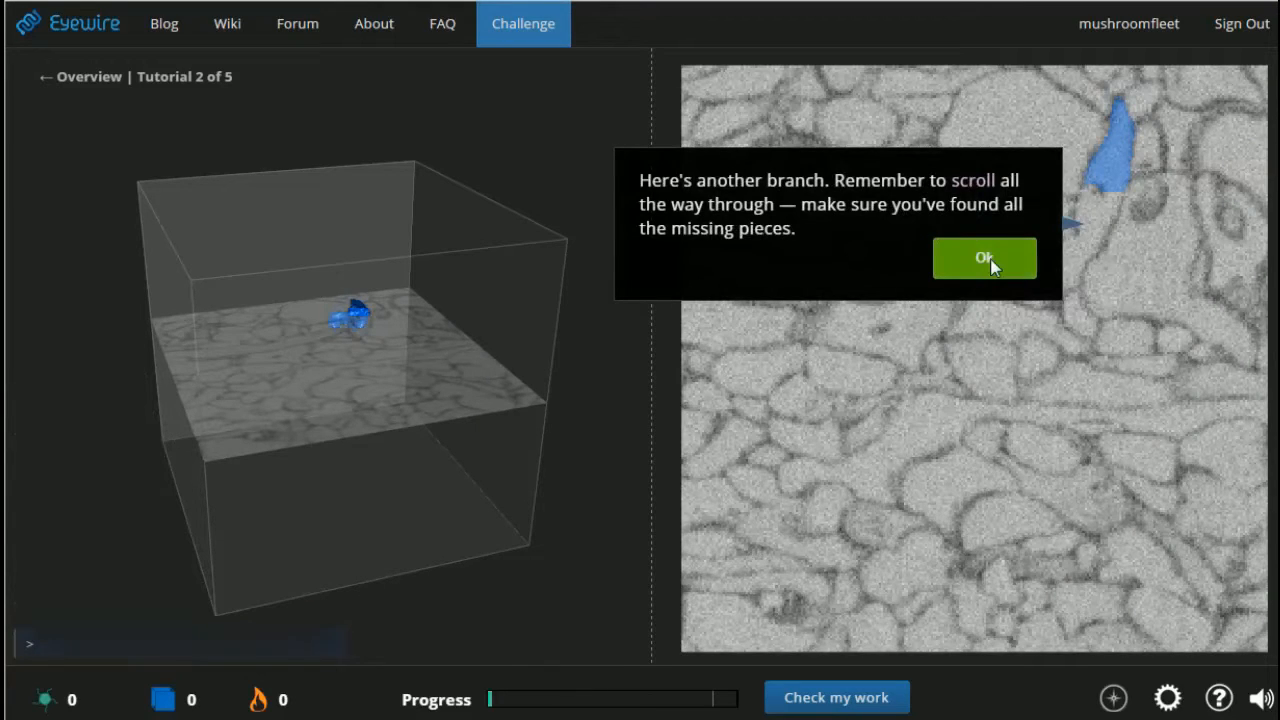
click(984, 256)
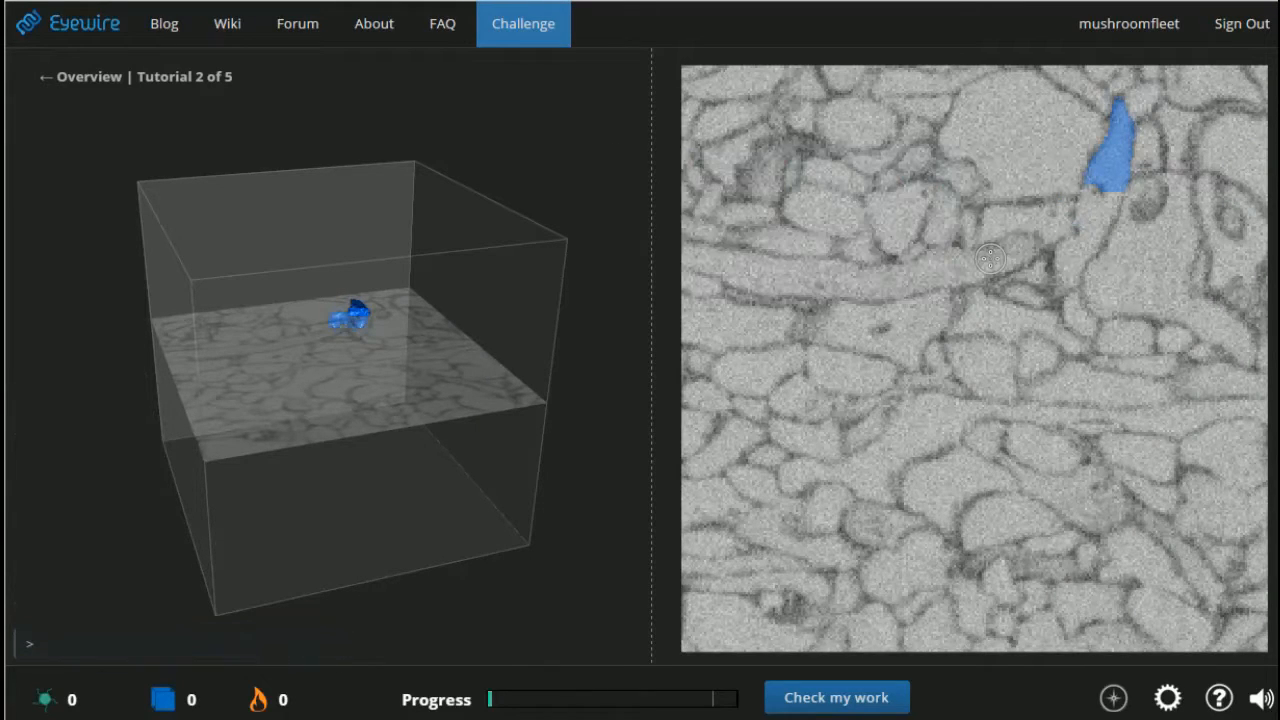
click(1096, 216)
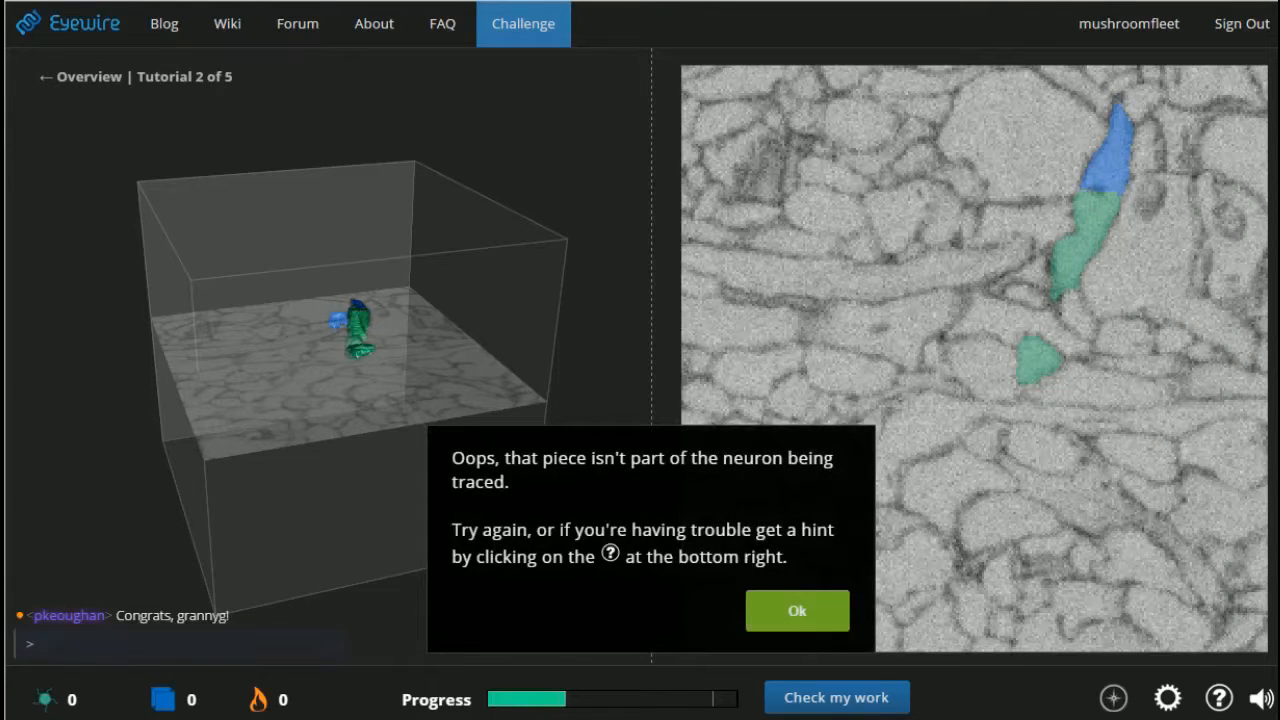
click(796, 610)
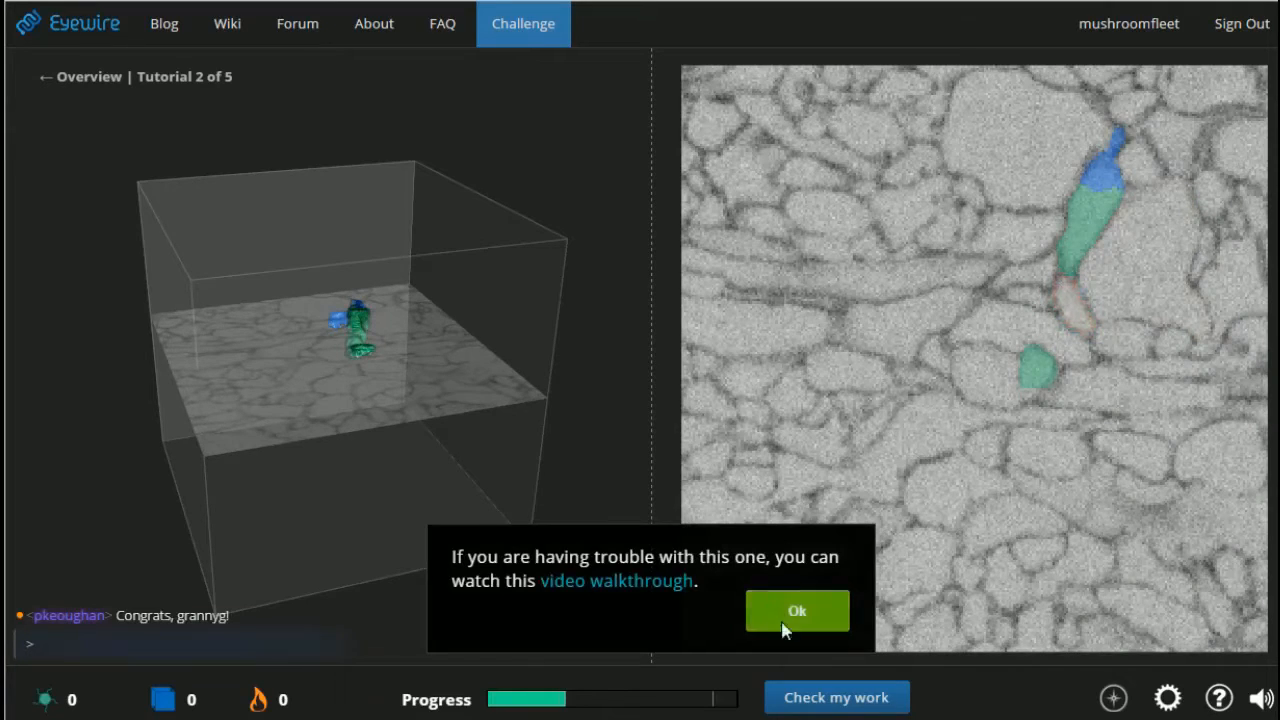
click(796, 610)
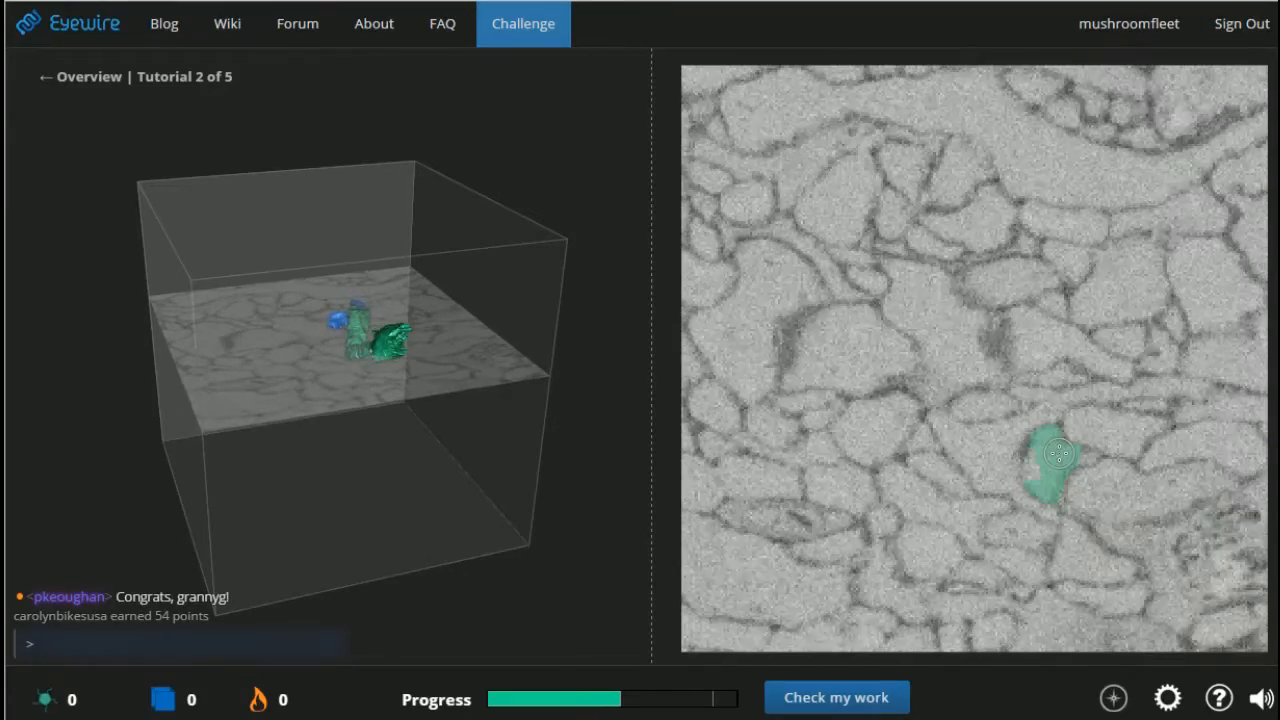
click(1056, 460)
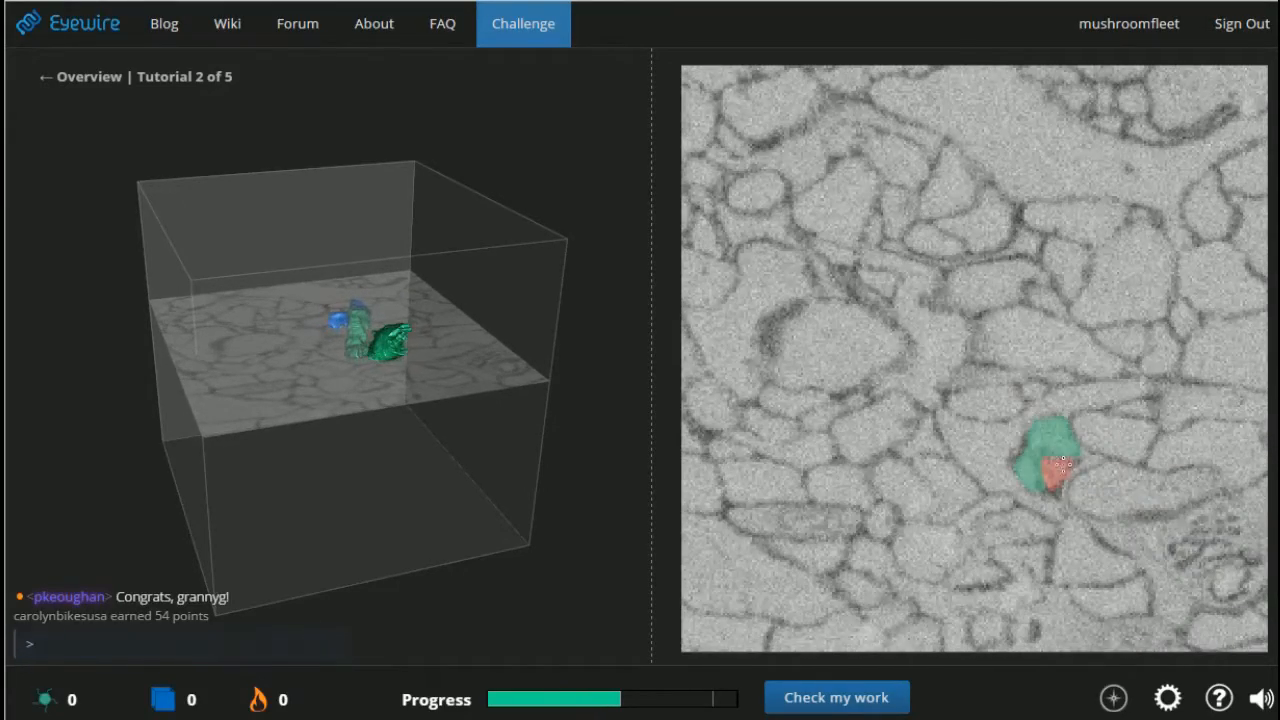
click(1056, 486)
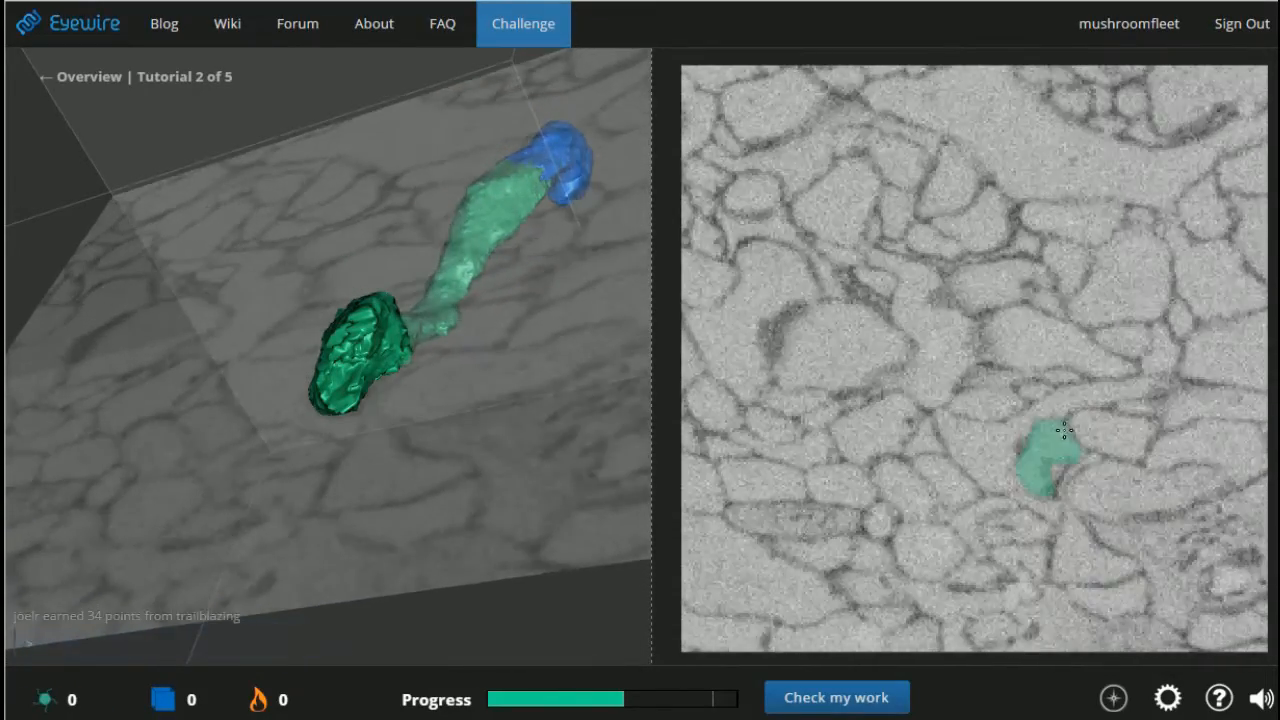
click(1044, 464)
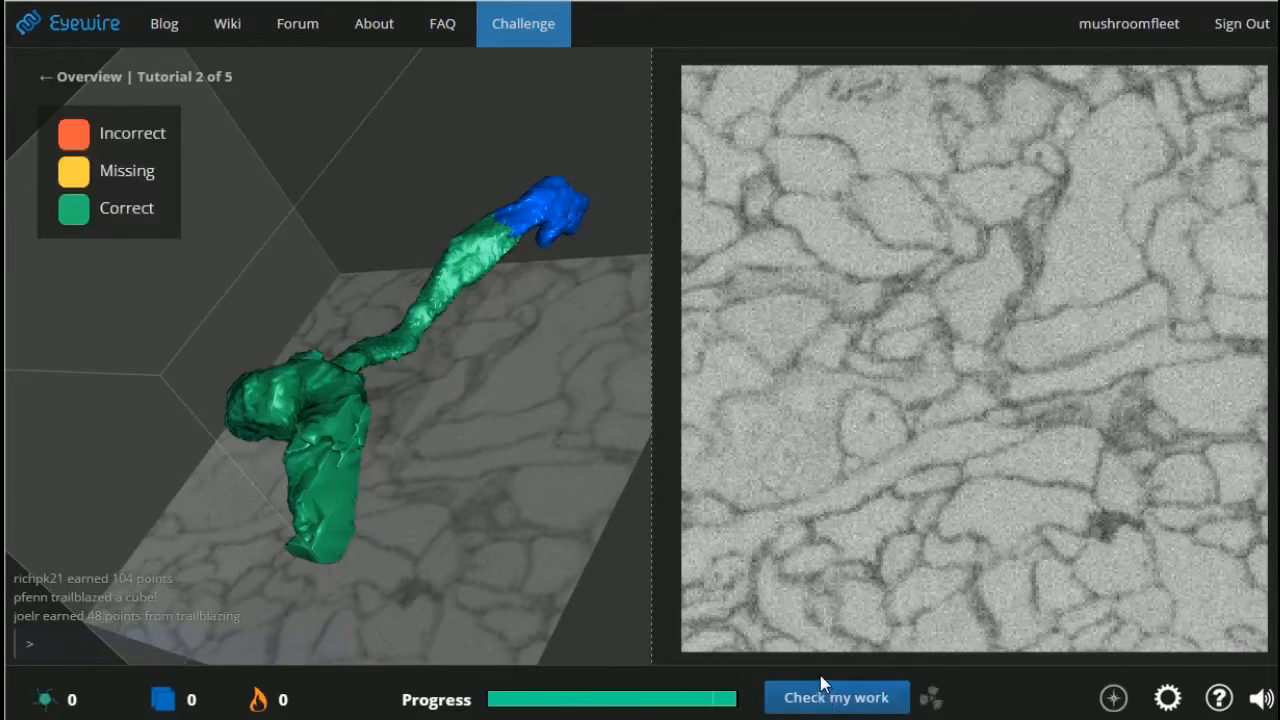
Submit tutorial 2 for a 99% score, dismiss the result and move on to tutorial 3.
click(836, 696)
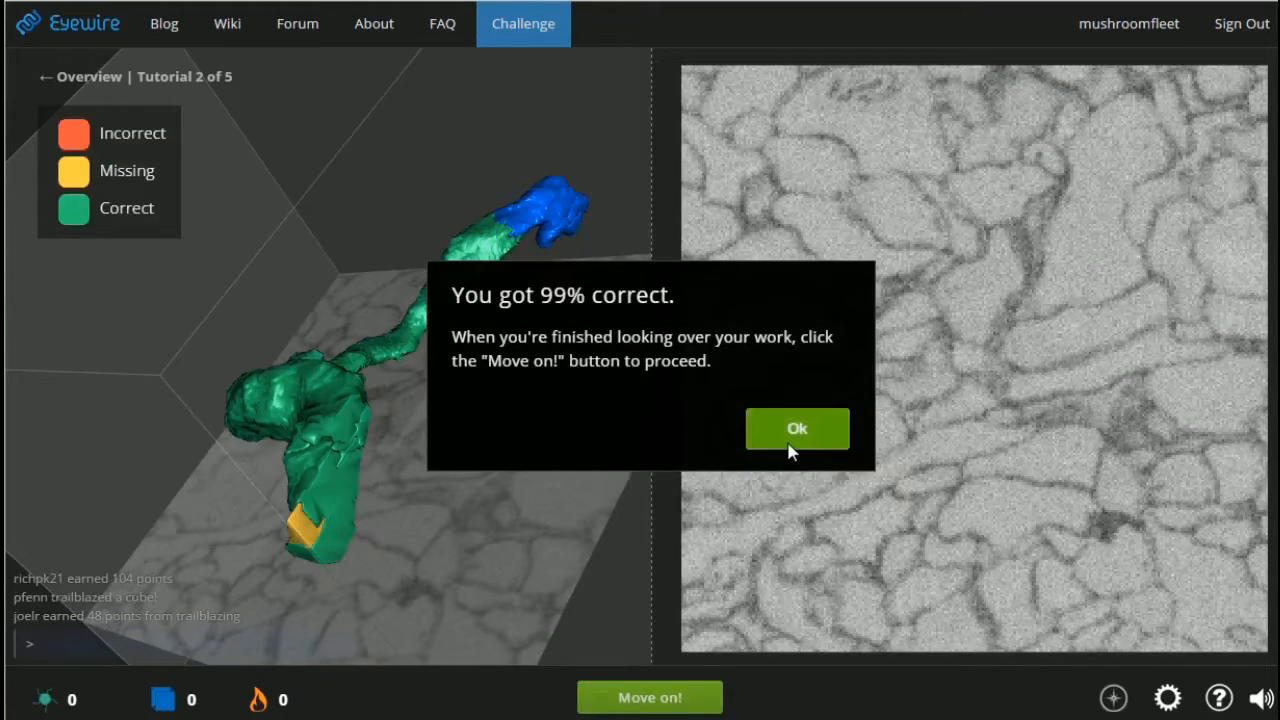
click(796, 428)
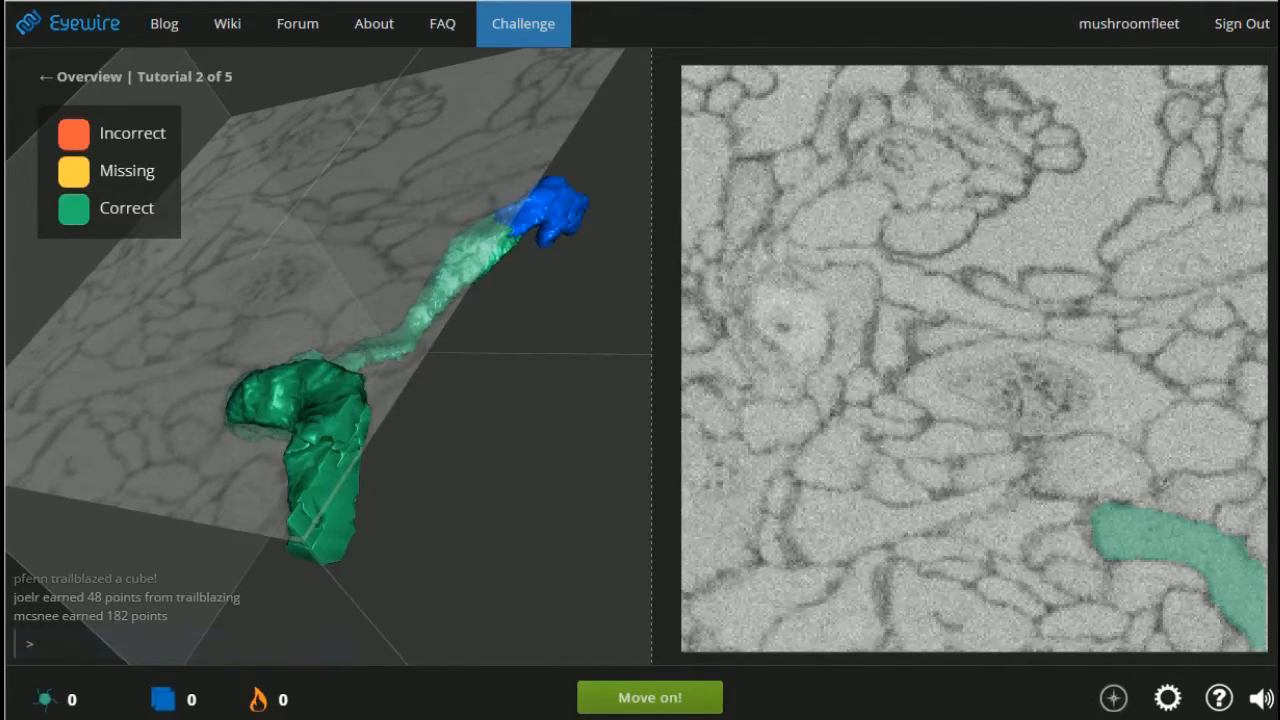
click(648, 696)
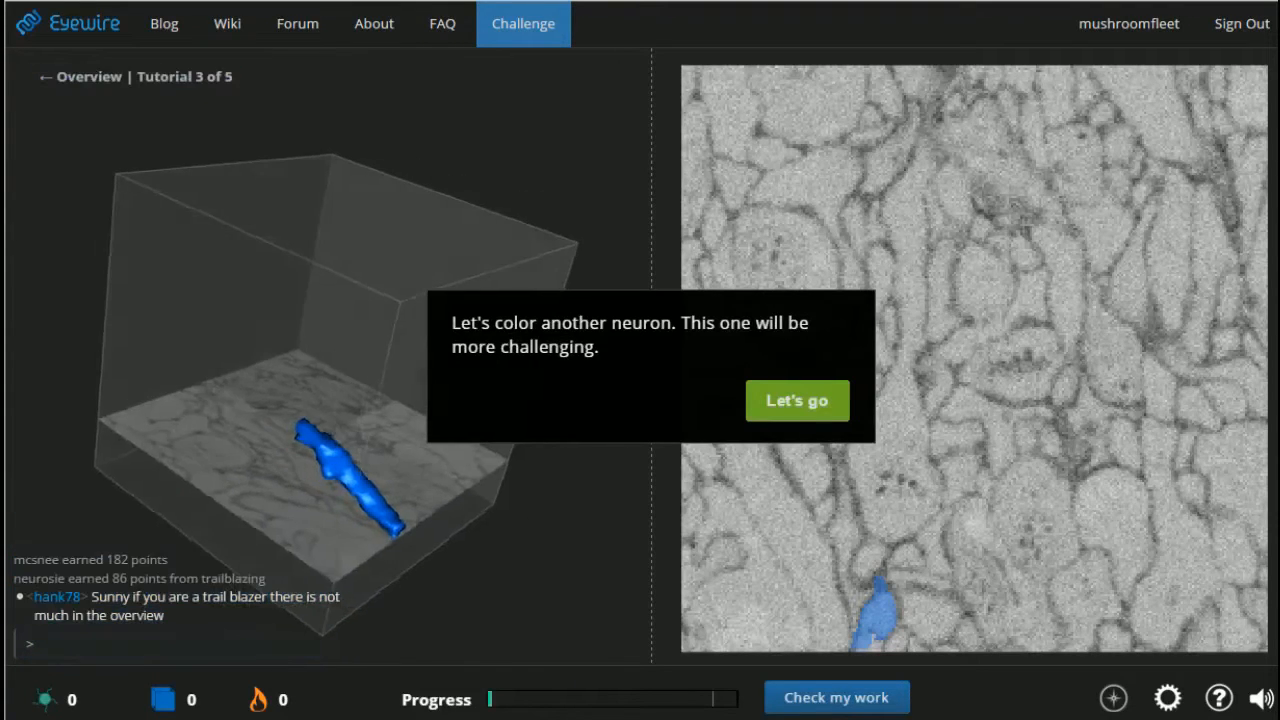
Begin tutorial 3, add a connected piece and a wrong one, then right-click to erase the wrong piece.
click(796, 400)
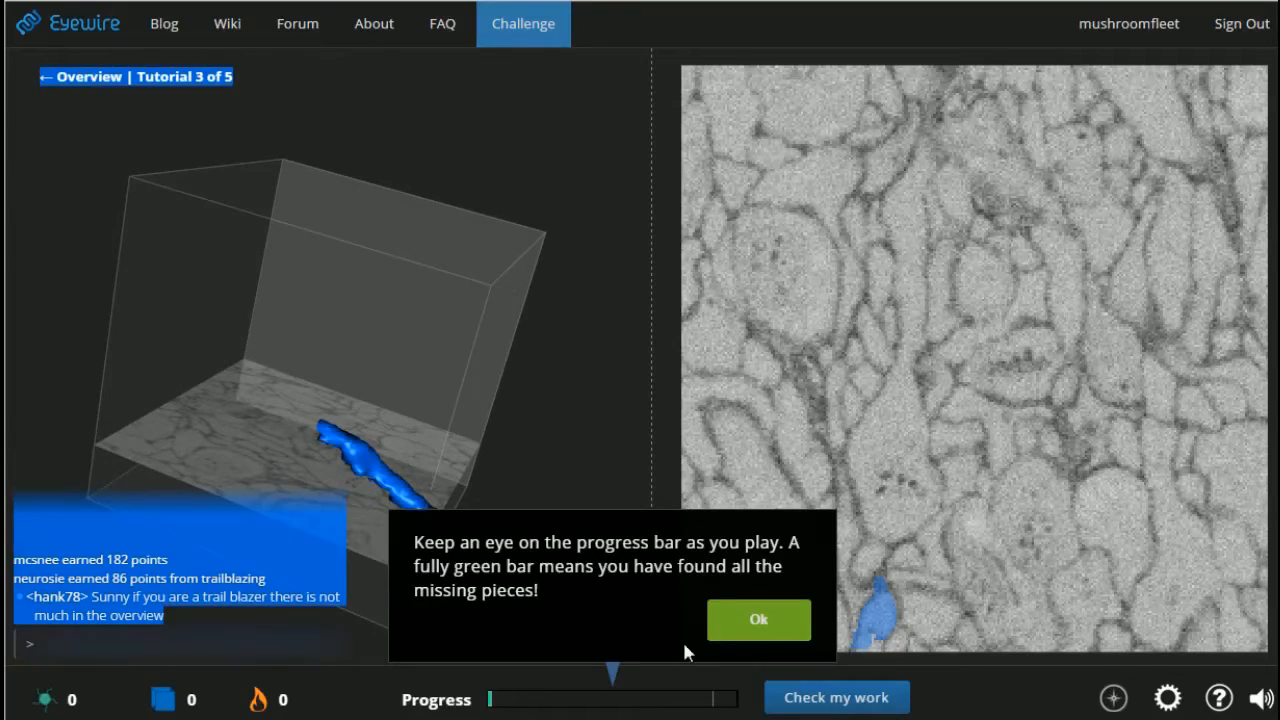
click(758, 620)
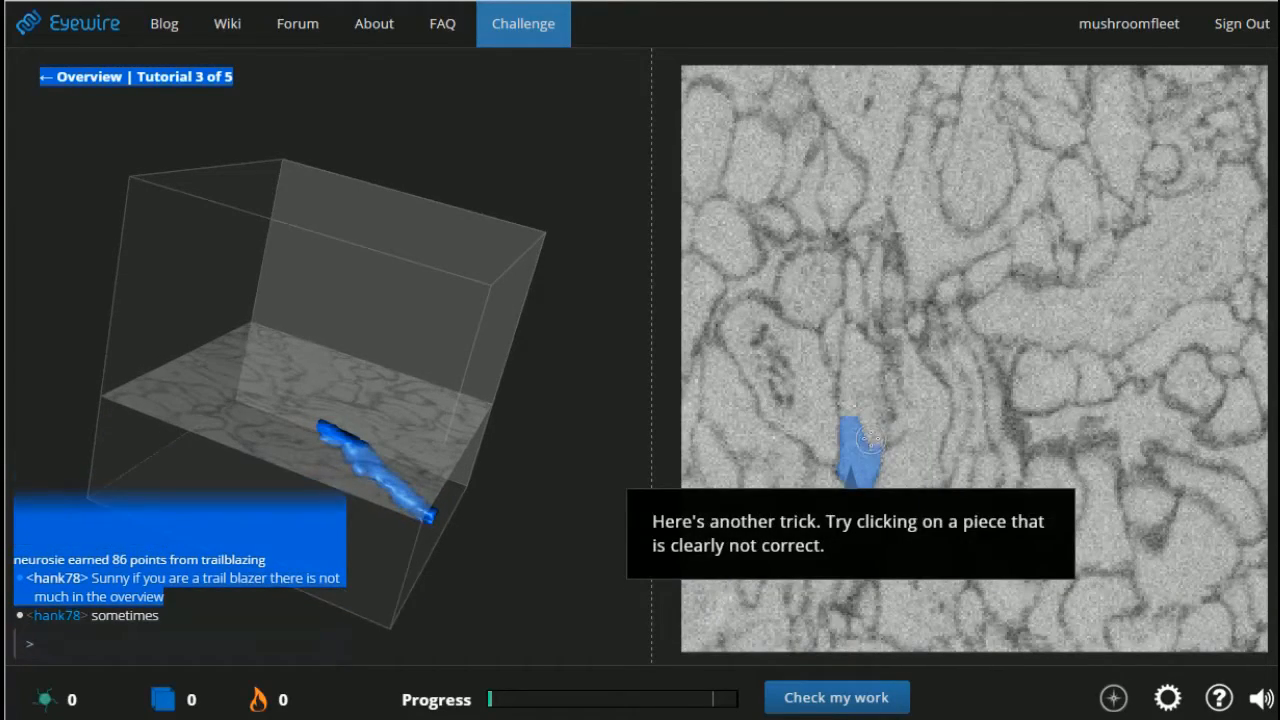
click(862, 360)
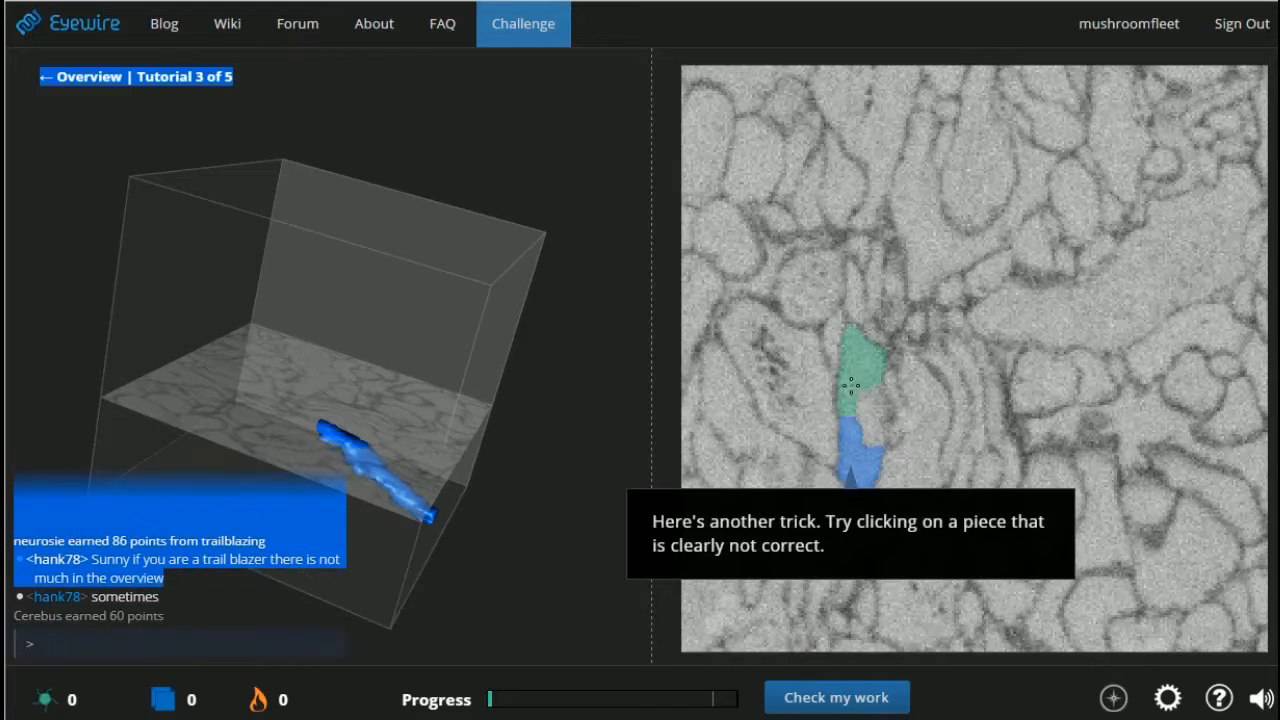
click(856, 384)
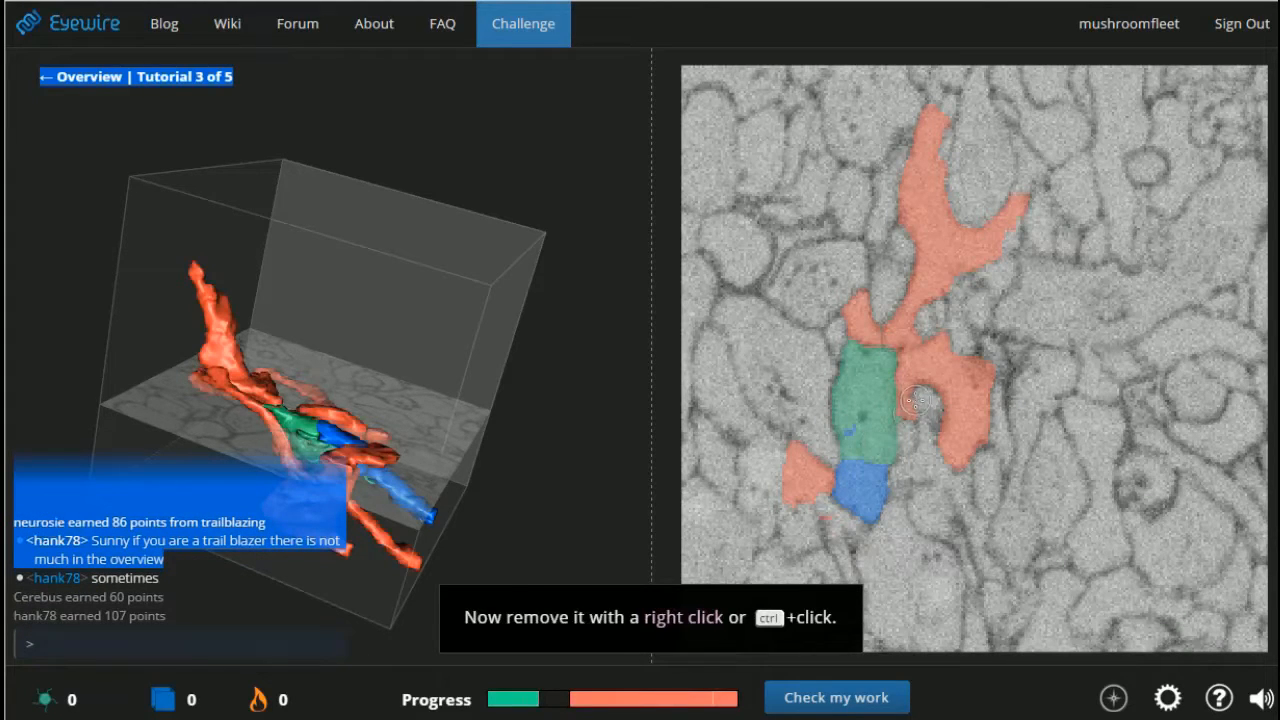
right_click(916, 400)
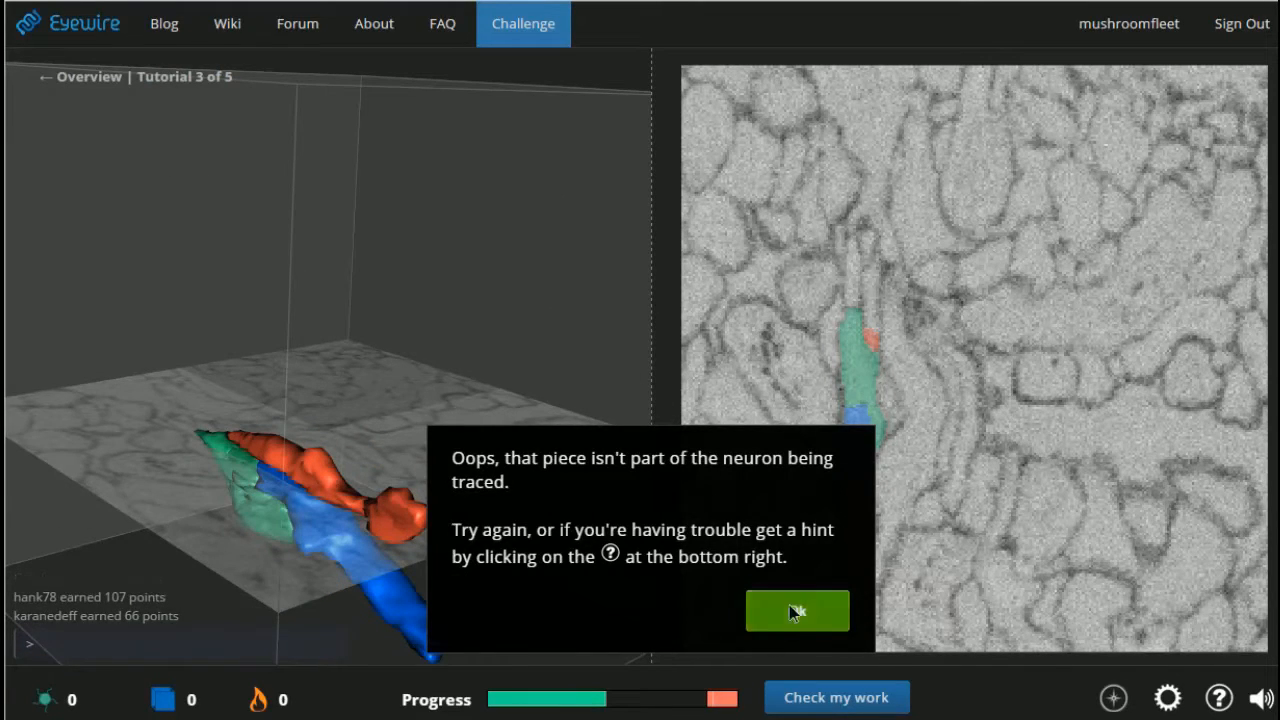
click(796, 612)
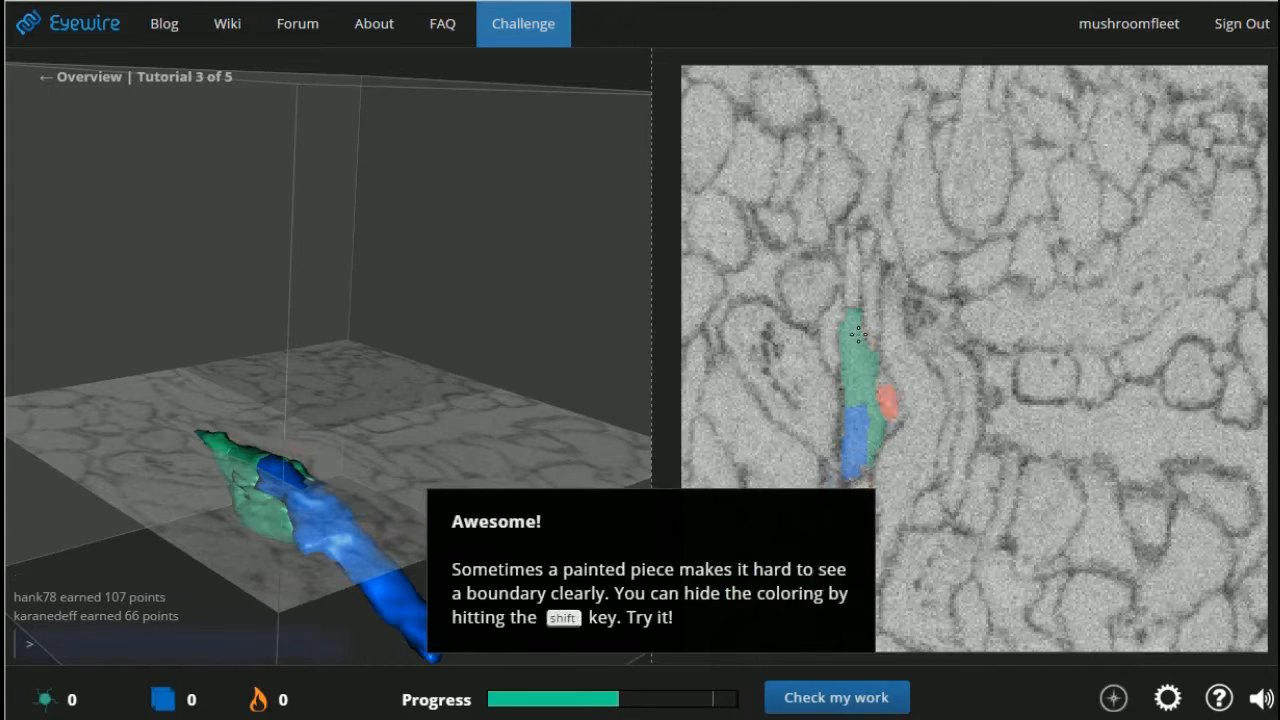
Hide coloring with Shift, add another piece and dismiss the walkthrough tips to color freely.
key(shift)
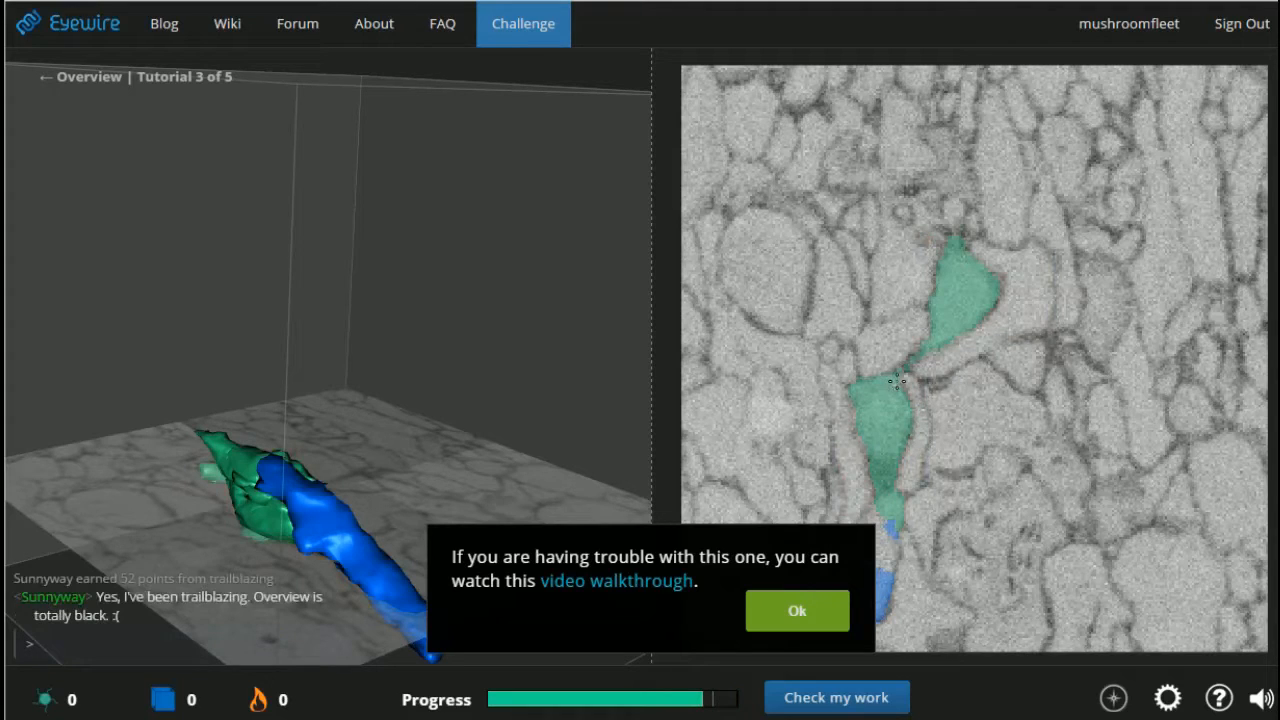
click(856, 448)
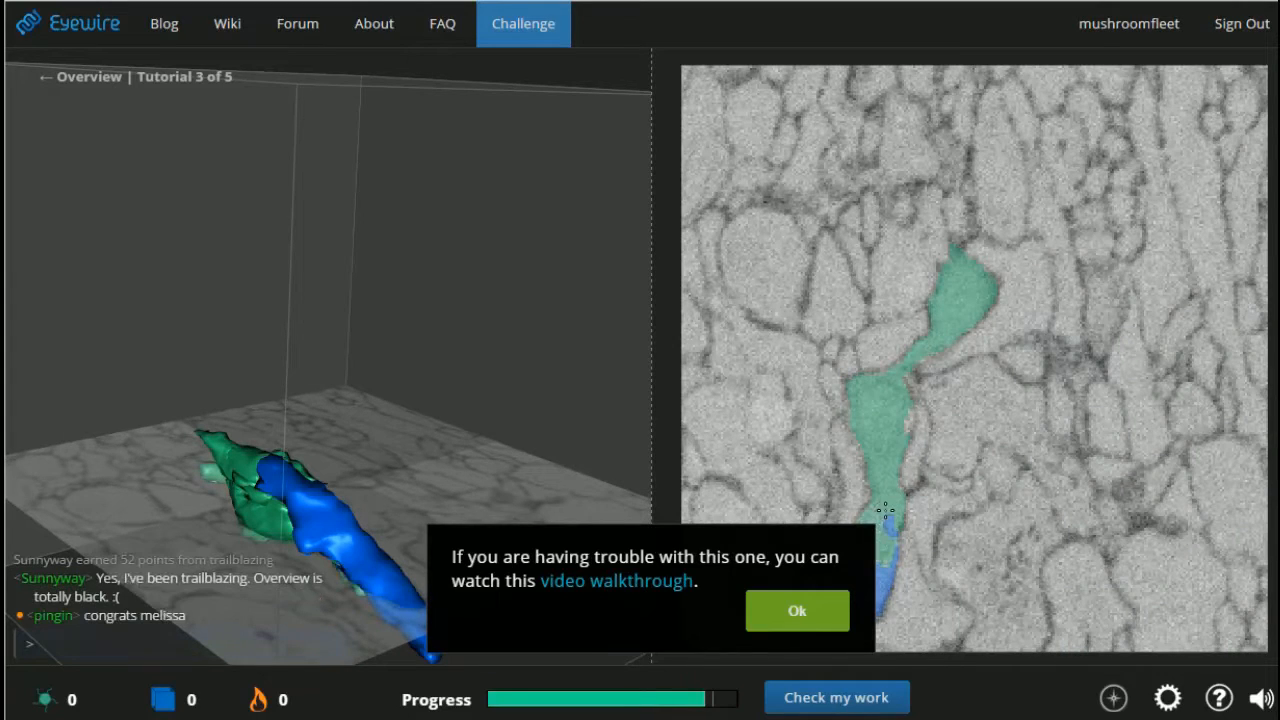
click(796, 610)
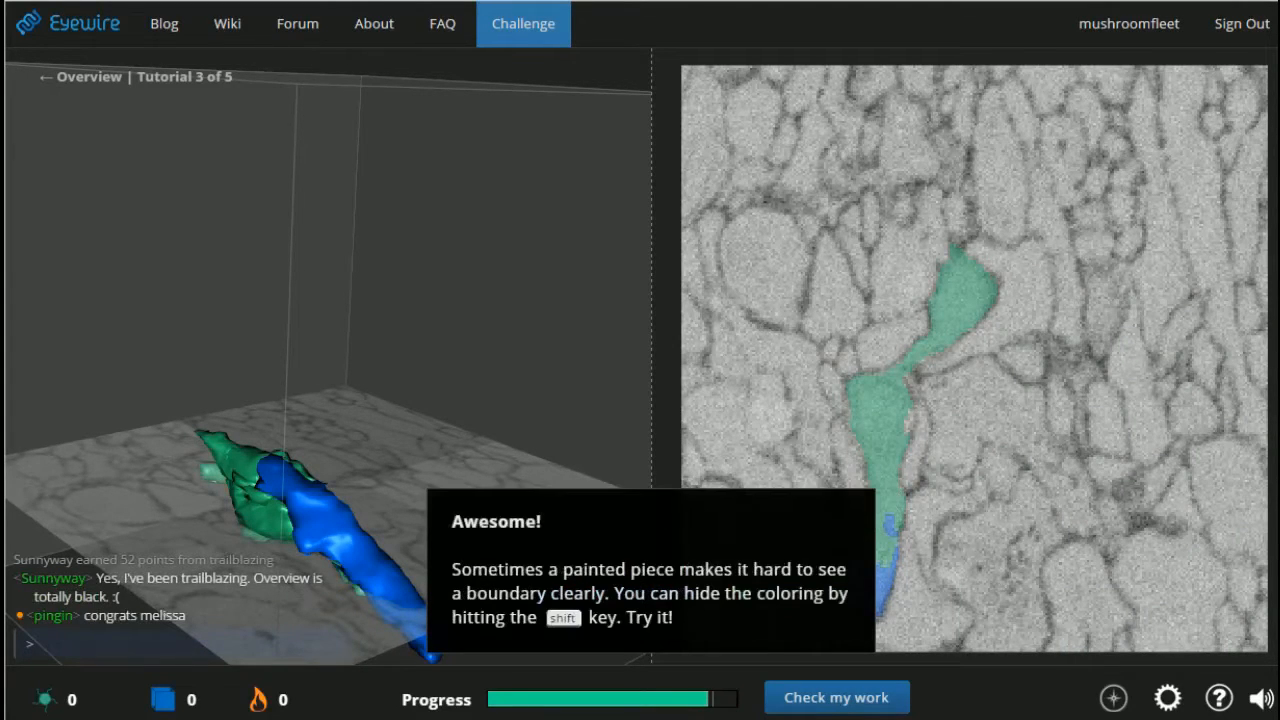
mouse_move(736, 620)
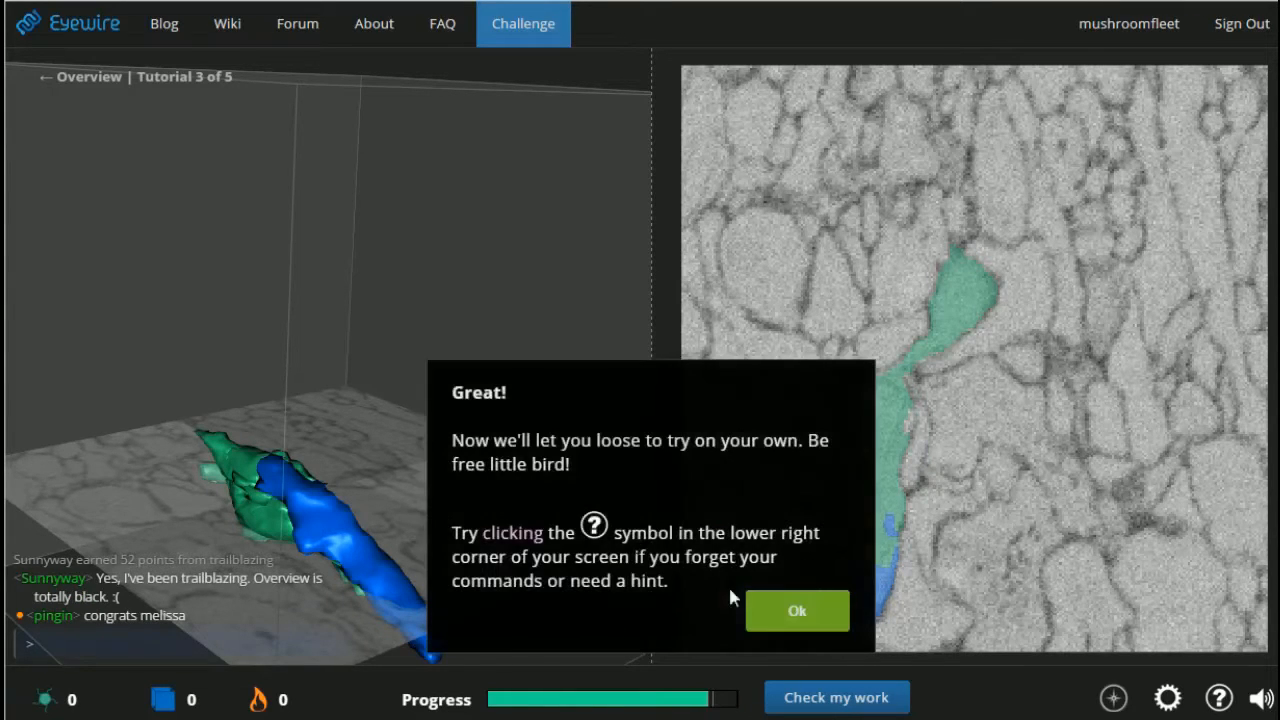
click(796, 610)
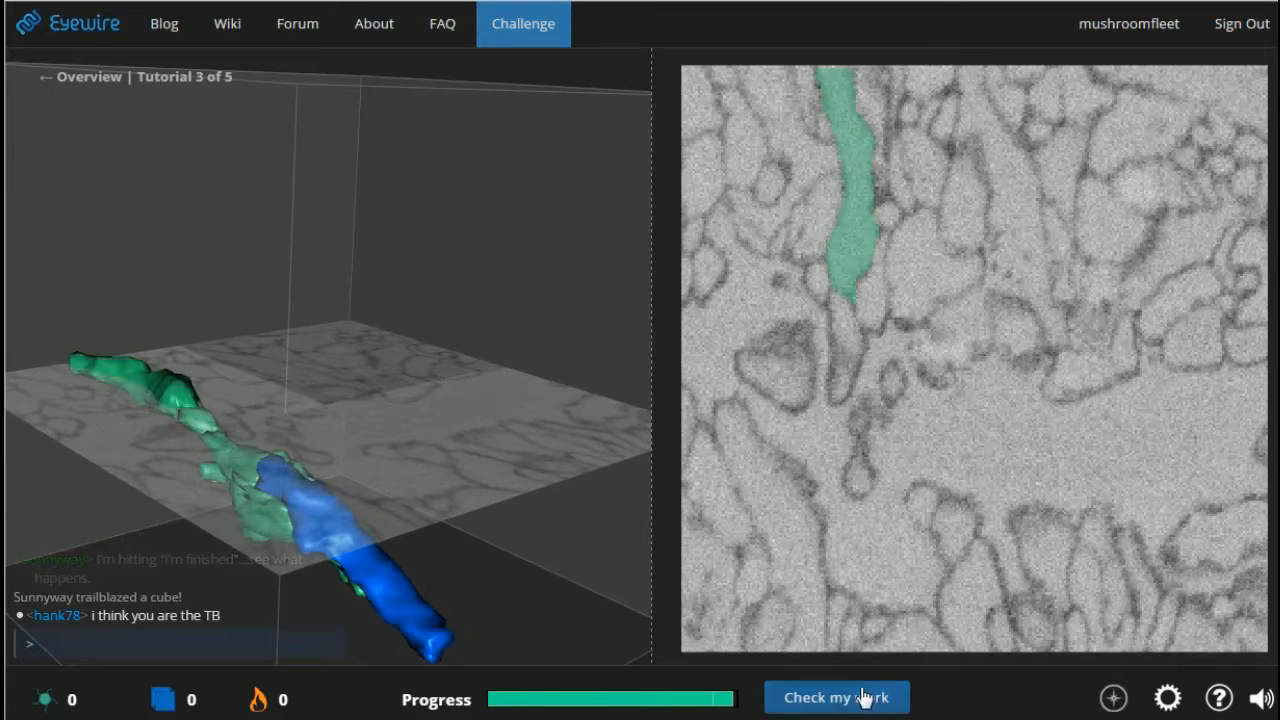
Submit tutorial 3 for a 98% score, dismiss the result and move on to tutorial 4.
click(836, 696)
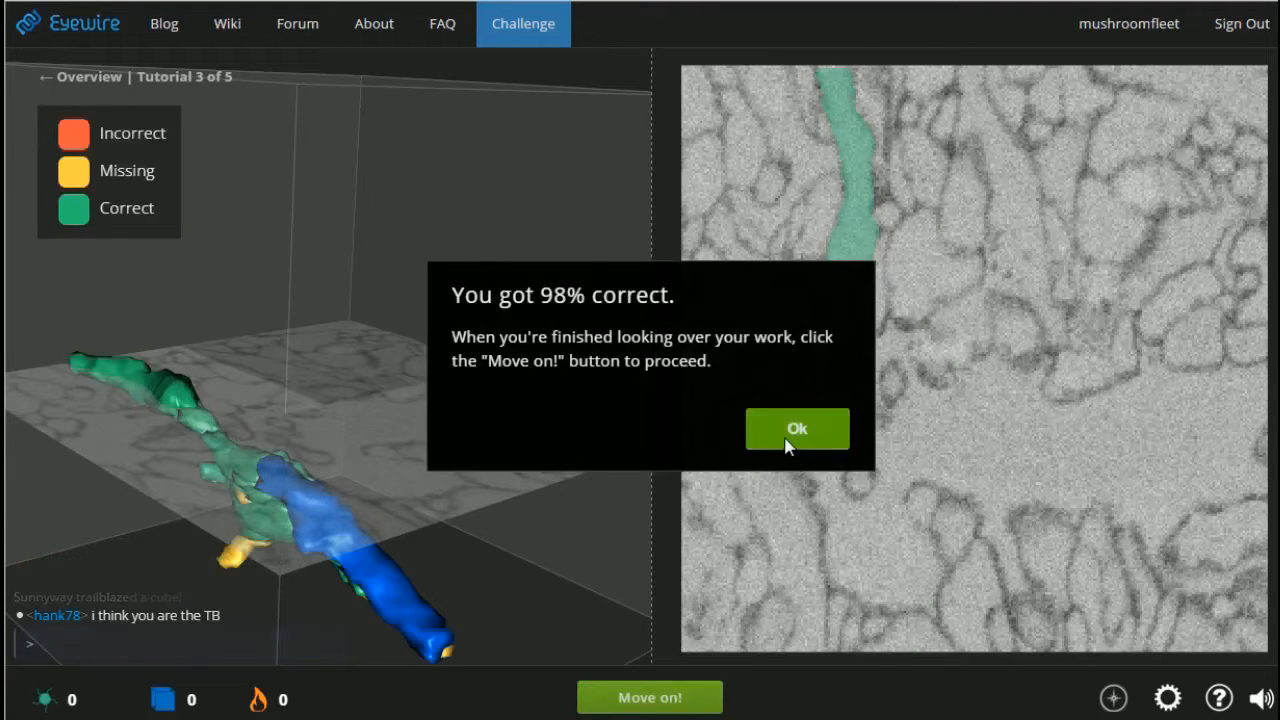
click(796, 428)
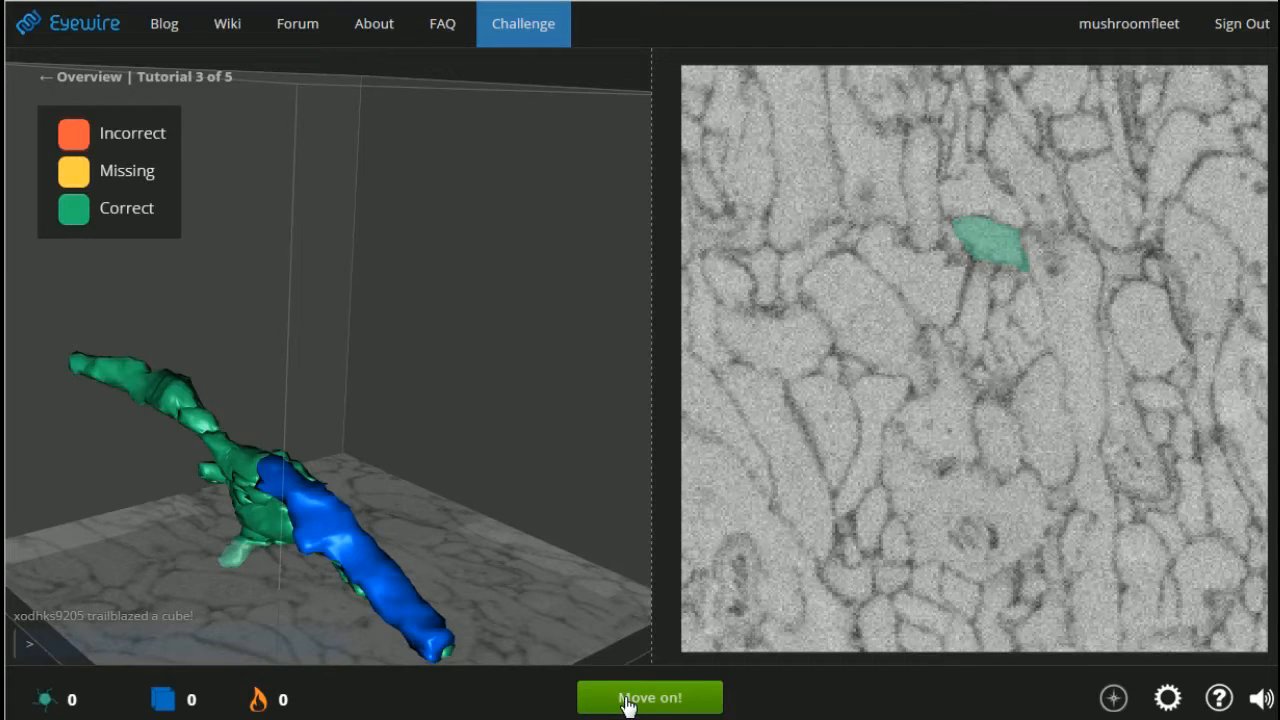
click(648, 696)
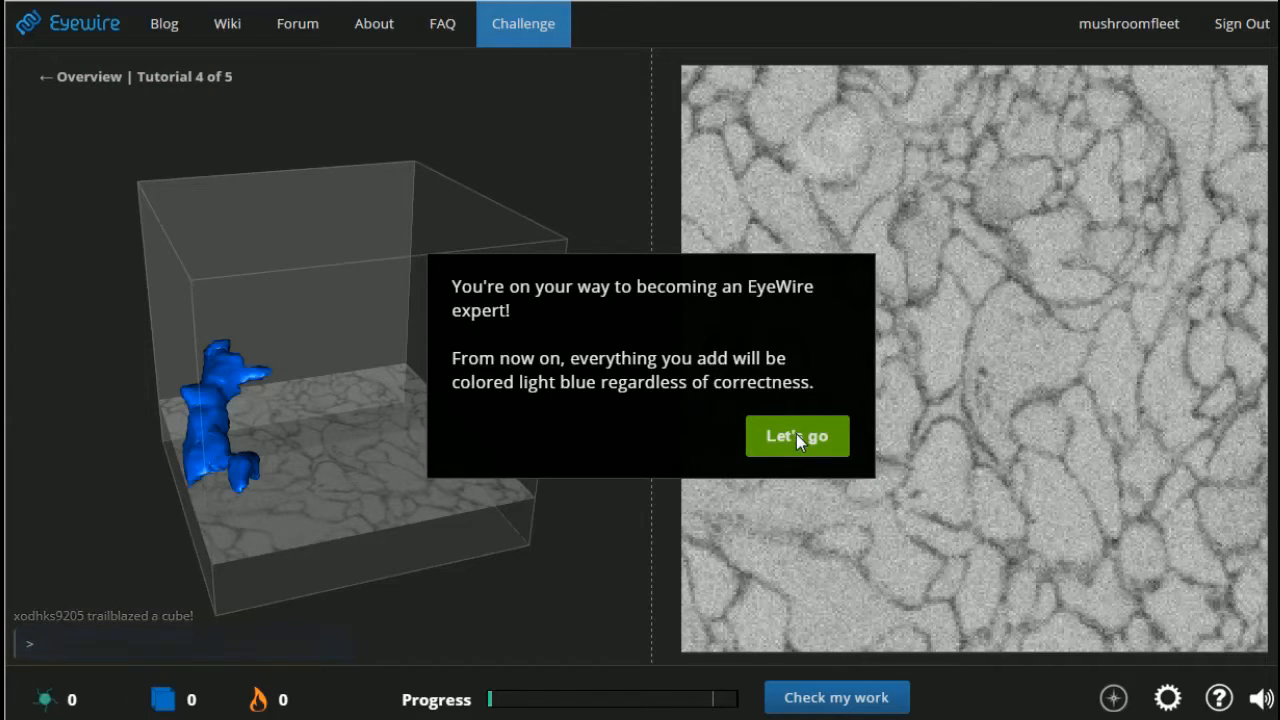
Launch tutorial 4, acknowledge the incorrect-pieces tip and add a first neuron piece in the slice.
click(796, 436)
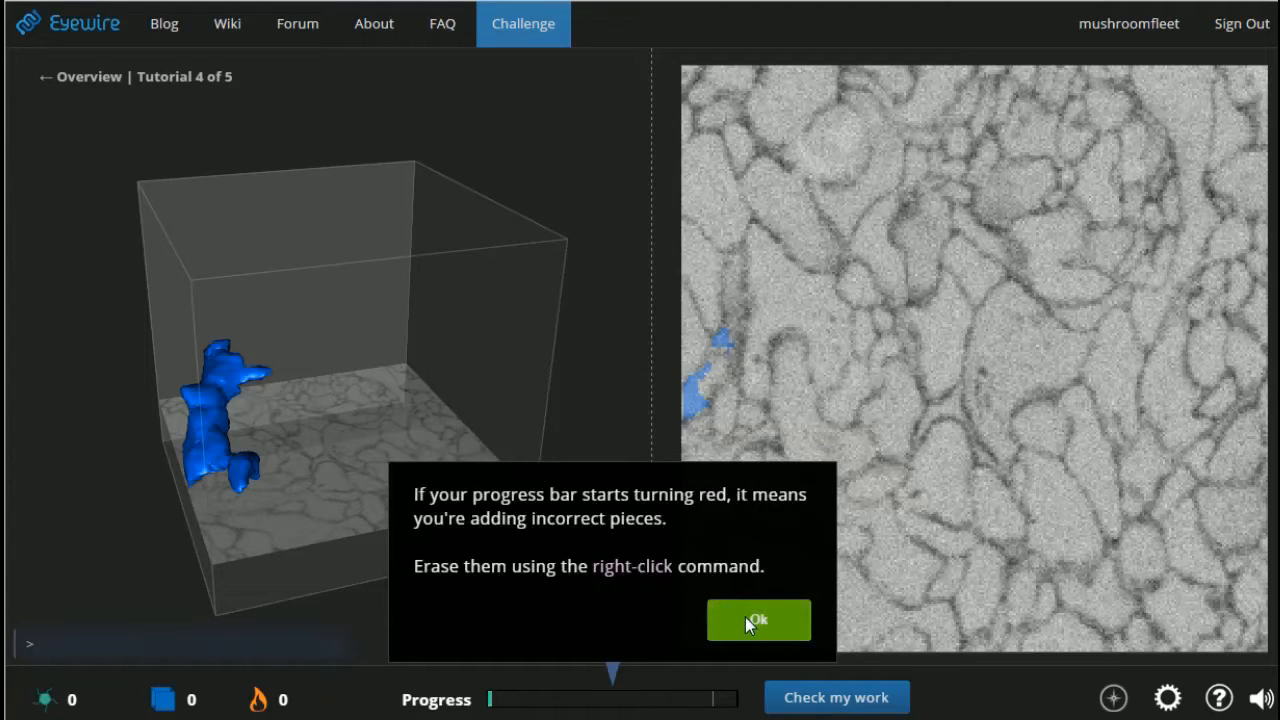
mouse_move(730, 556)
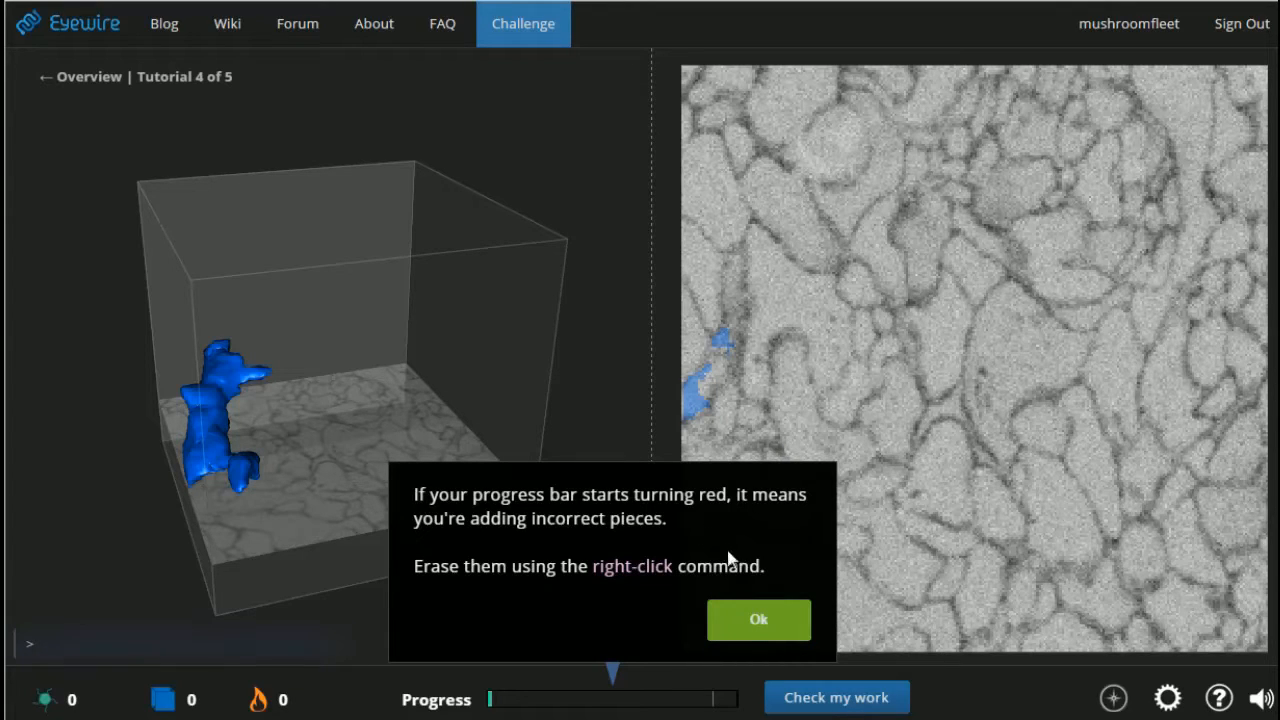
click(758, 620)
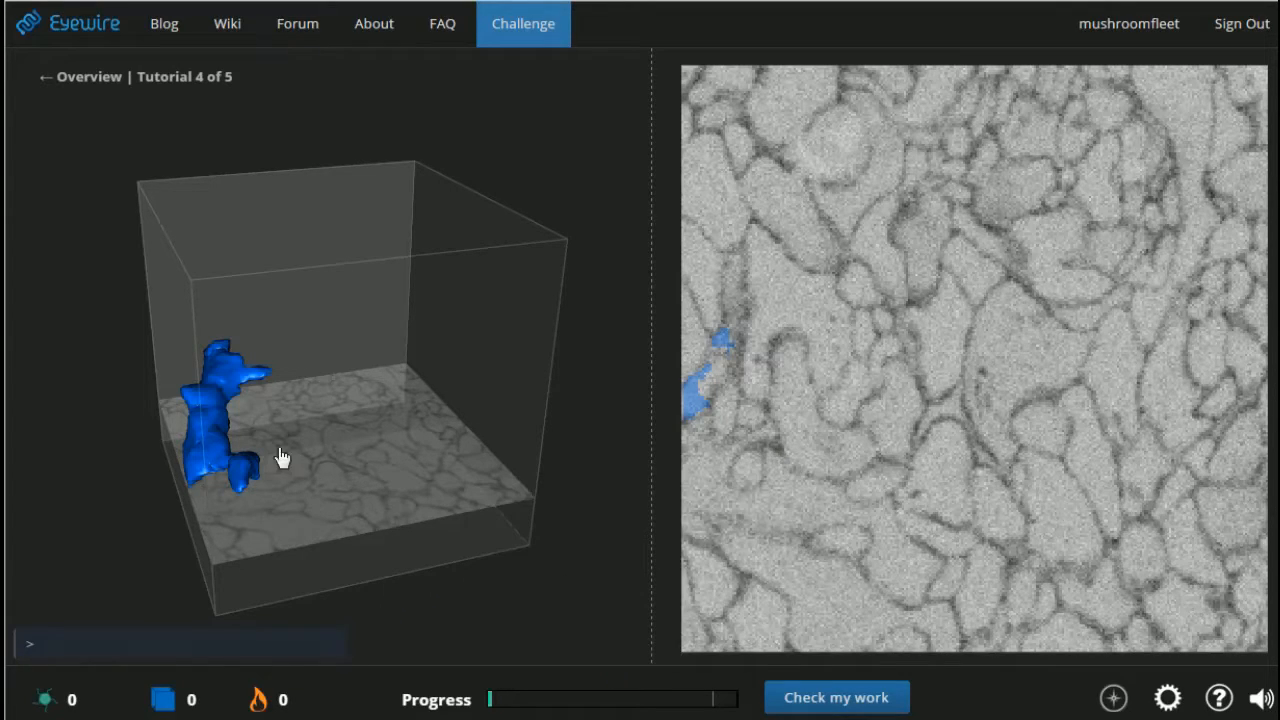
click(718, 376)
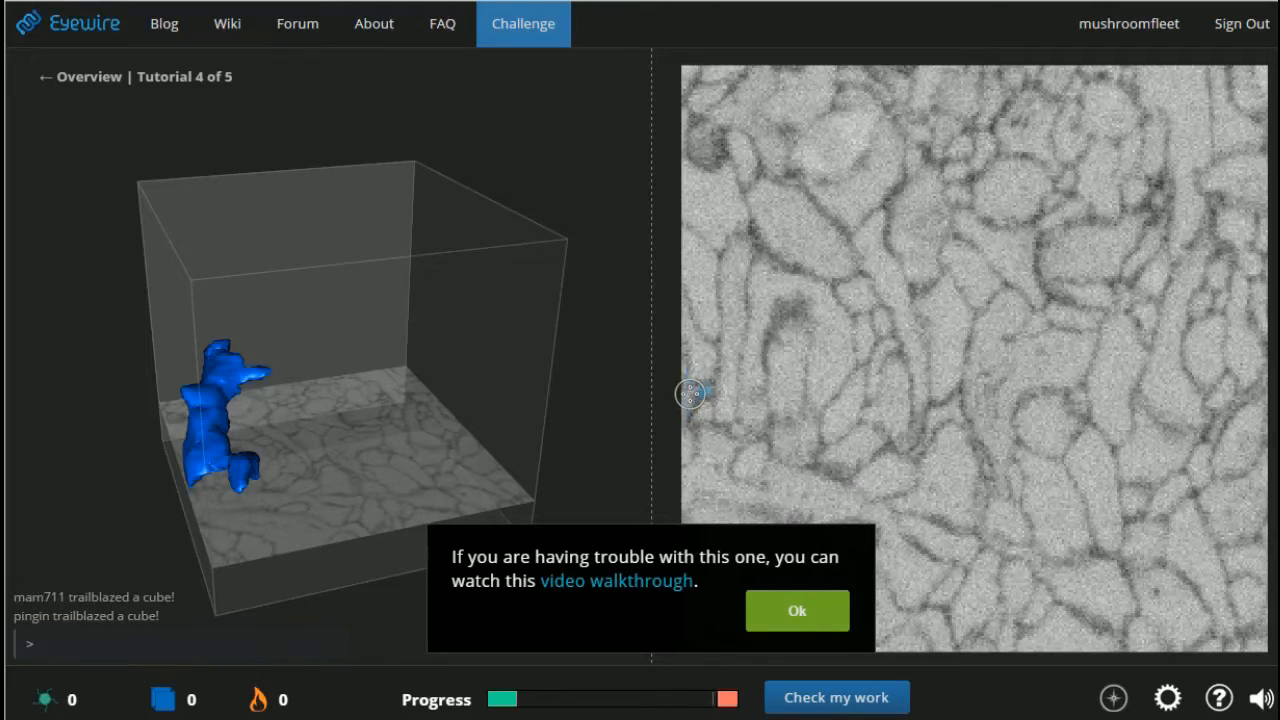
Dismiss the walkthrough suggestion, trace the long branch across the cube and submit it for checking.
click(712, 404)
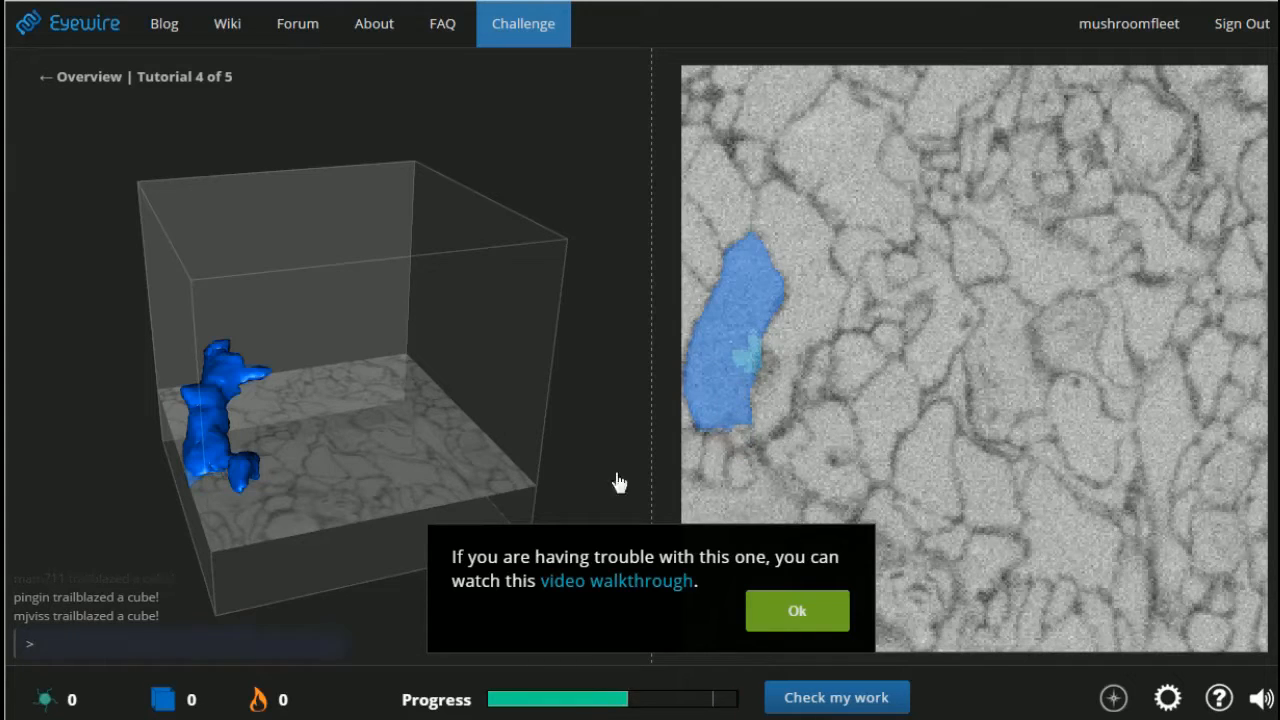
drag(620, 482, 556, 422)
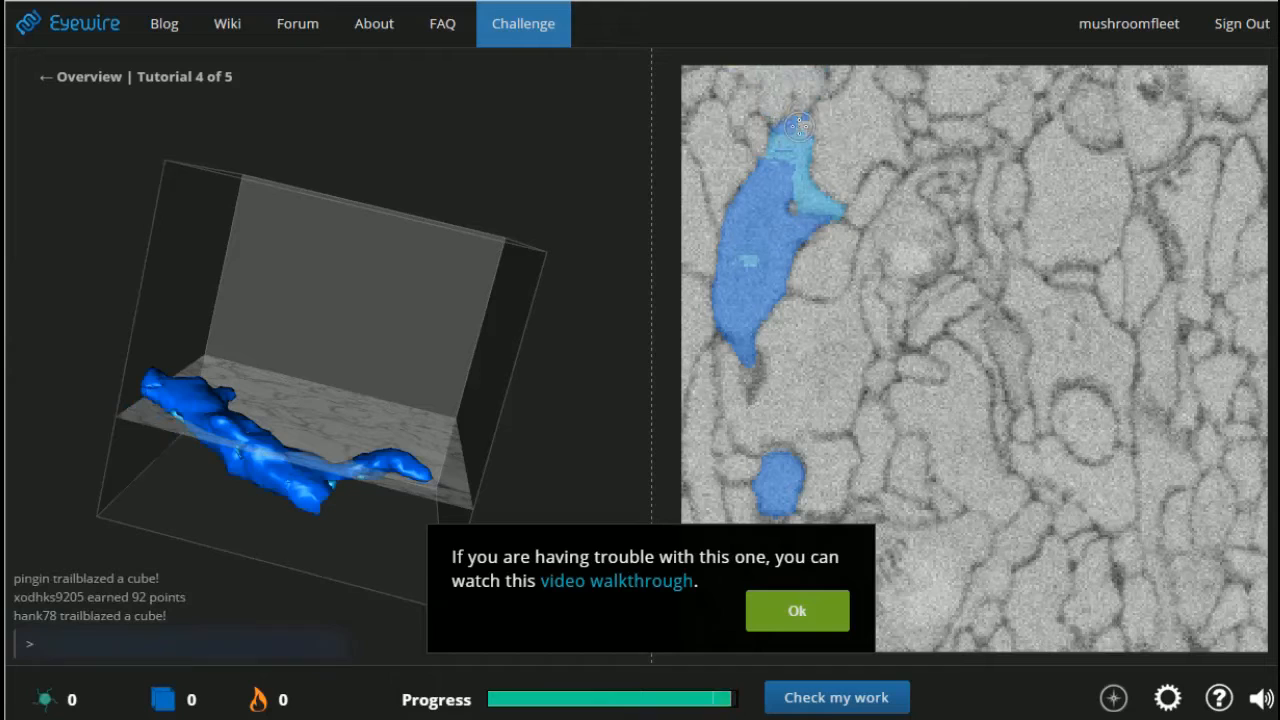
click(824, 144)
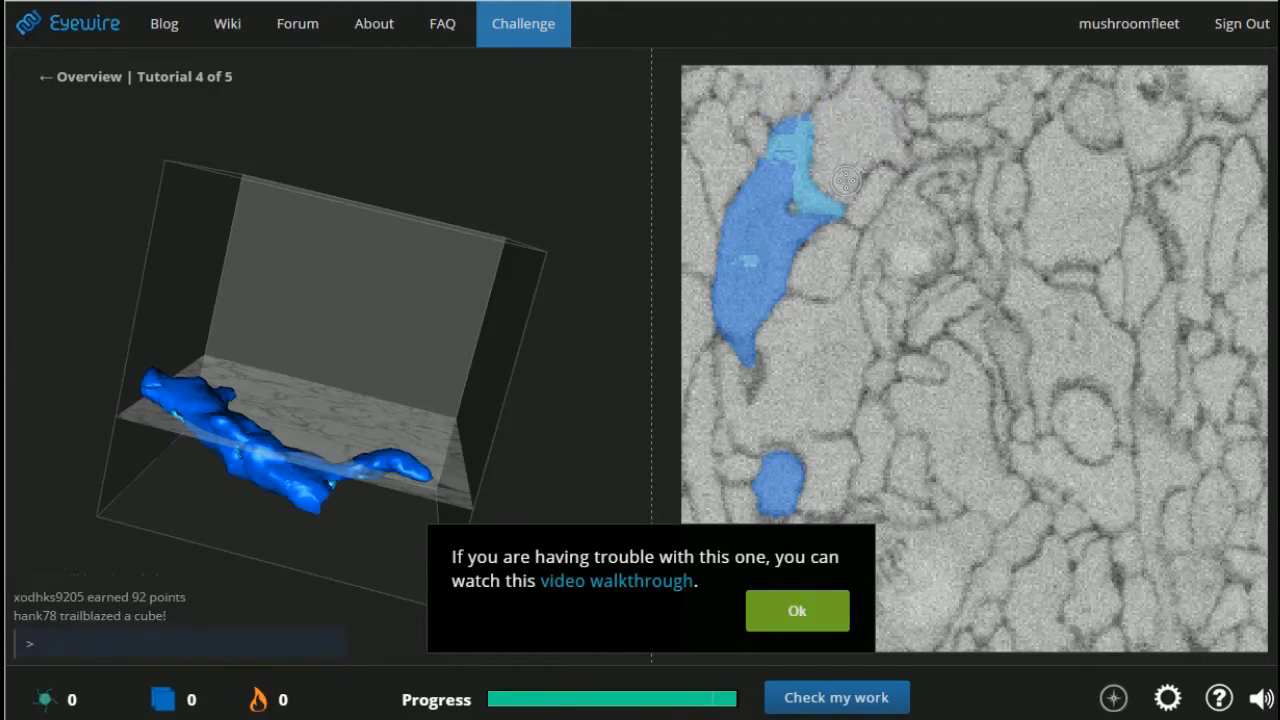
click(796, 612)
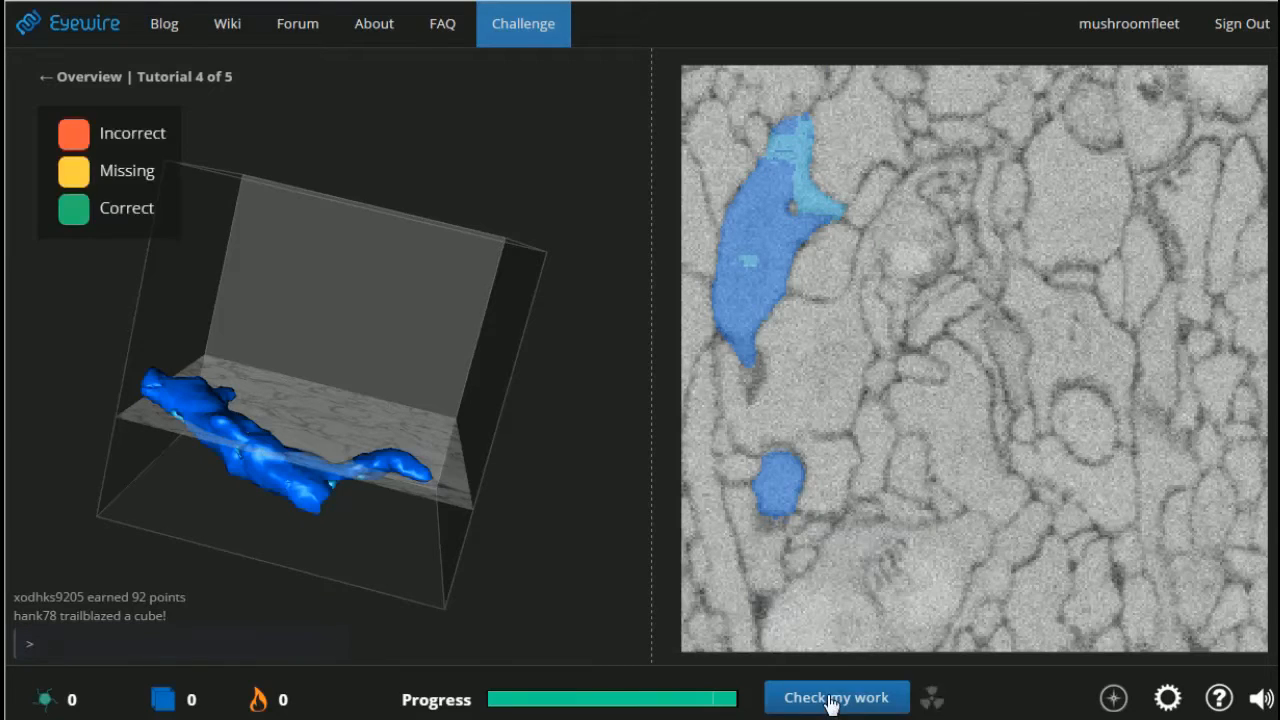
Grade tutorial 4 at 100% correct and move on to tutorial 5 of 5.
click(836, 696)
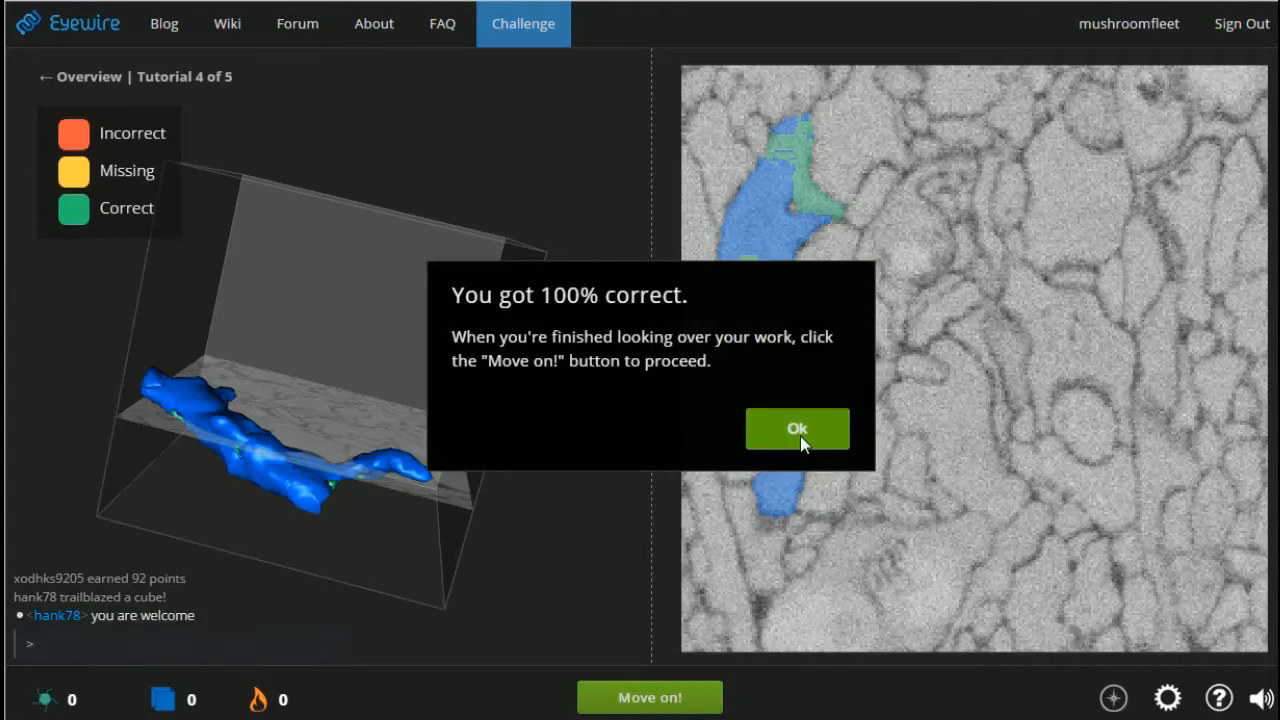
click(796, 428)
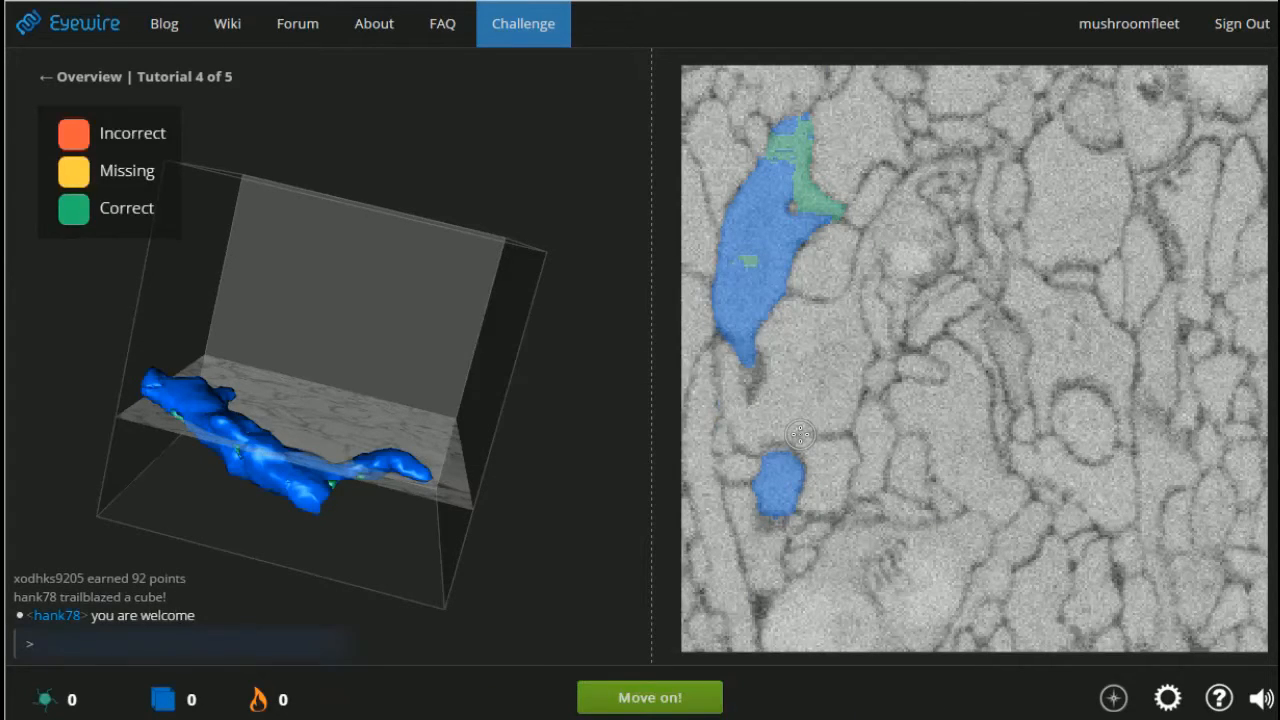
mouse_move(636, 572)
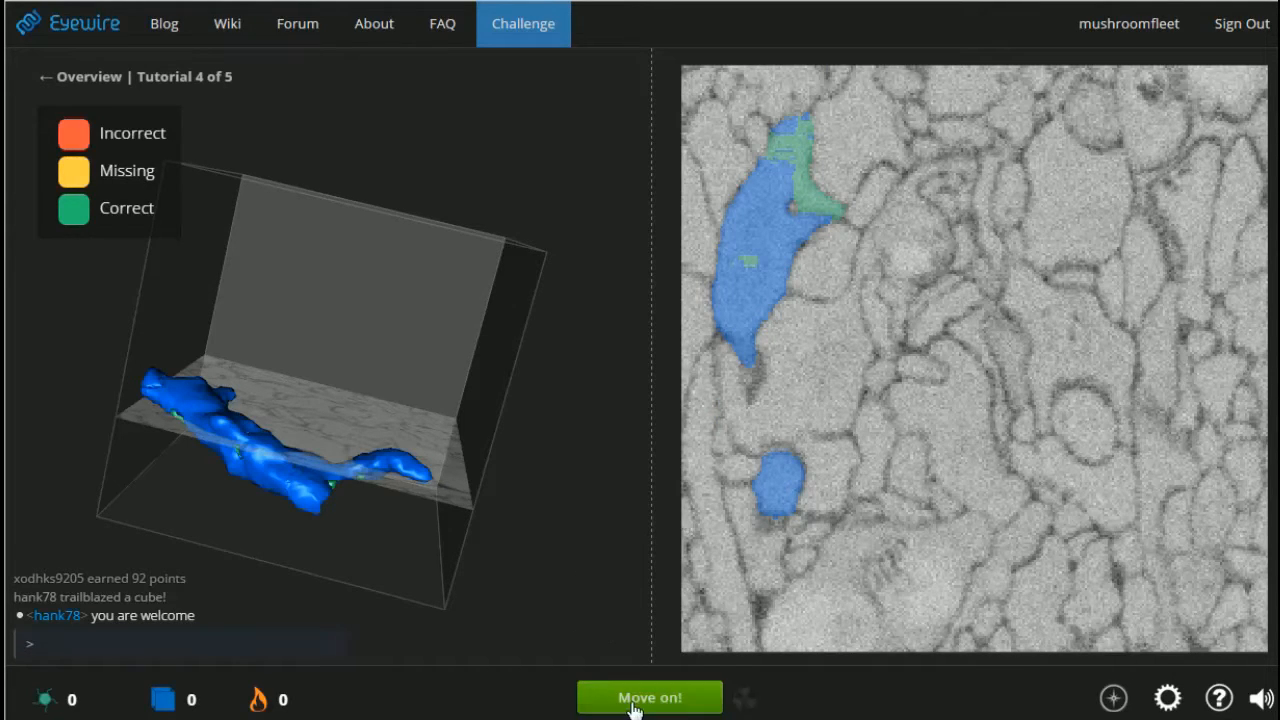
click(648, 696)
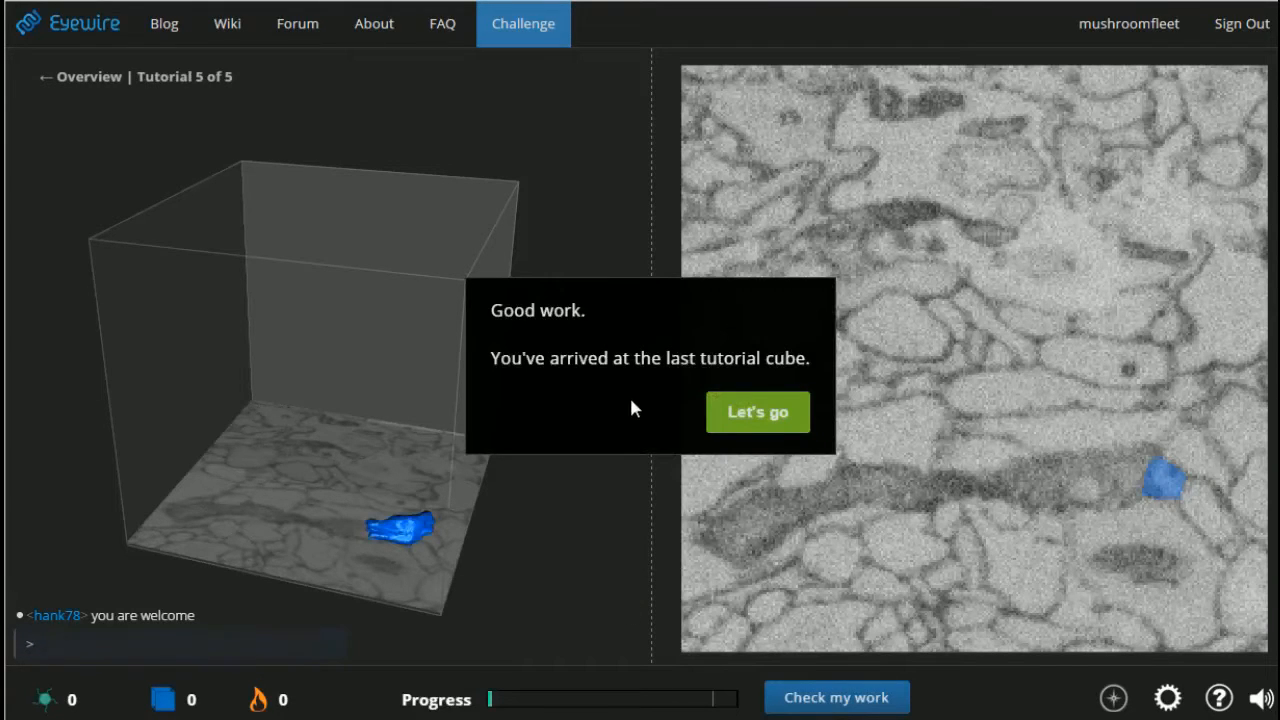
Dismiss tutorial 5's greeting, progress-bar note and forking-branch tips.
click(756, 412)
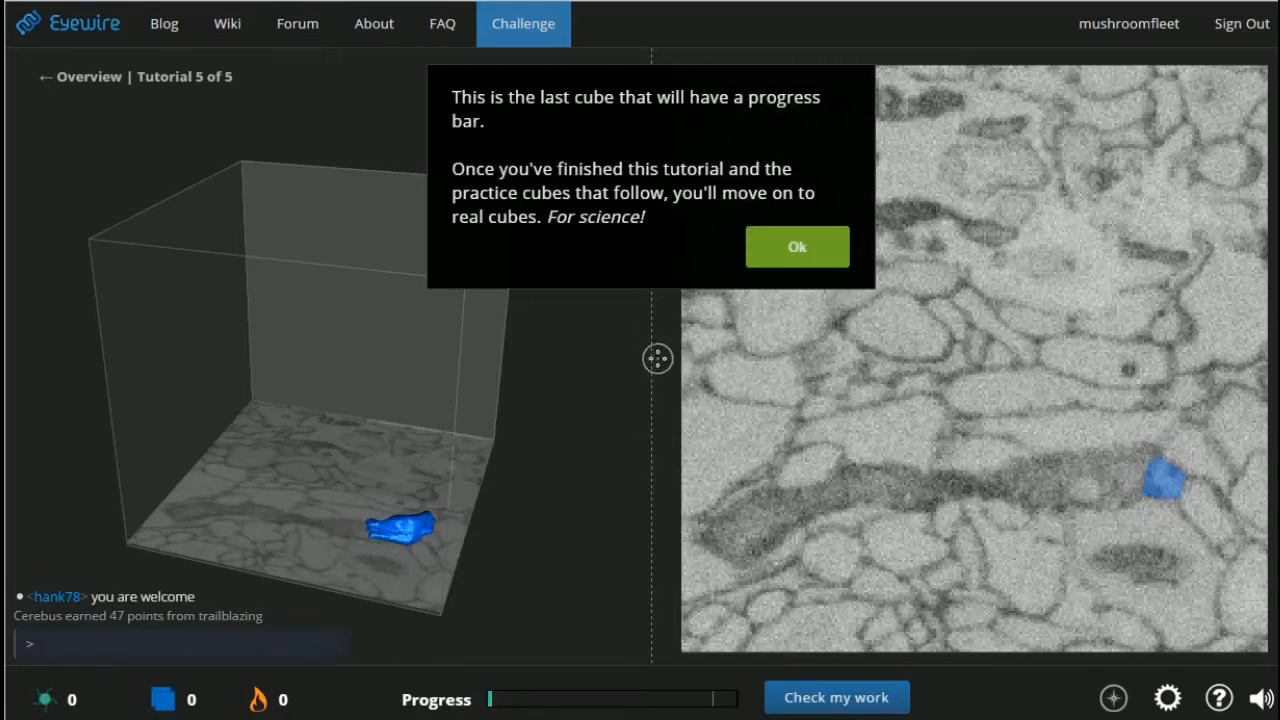
mouse_move(650, 276)
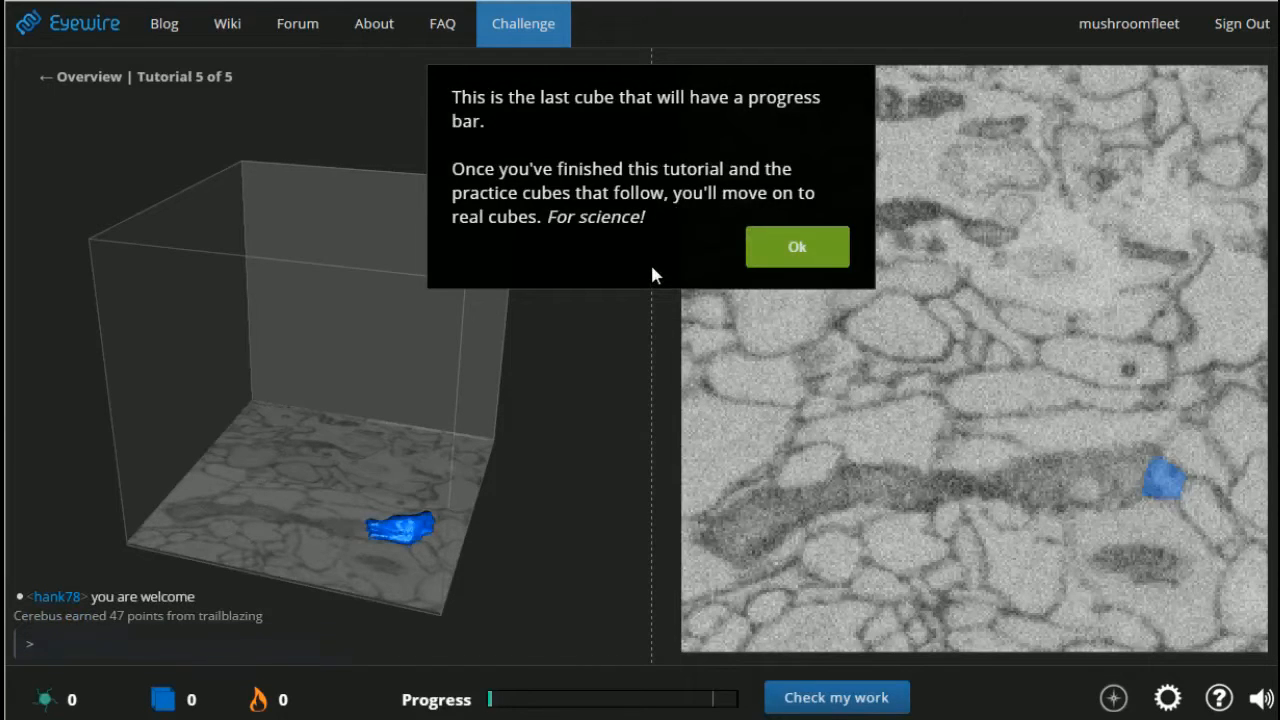
mouse_move(796, 248)
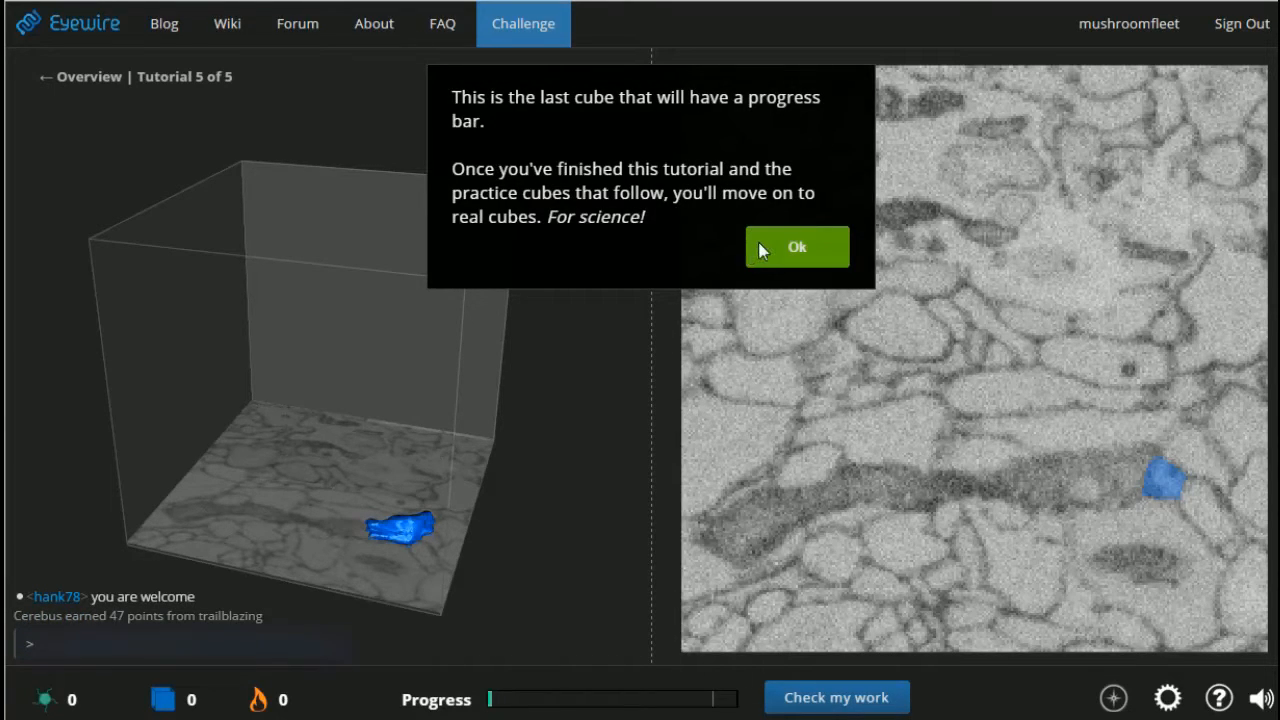
mouse_move(796, 248)
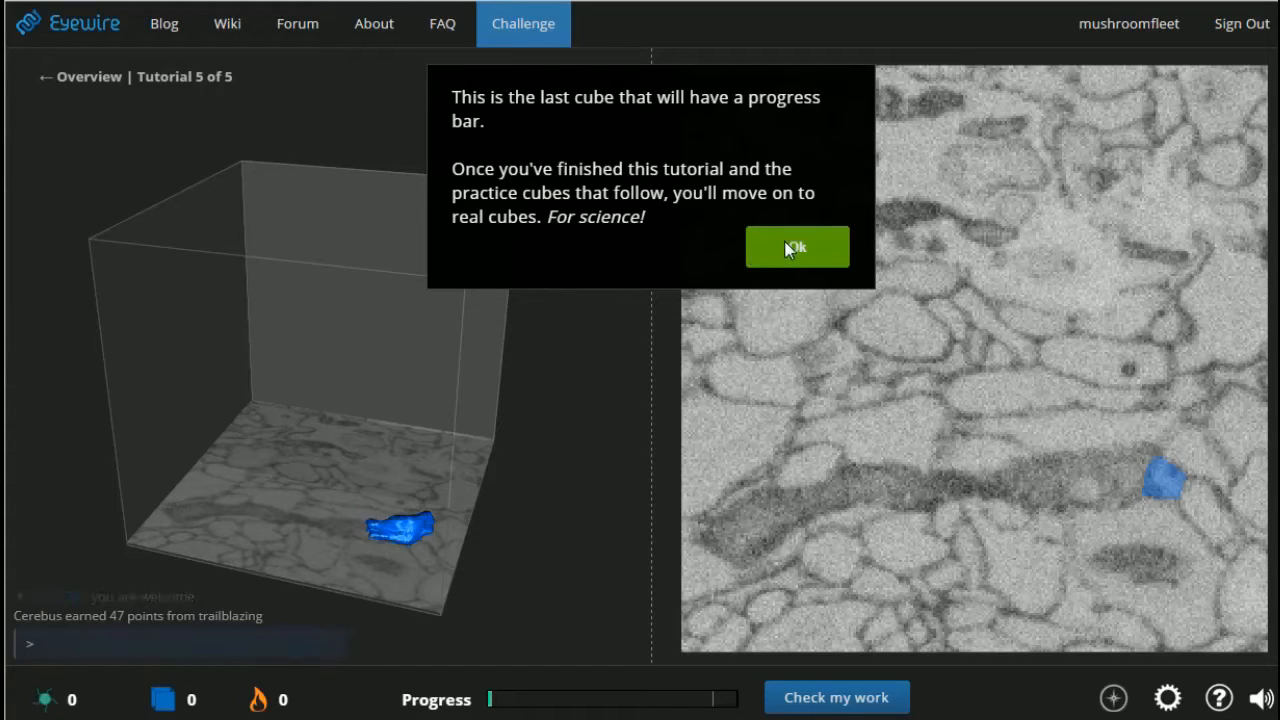
click(796, 248)
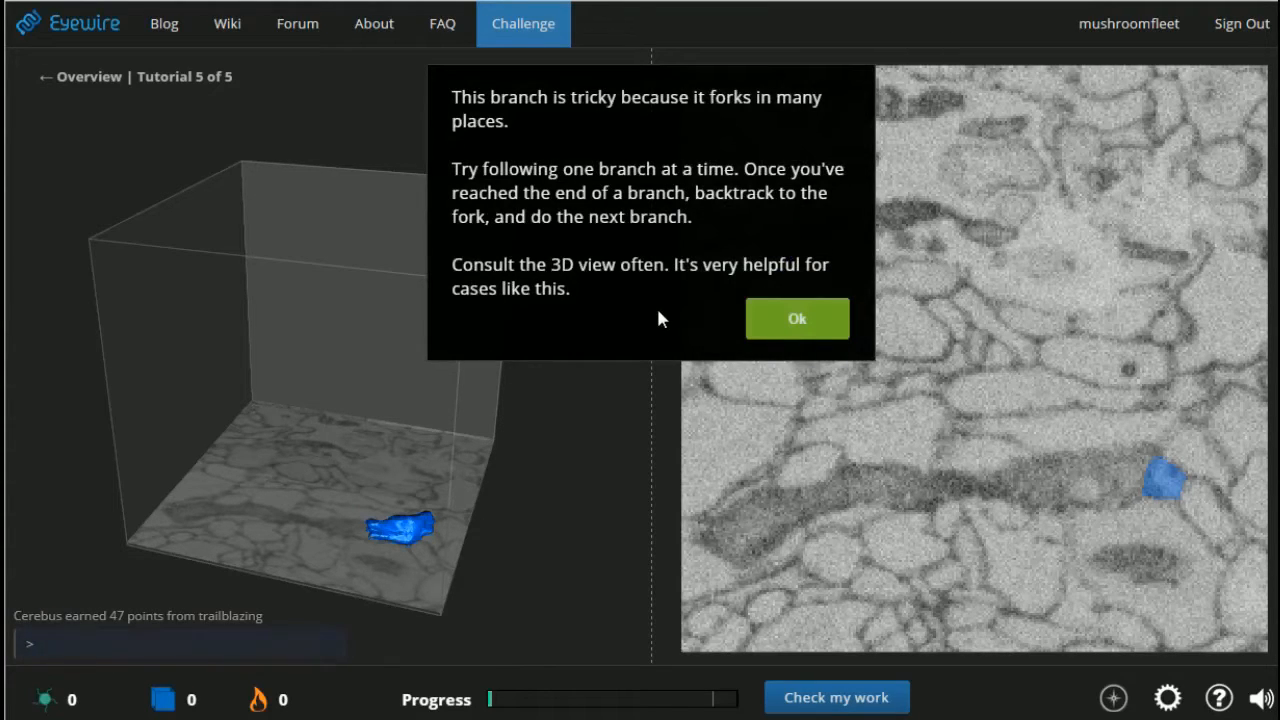
mouse_move(630, 298)
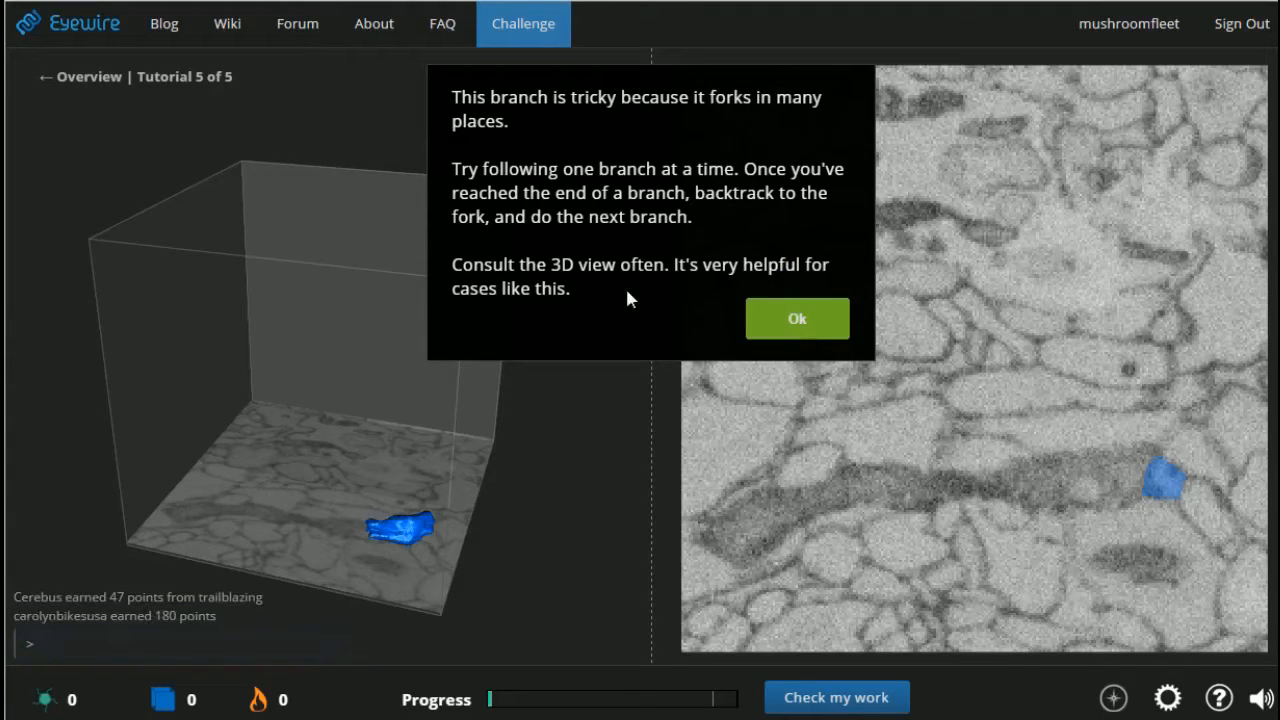
click(796, 318)
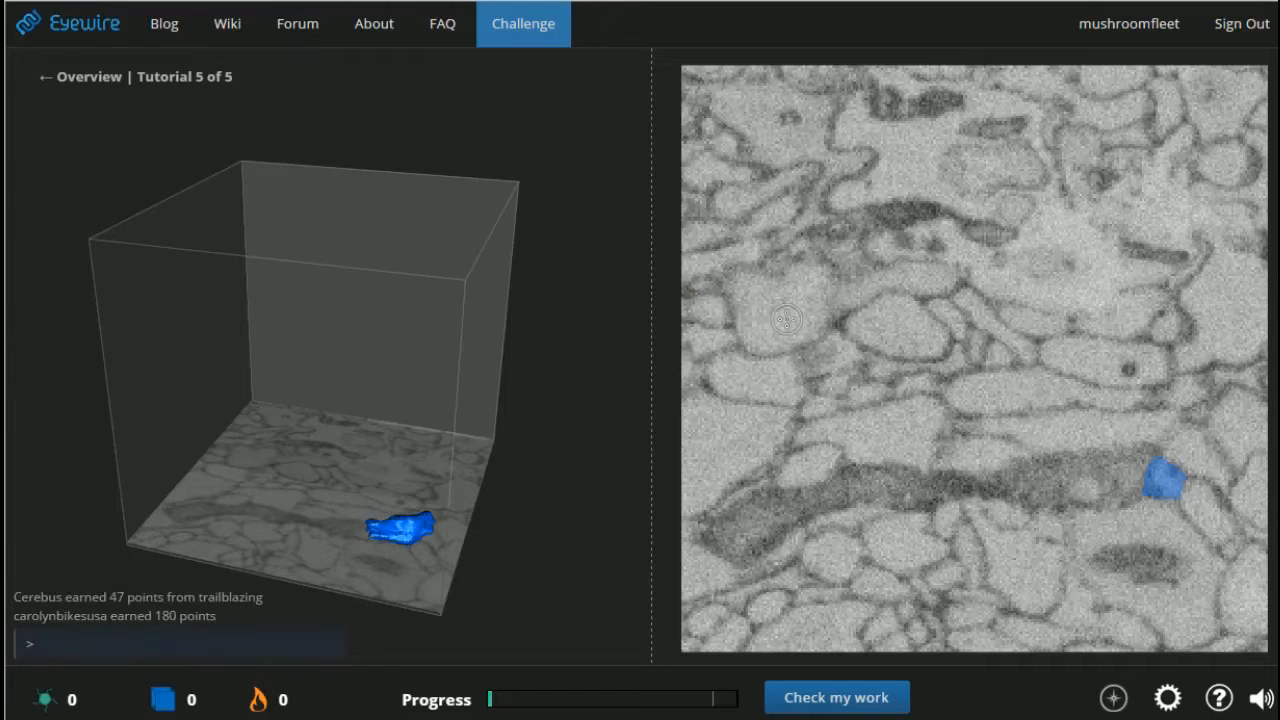
Add a piece beside the blue neuron and dismiss the wrong-piece warning while tracing the forks.
click(1130, 476)
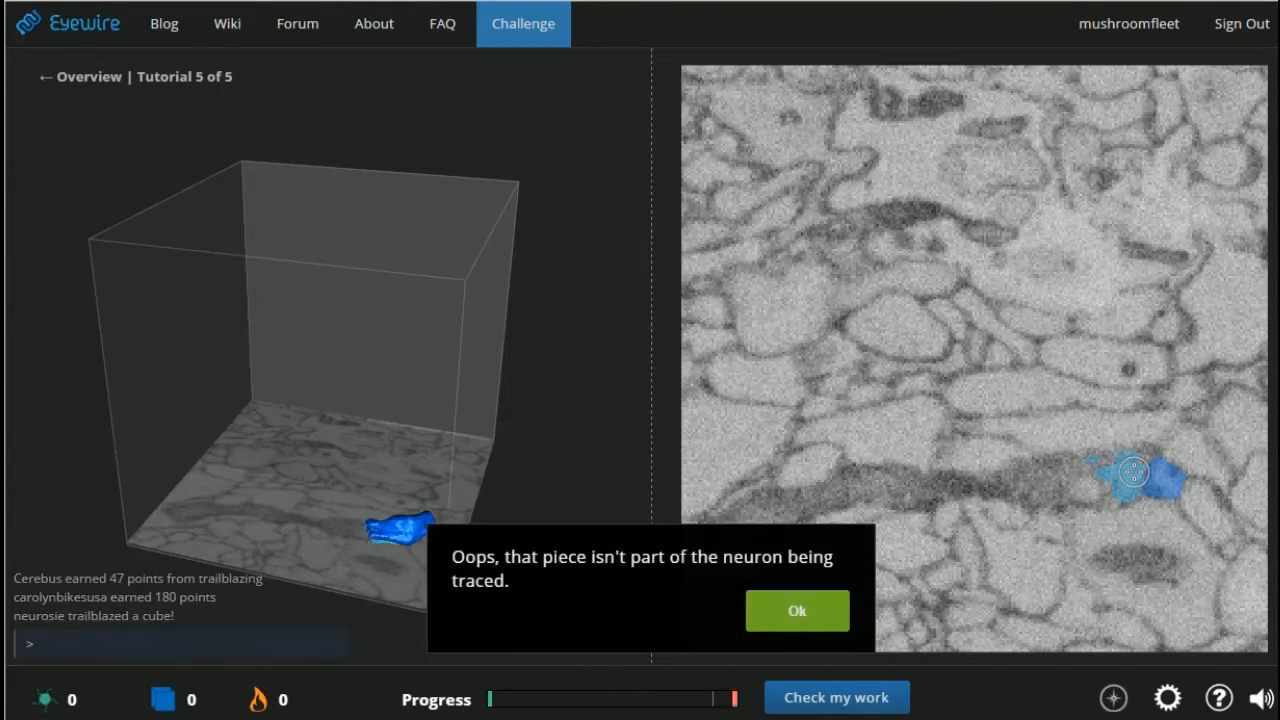
click(796, 610)
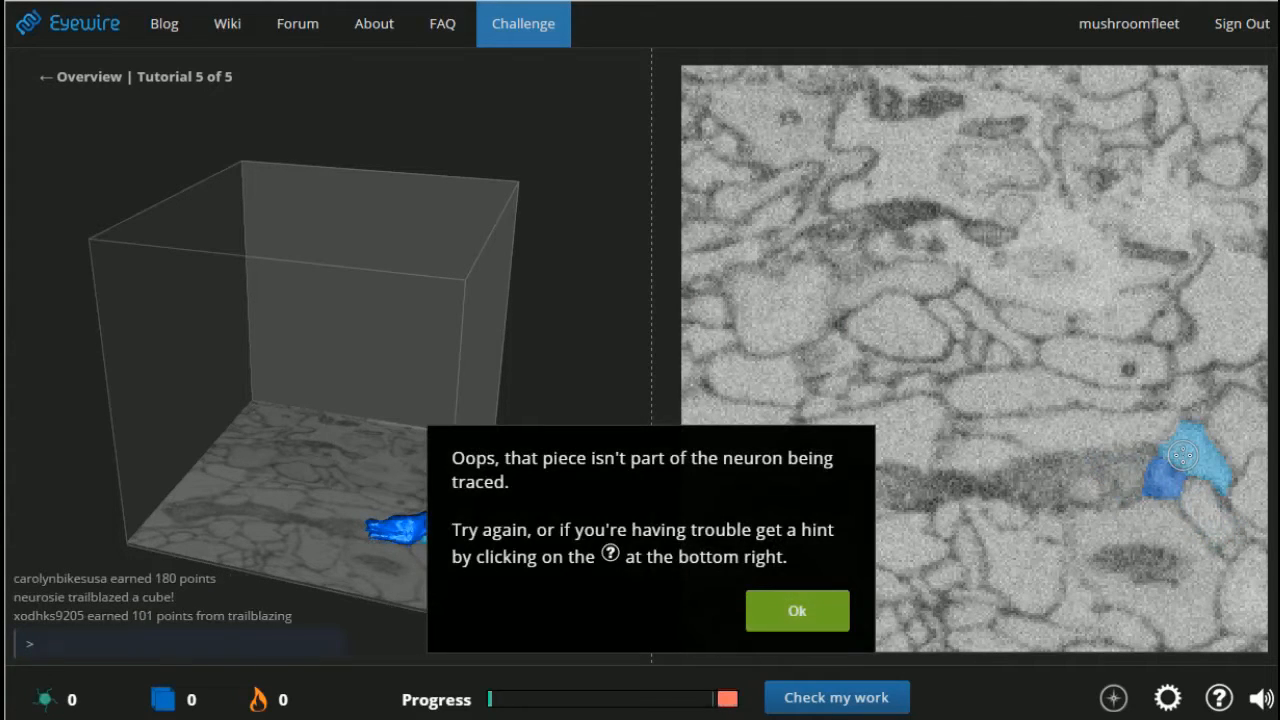
click(796, 610)
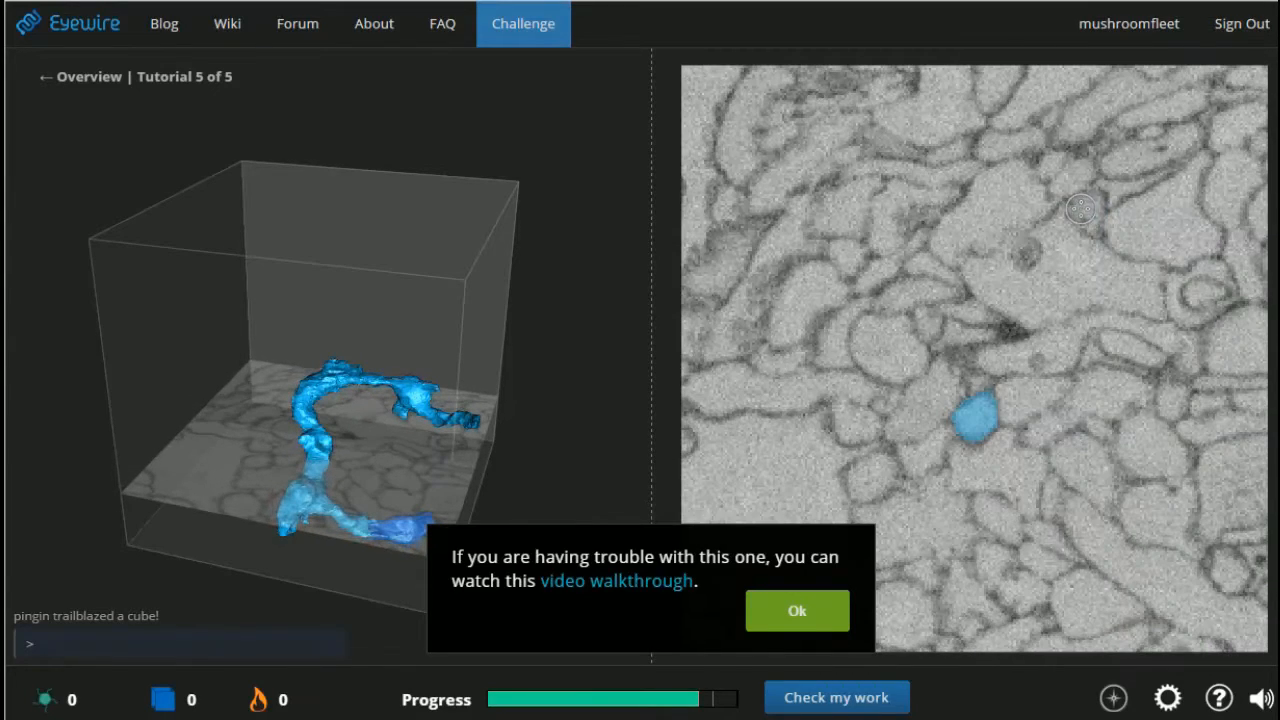
Extend the branch into the upper slices and submit tutorial 5 for checking.
click(1084, 210)
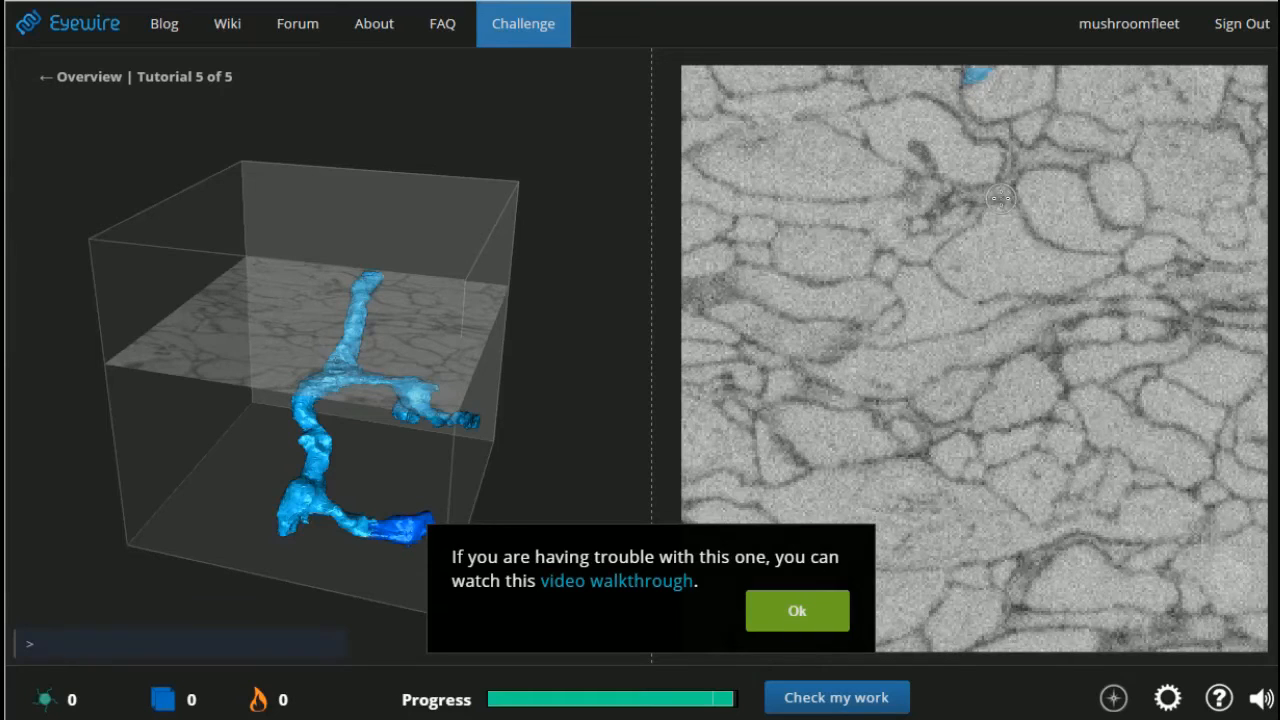
click(836, 696)
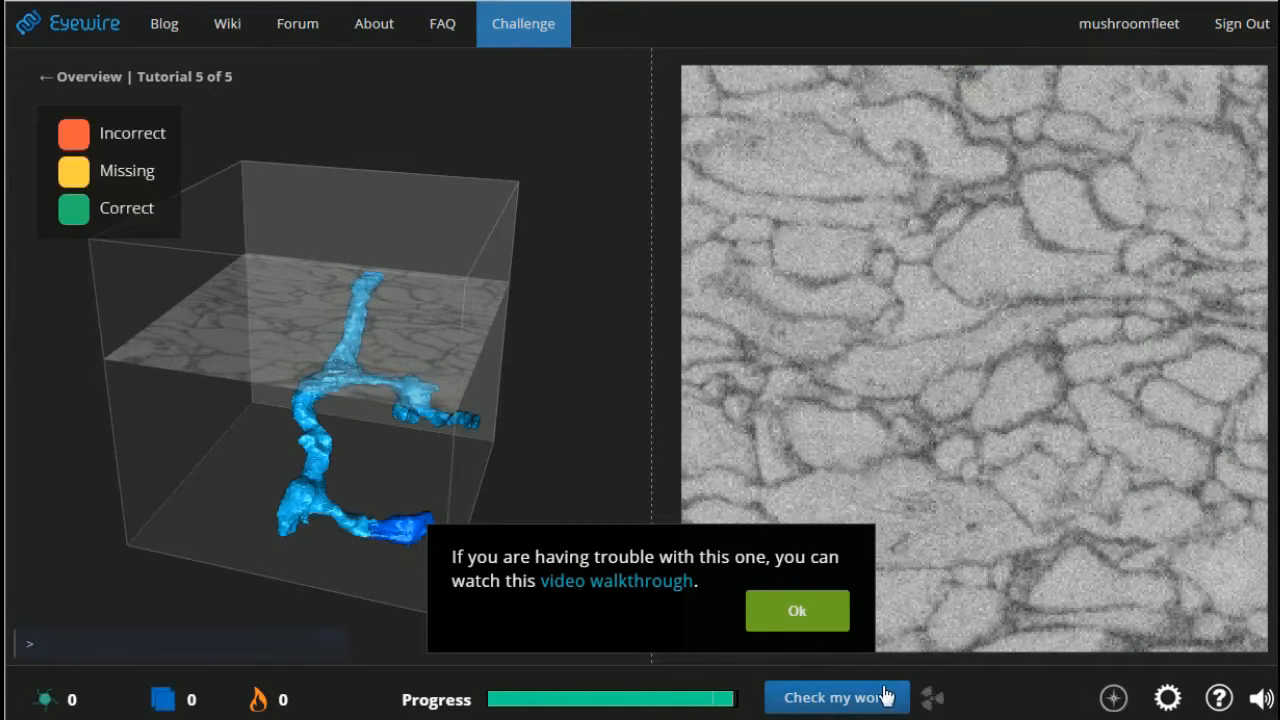
Grade tutorial 5 at 98% correct and move on to the practice cubes.
click(836, 696)
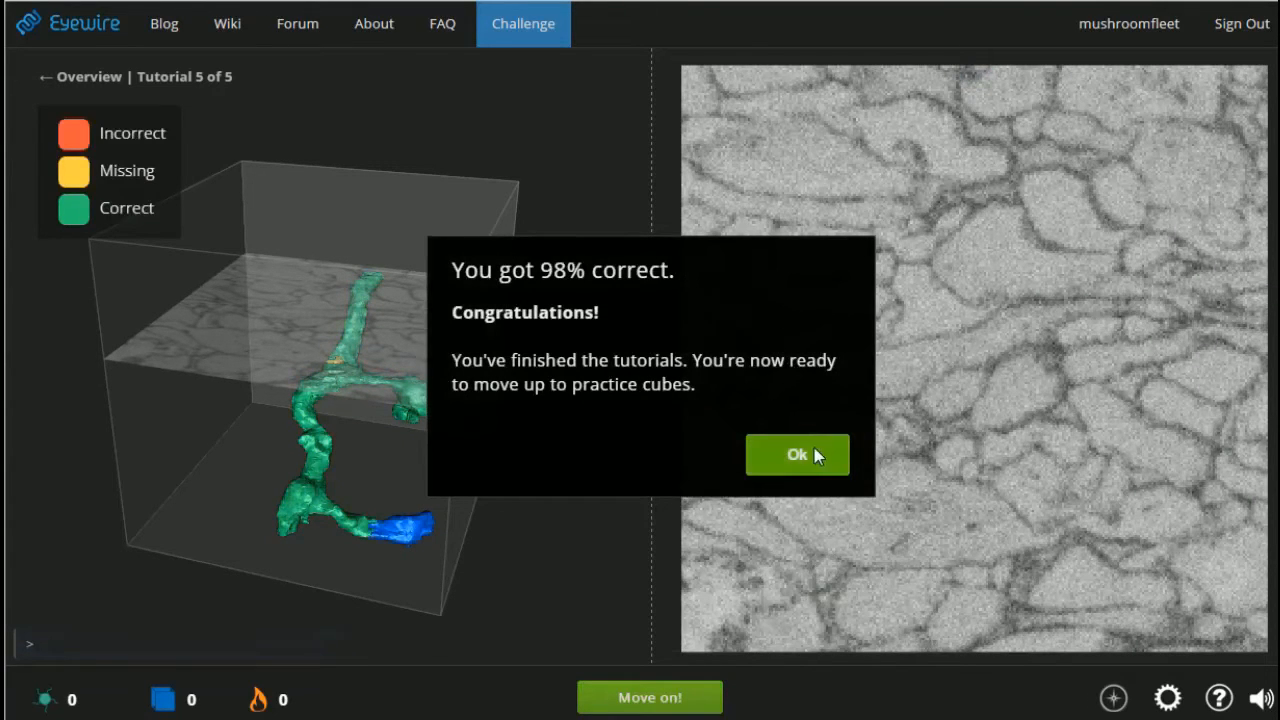
click(796, 454)
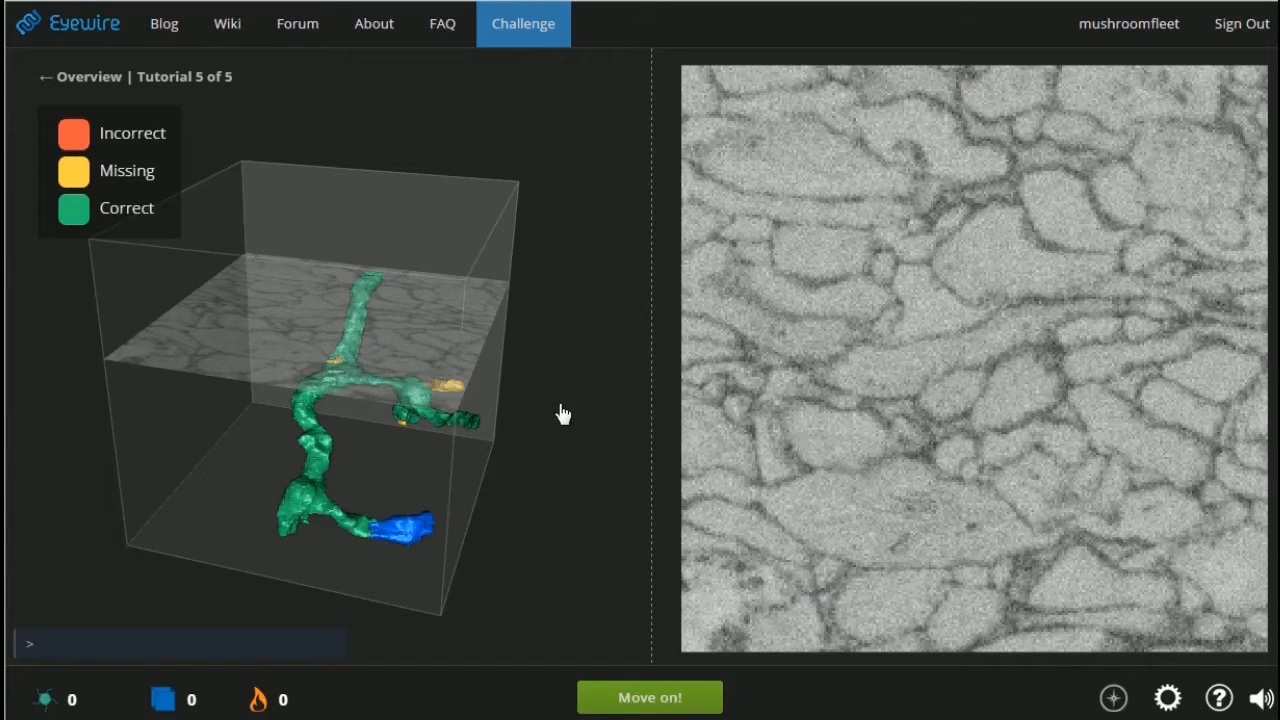
click(648, 696)
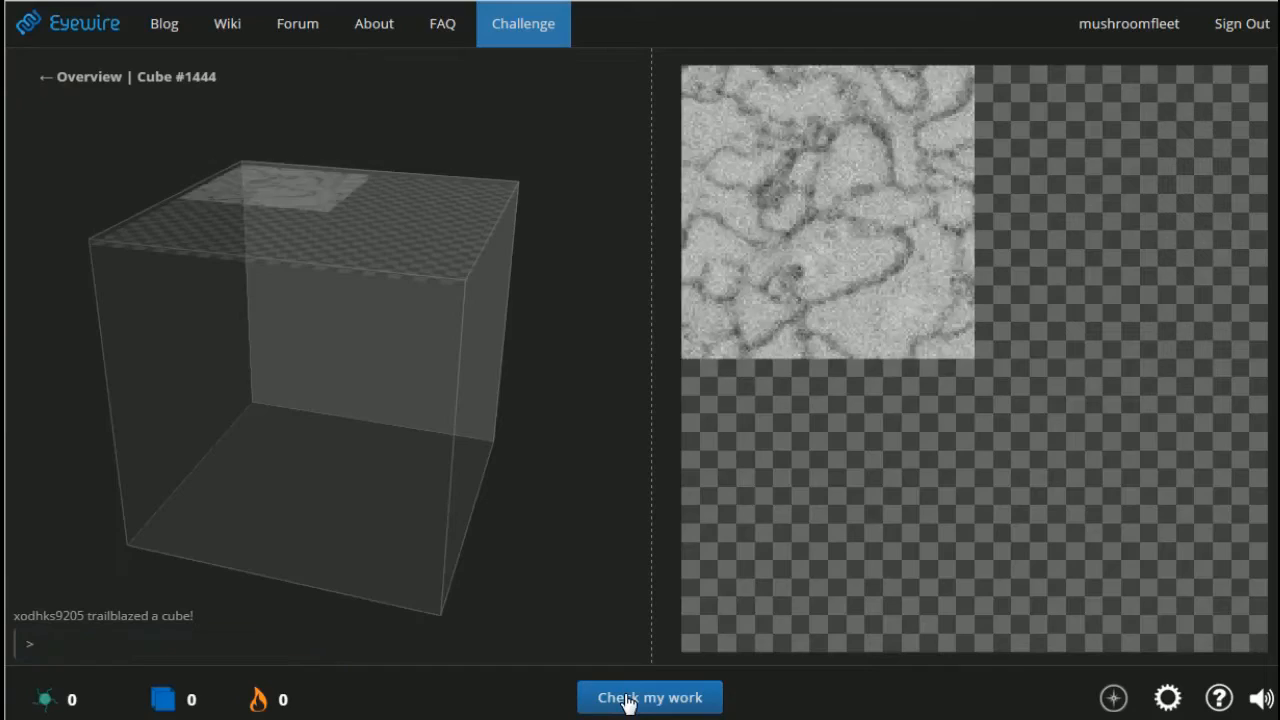
Enter Practice 1 of 5 past its welcome and rotate the cube to view the neuron from above.
click(648, 696)
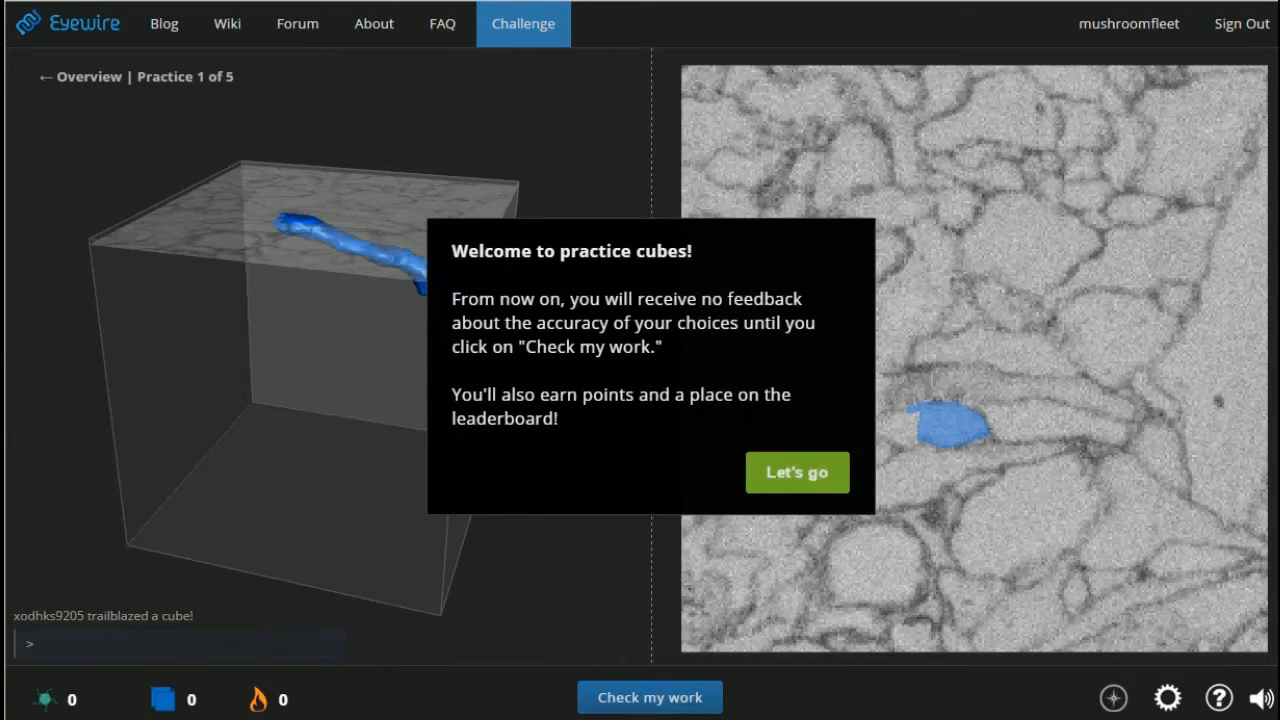
mouse_move(692, 348)
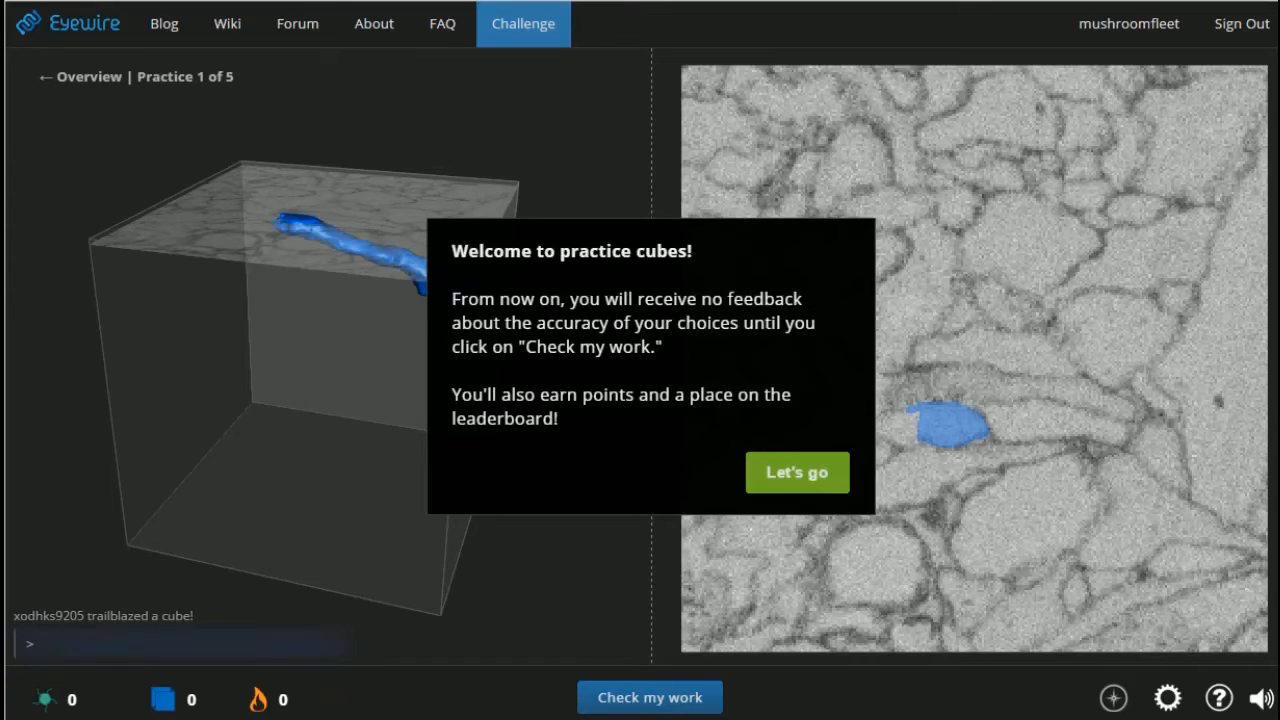
mouse_move(596, 430)
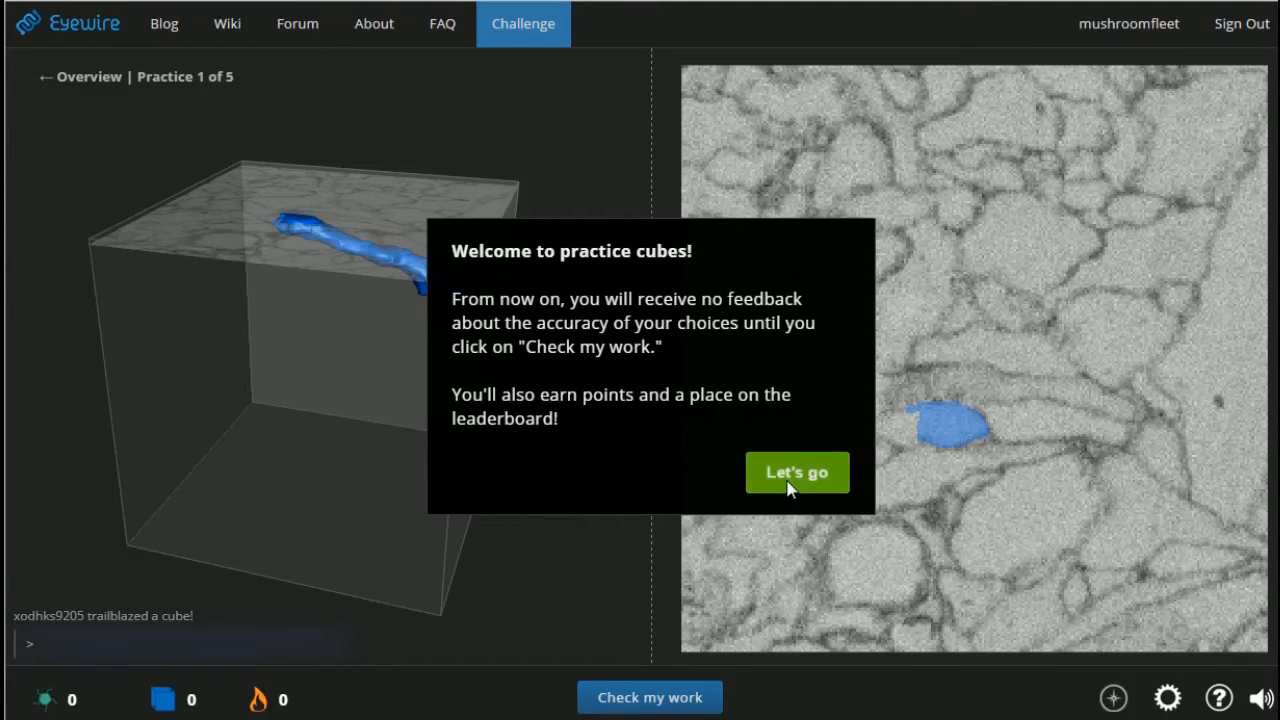
click(796, 472)
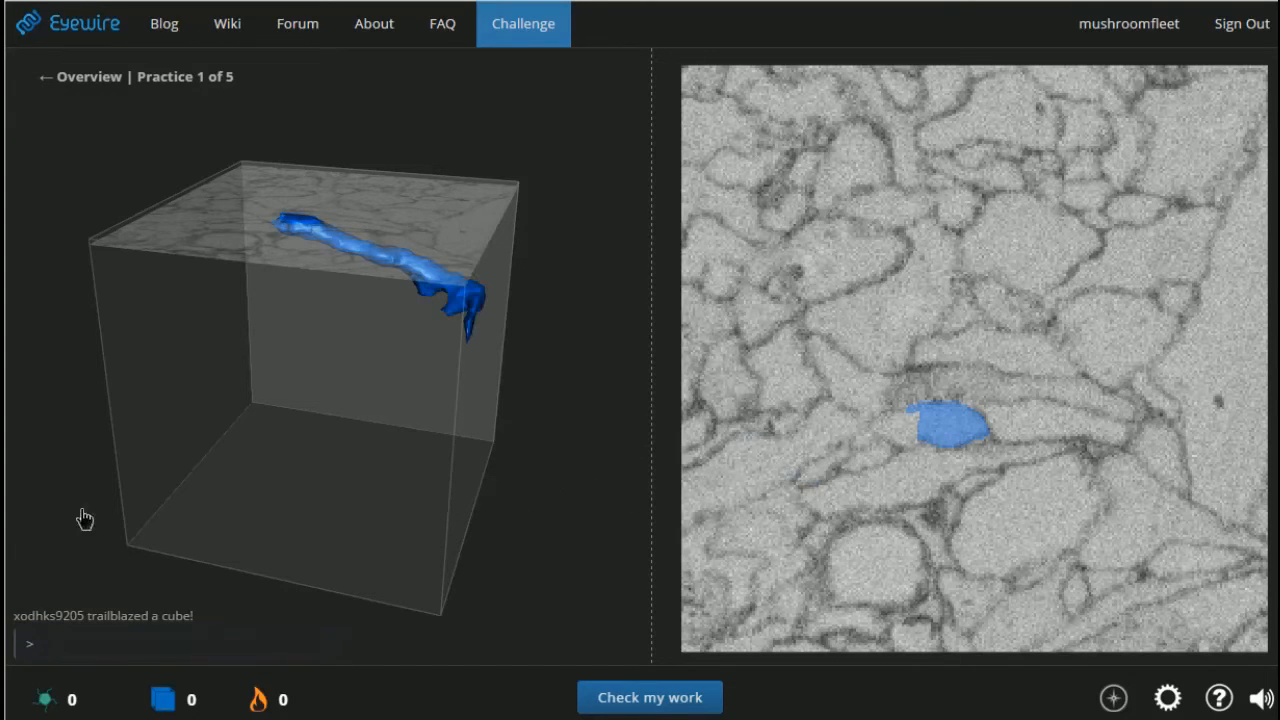
drag(84, 518, 388, 392)
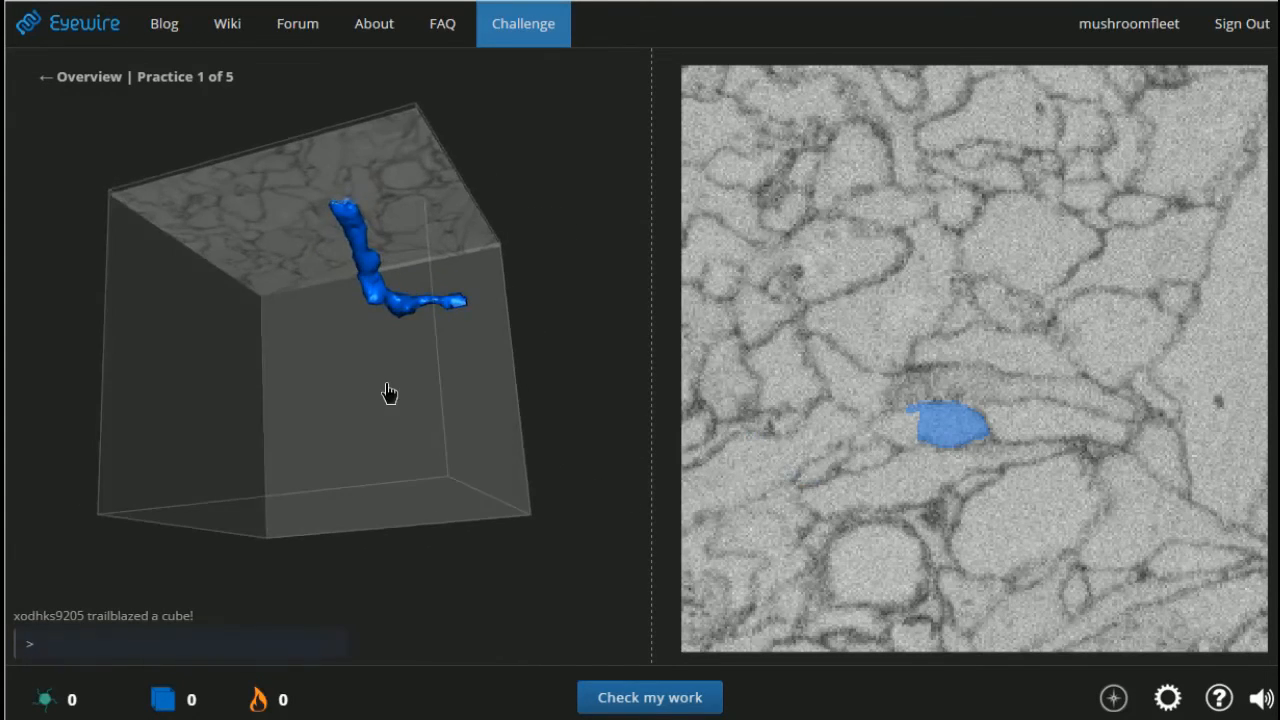